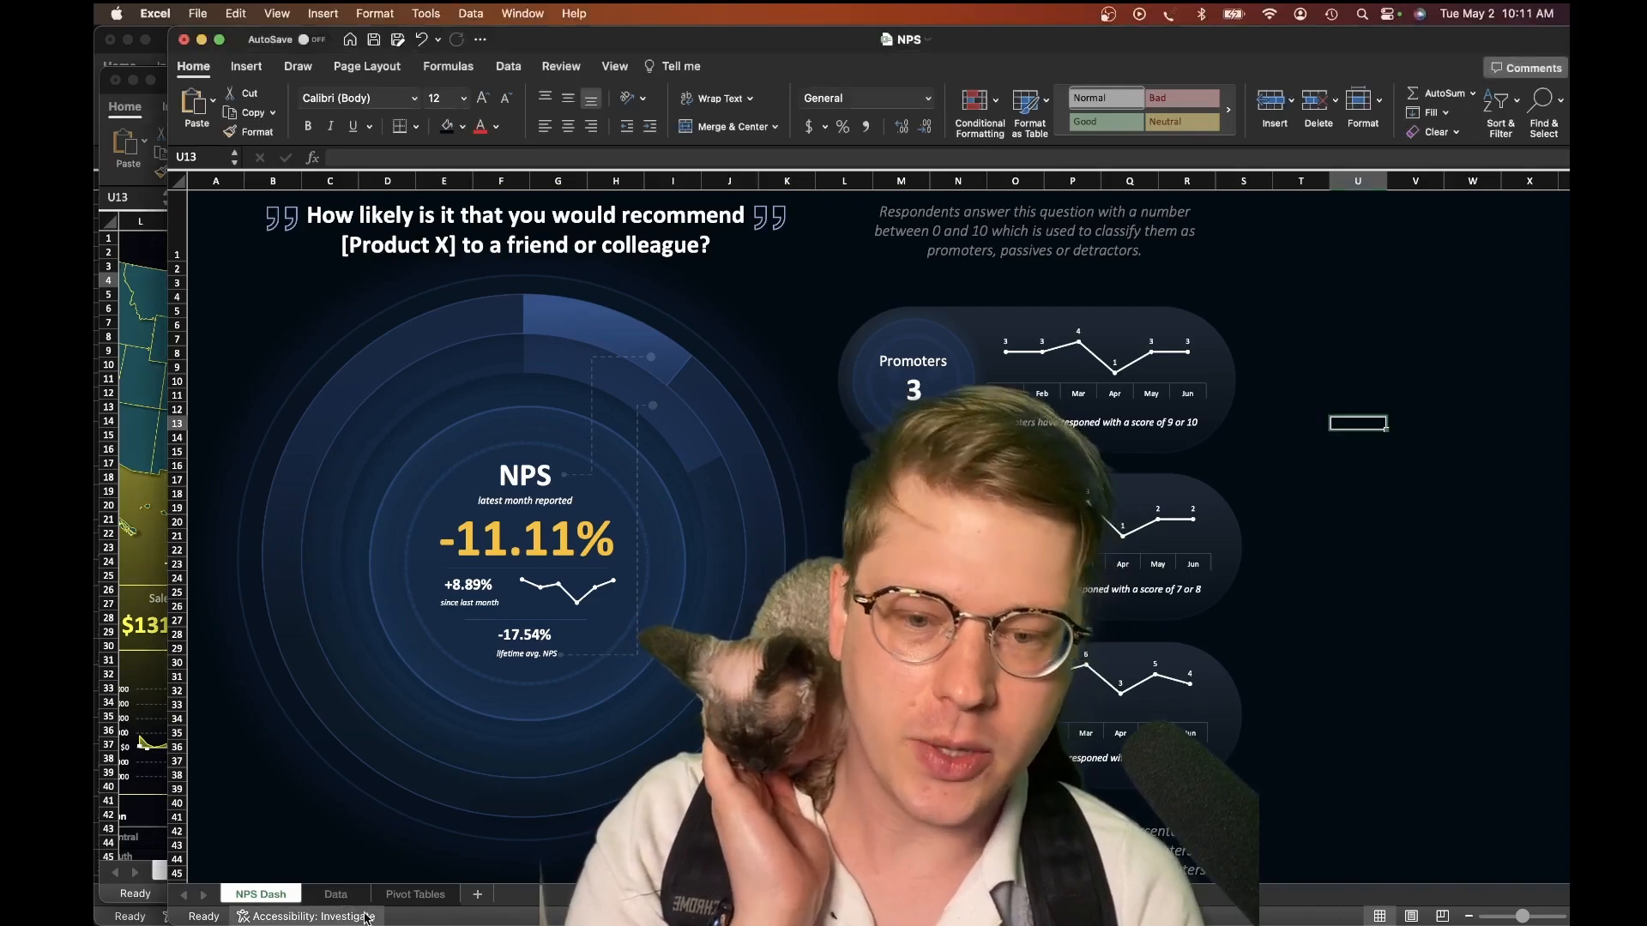
Switch from the dashboard to the Data sheet with the raw survey responses.
left_click(335, 893)
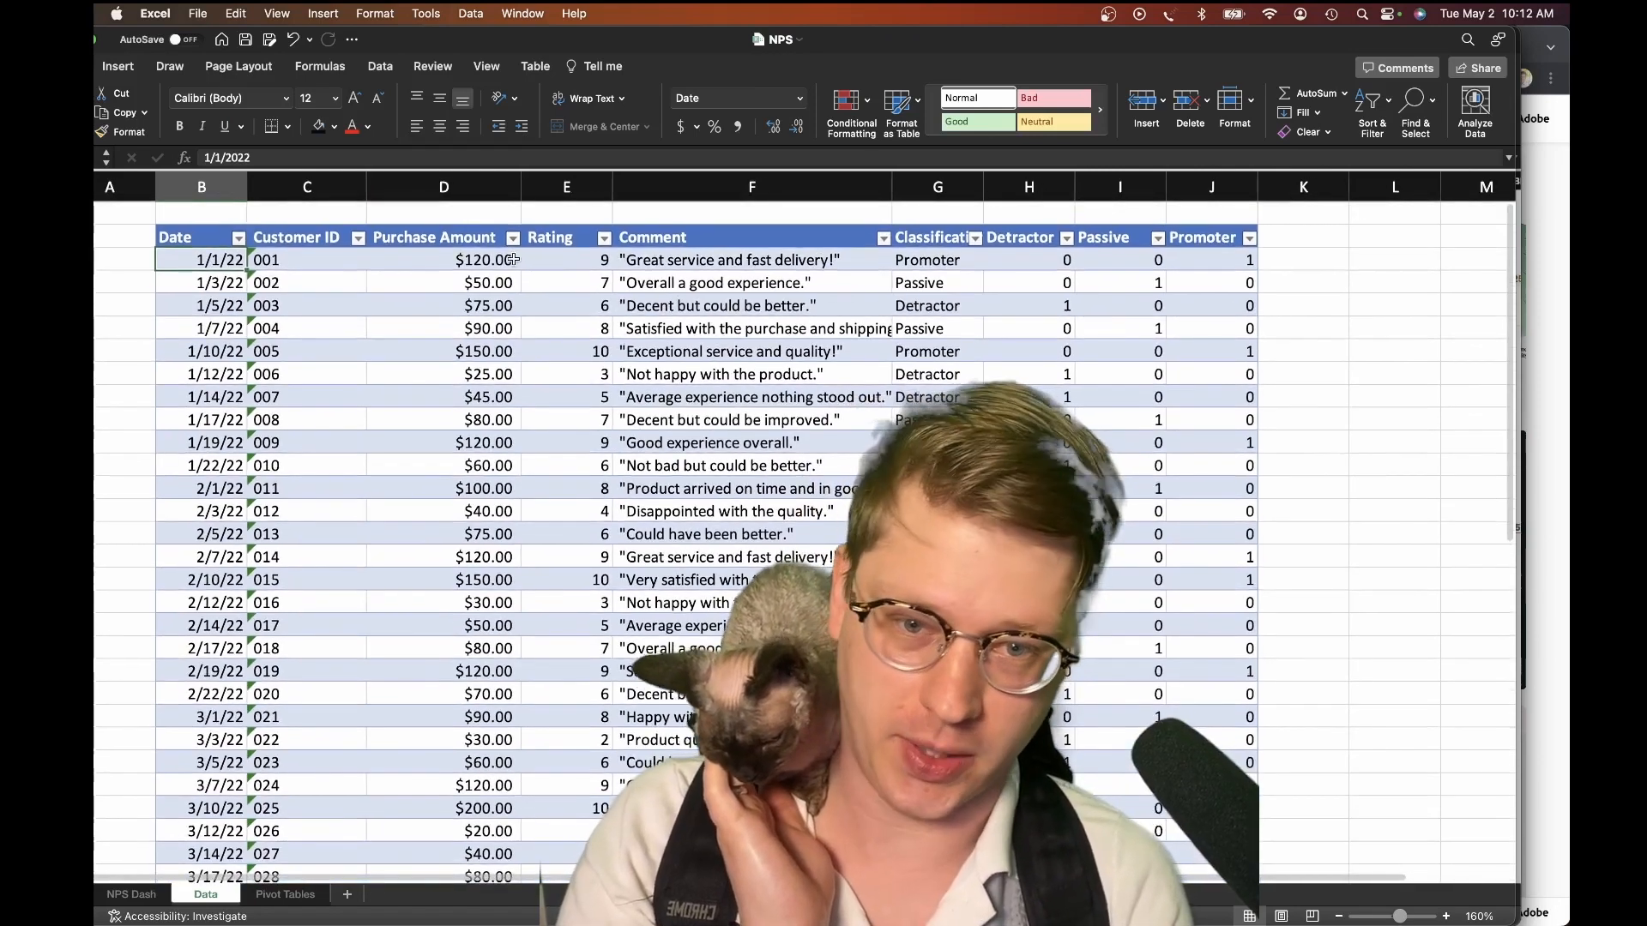
Inspect the first row's purchase amount, rating, comment and Classification formula, then scroll right.
left_click(443, 259)
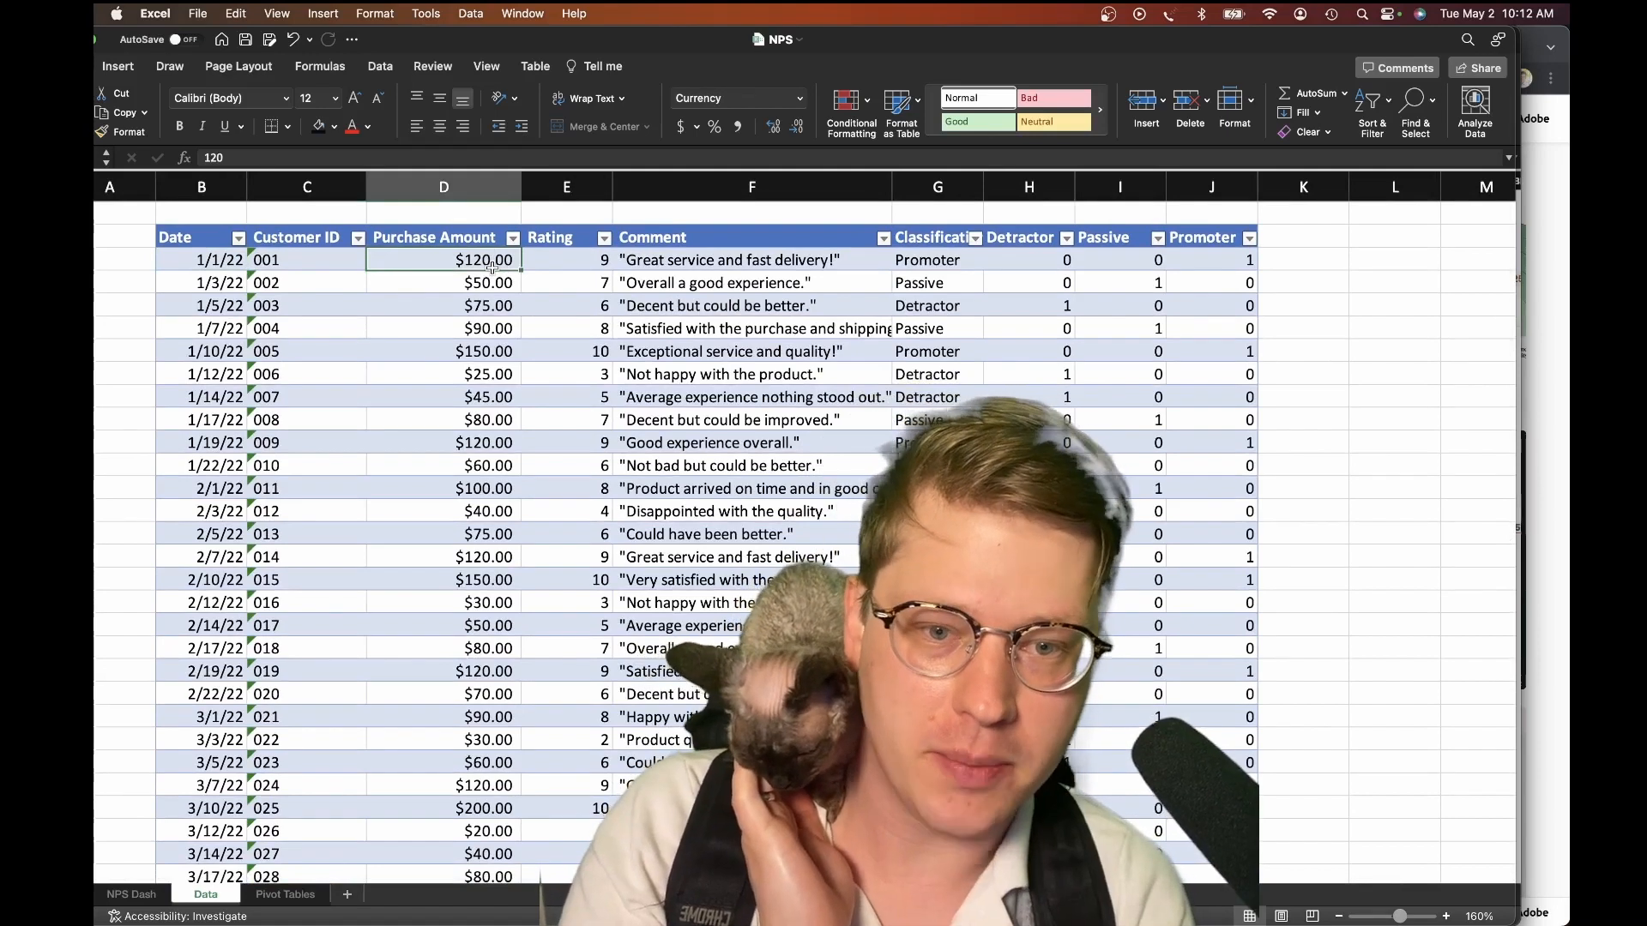
left_click(566, 259)
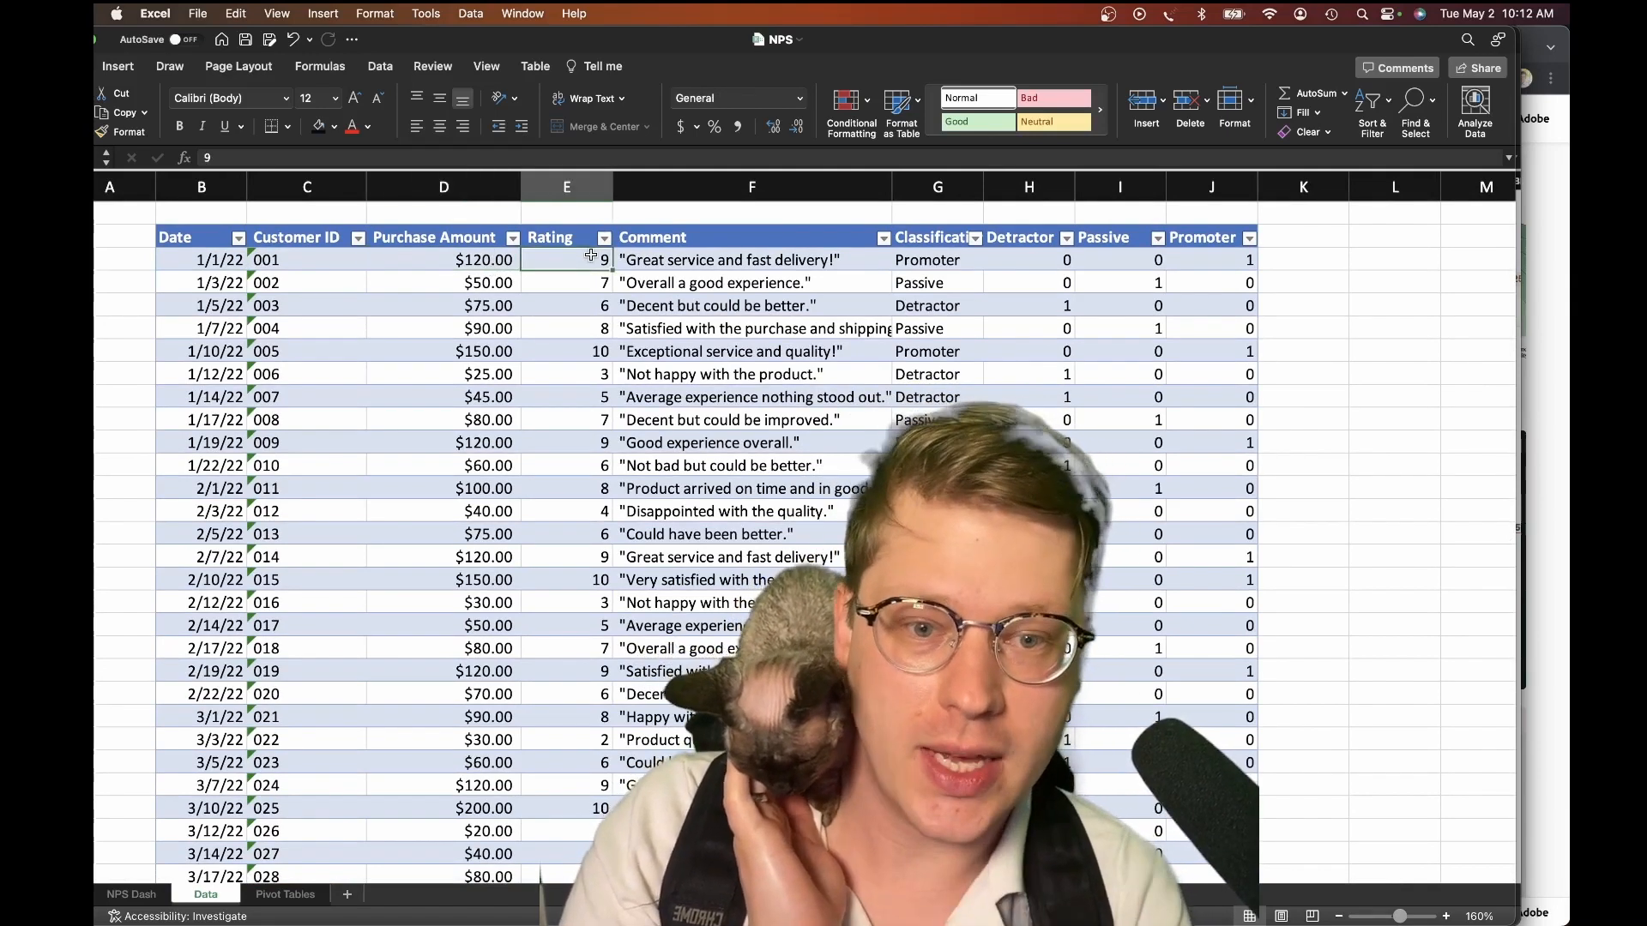
left_click(751, 259)
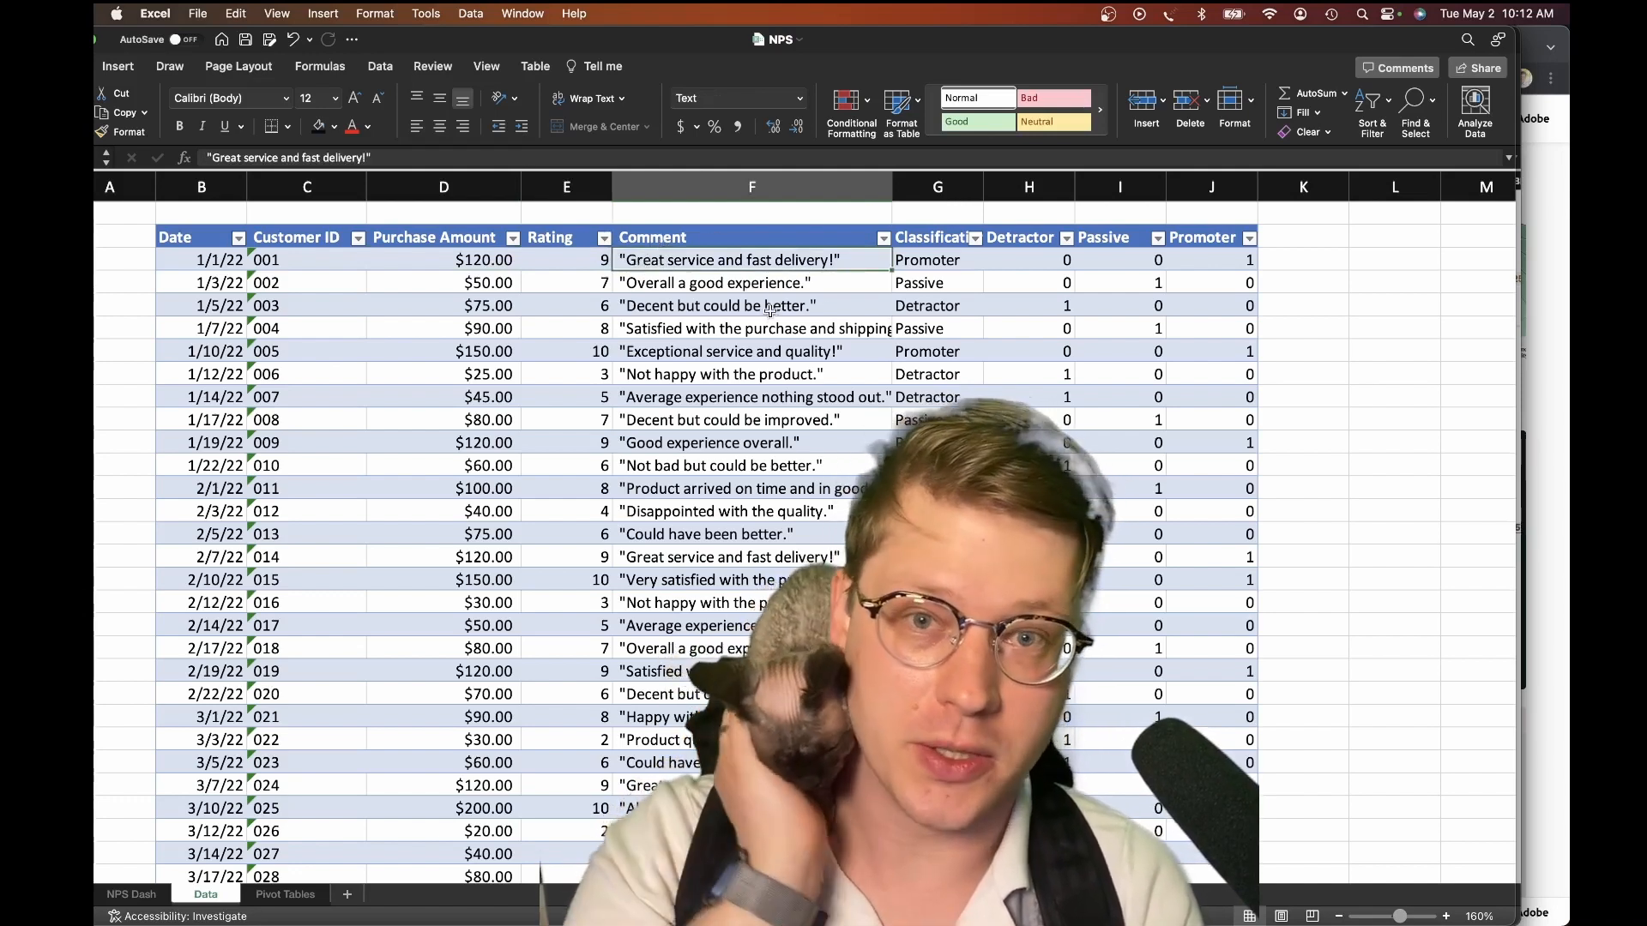
left_click(937, 259)
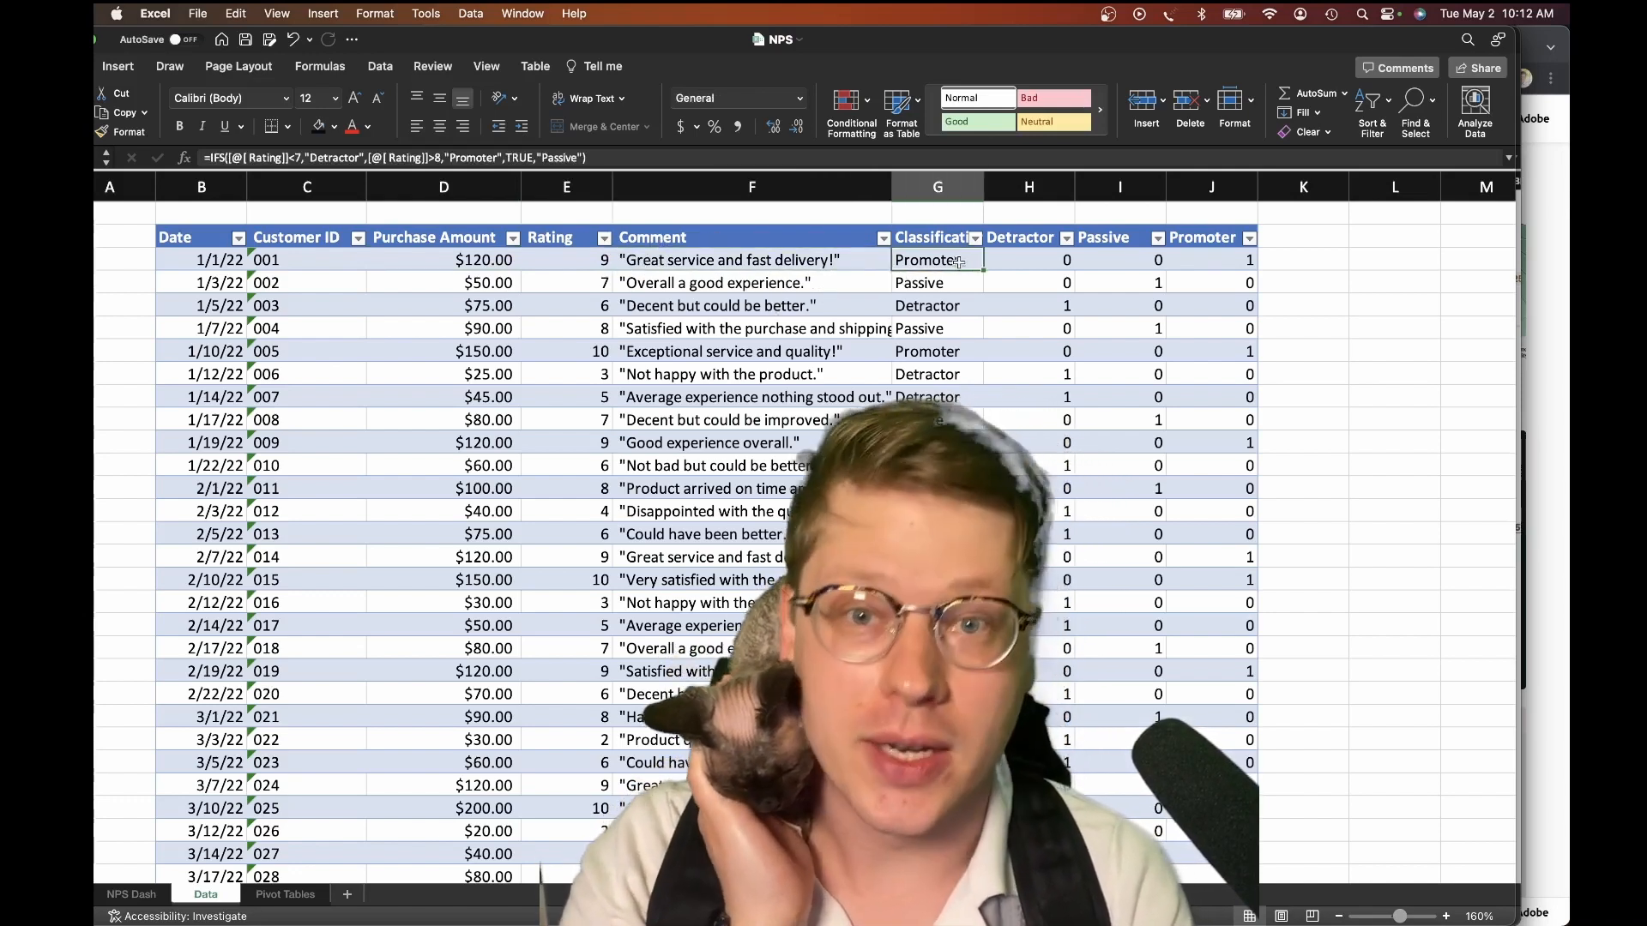
scroll("right", 3)
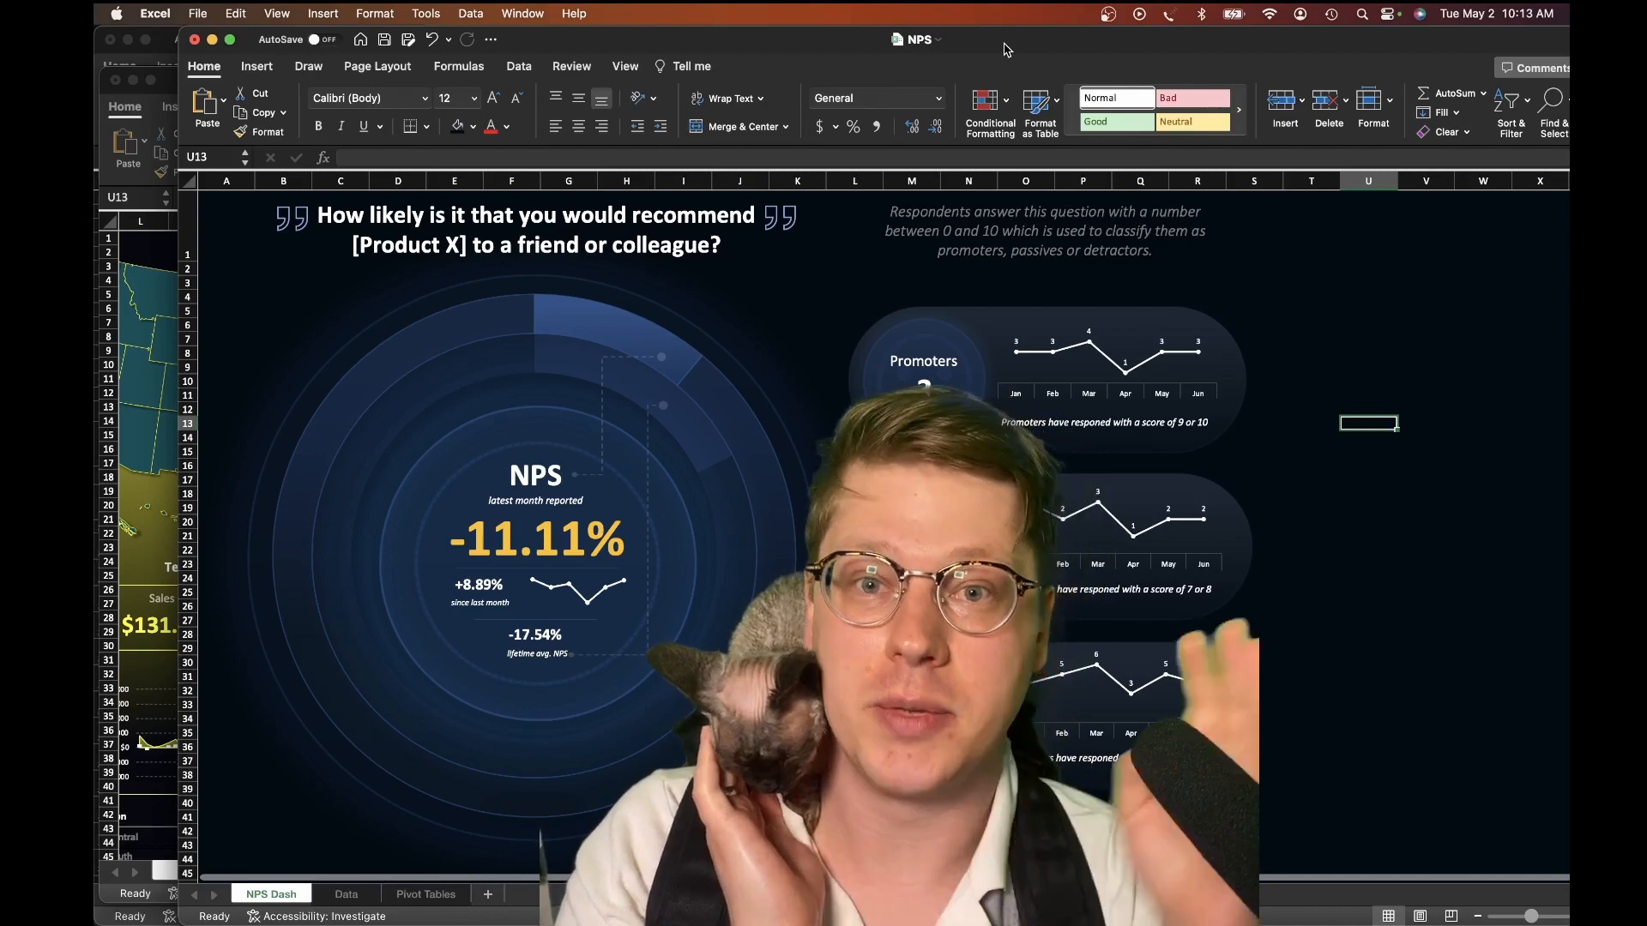
Return to the Data sheet showing the Detractor, Passive and Promoter indicator columns.
left_click(261, 893)
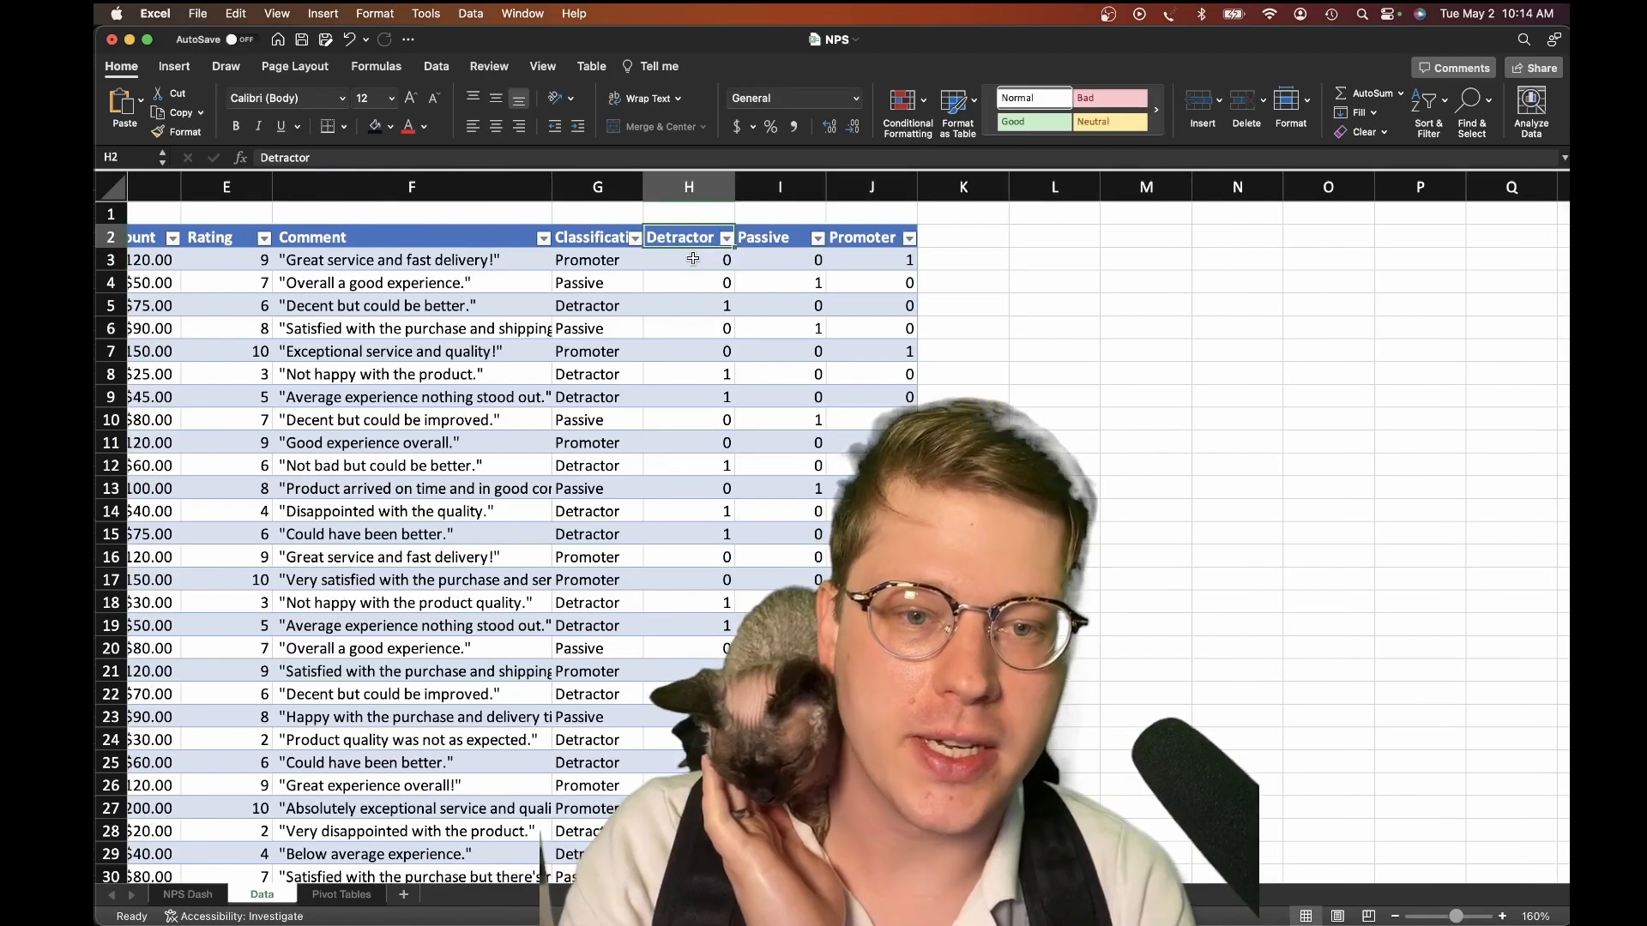
Return to the NPS Dash sheet showing the -11.11% score and trend panels.
left_click(871, 259)
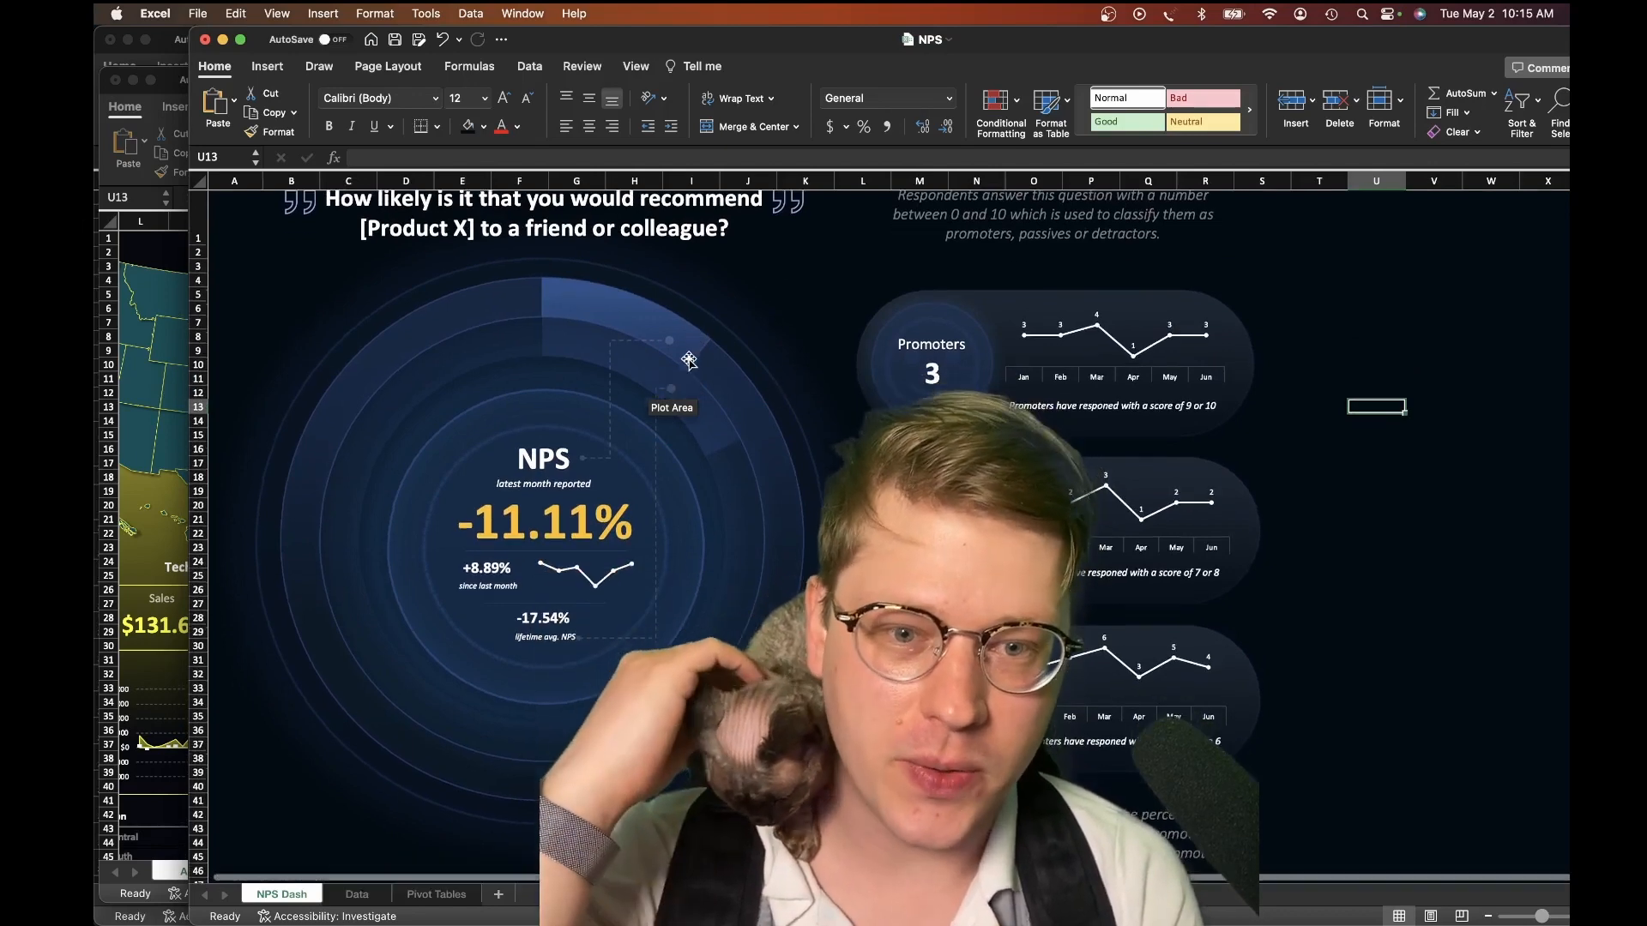
left_click(688, 362)
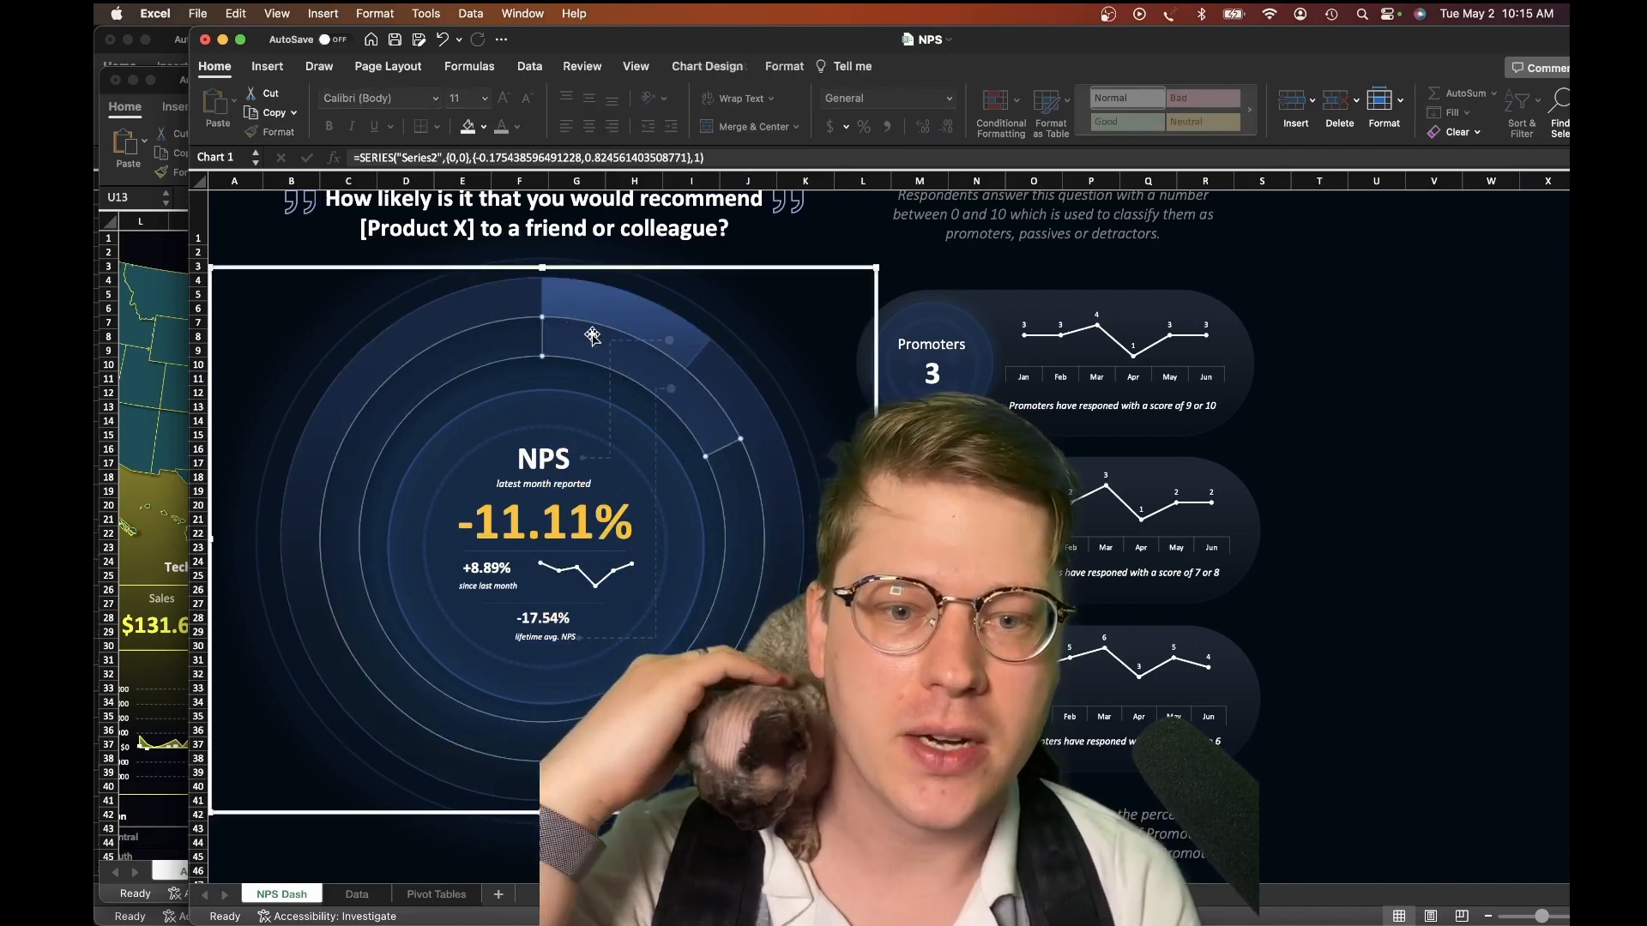
mouse_move(607, 350)
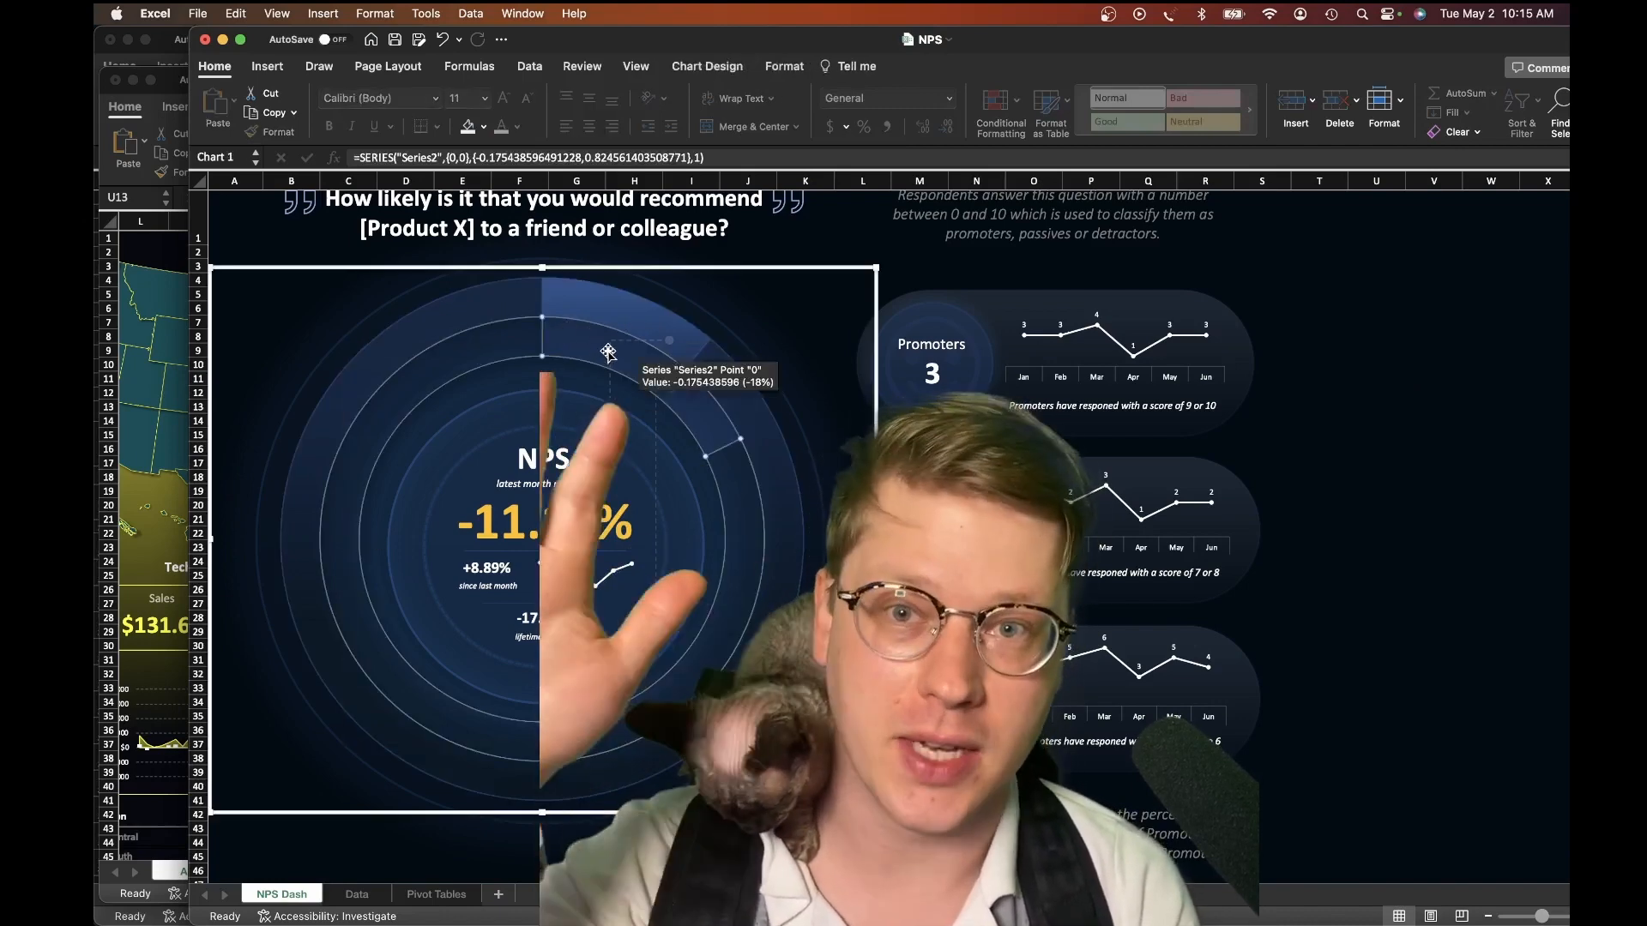
mouse_move(525, 395)
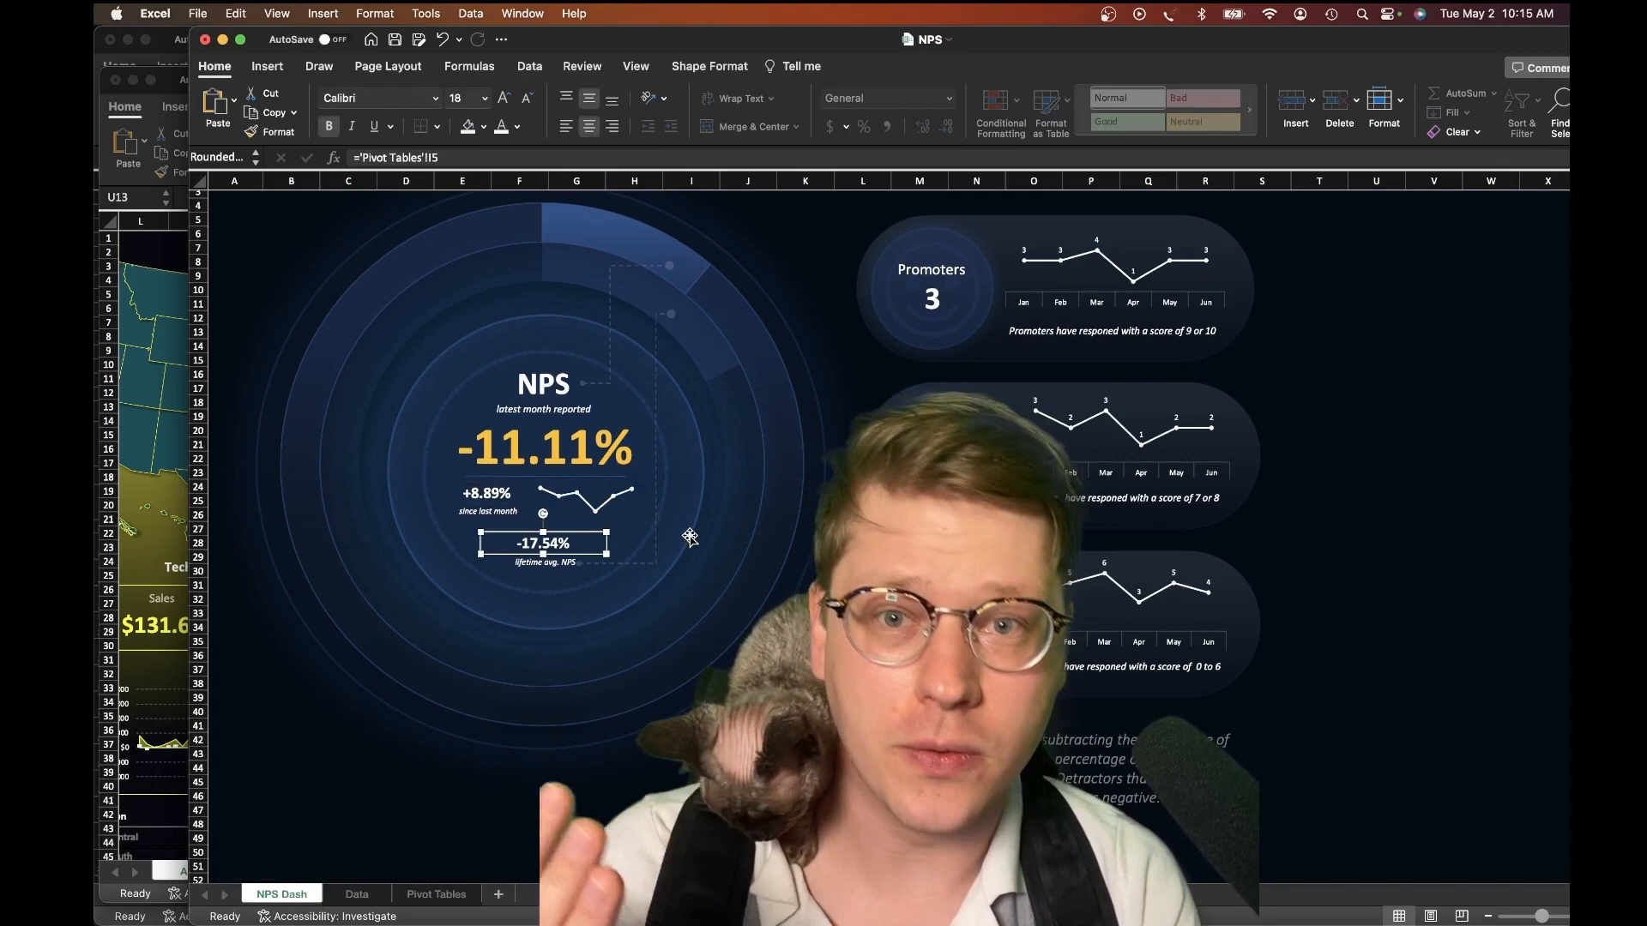
scroll("right", 3)
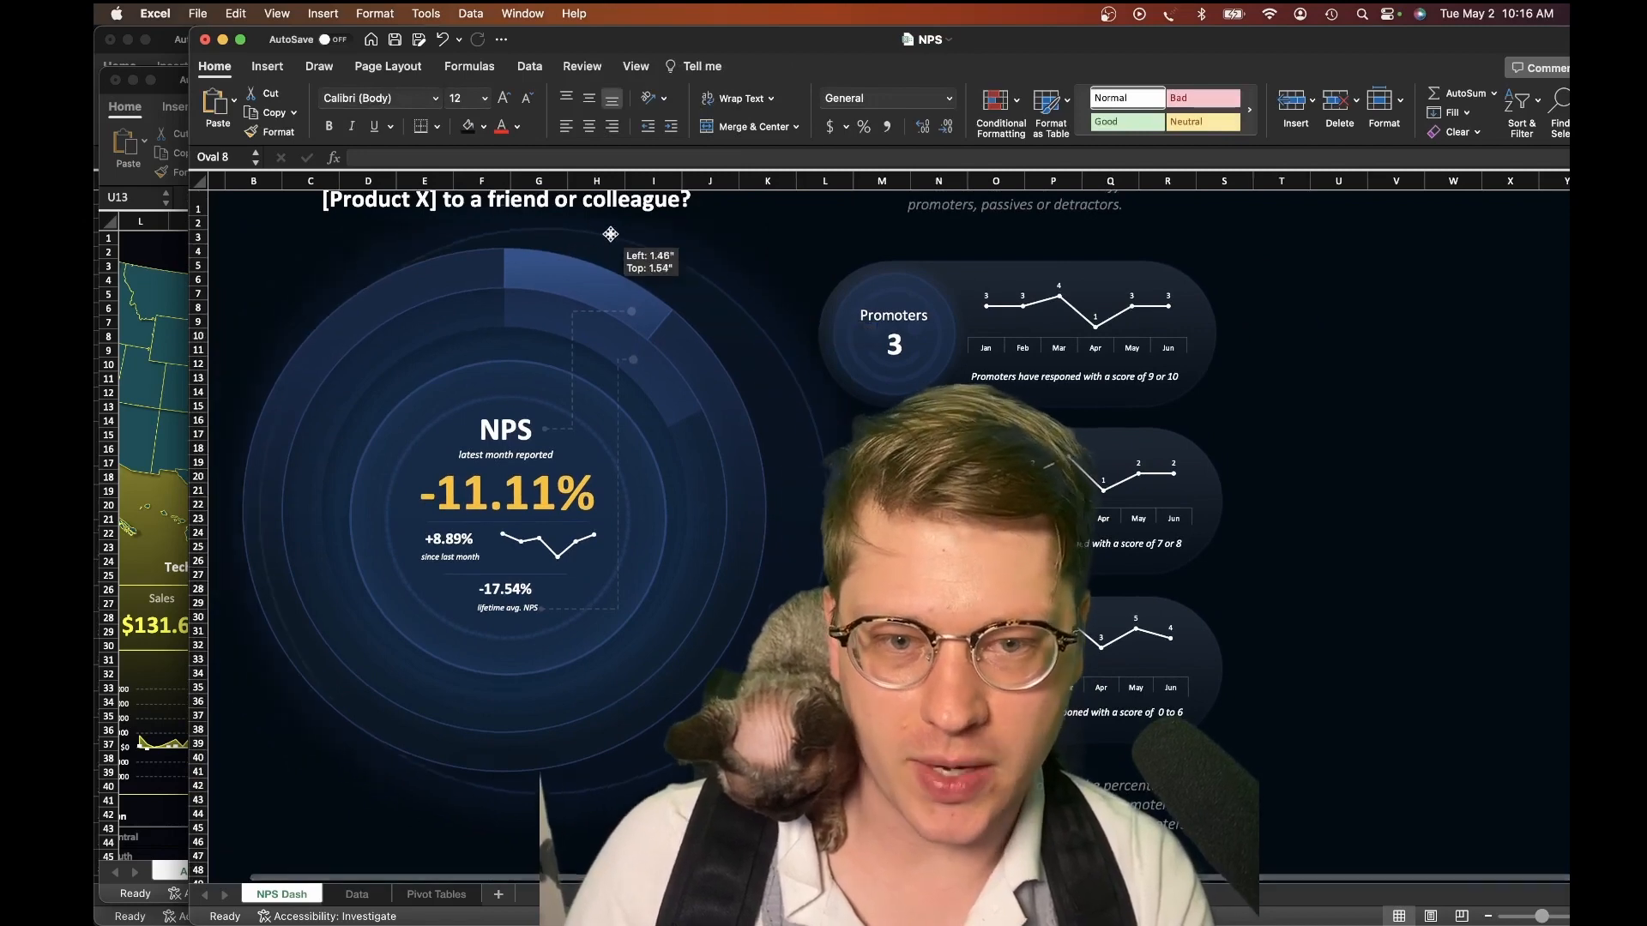
Select the central oval behind the NPS figure and show its Fill & Line settings at 80% transparency.
left_click(892, 315)
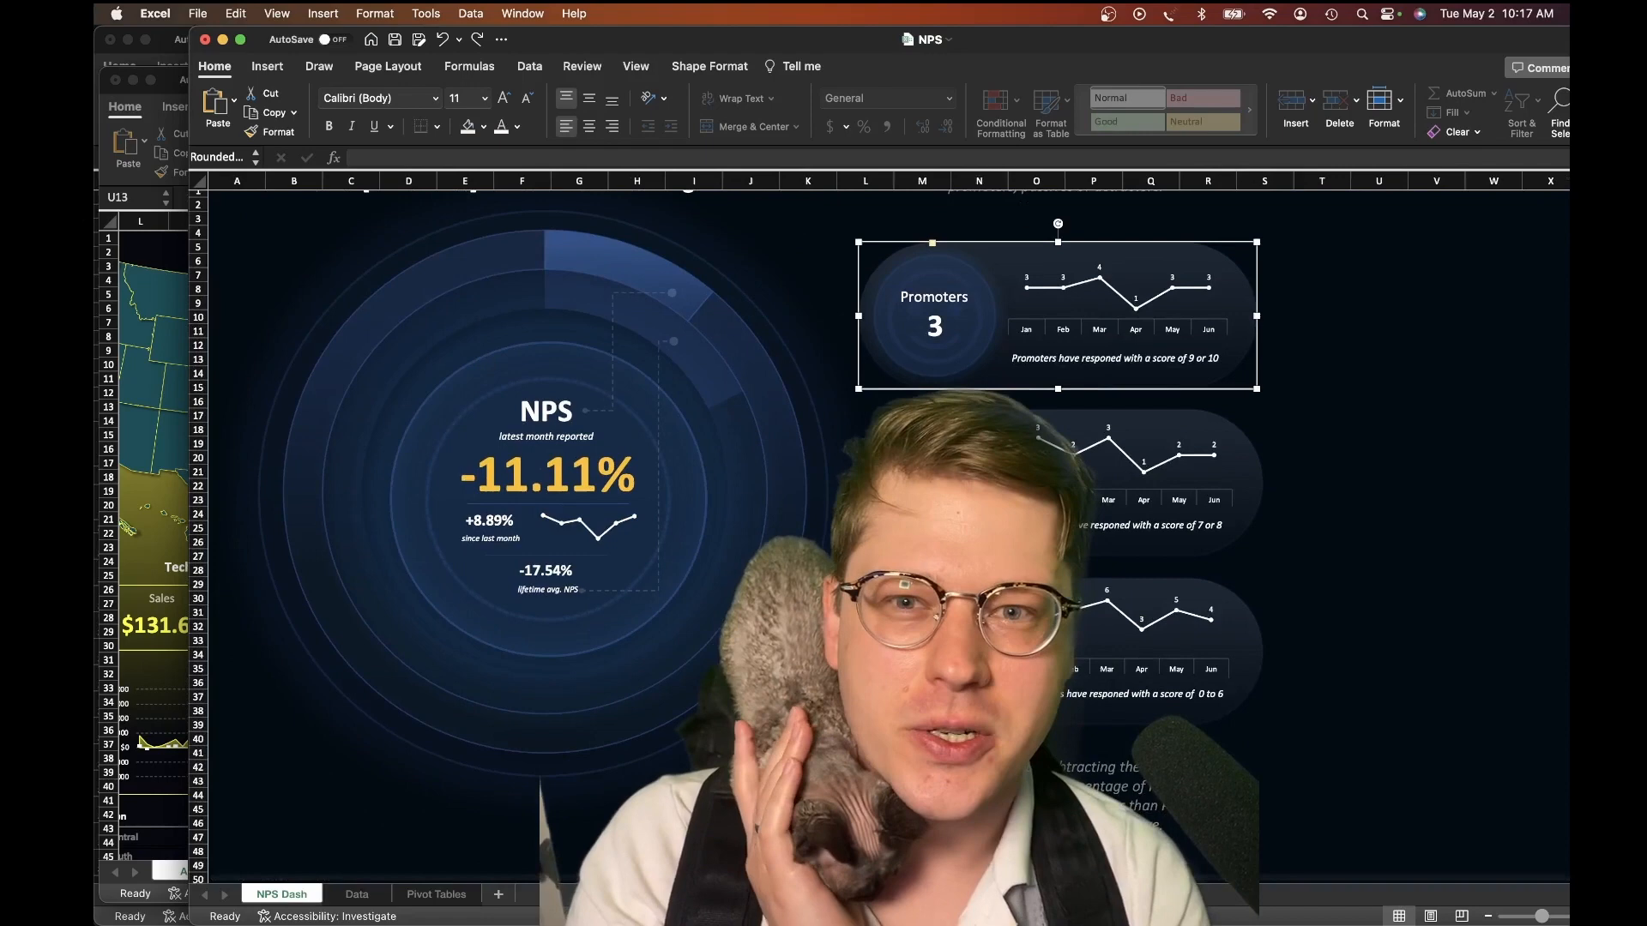
scroll("down", 3)
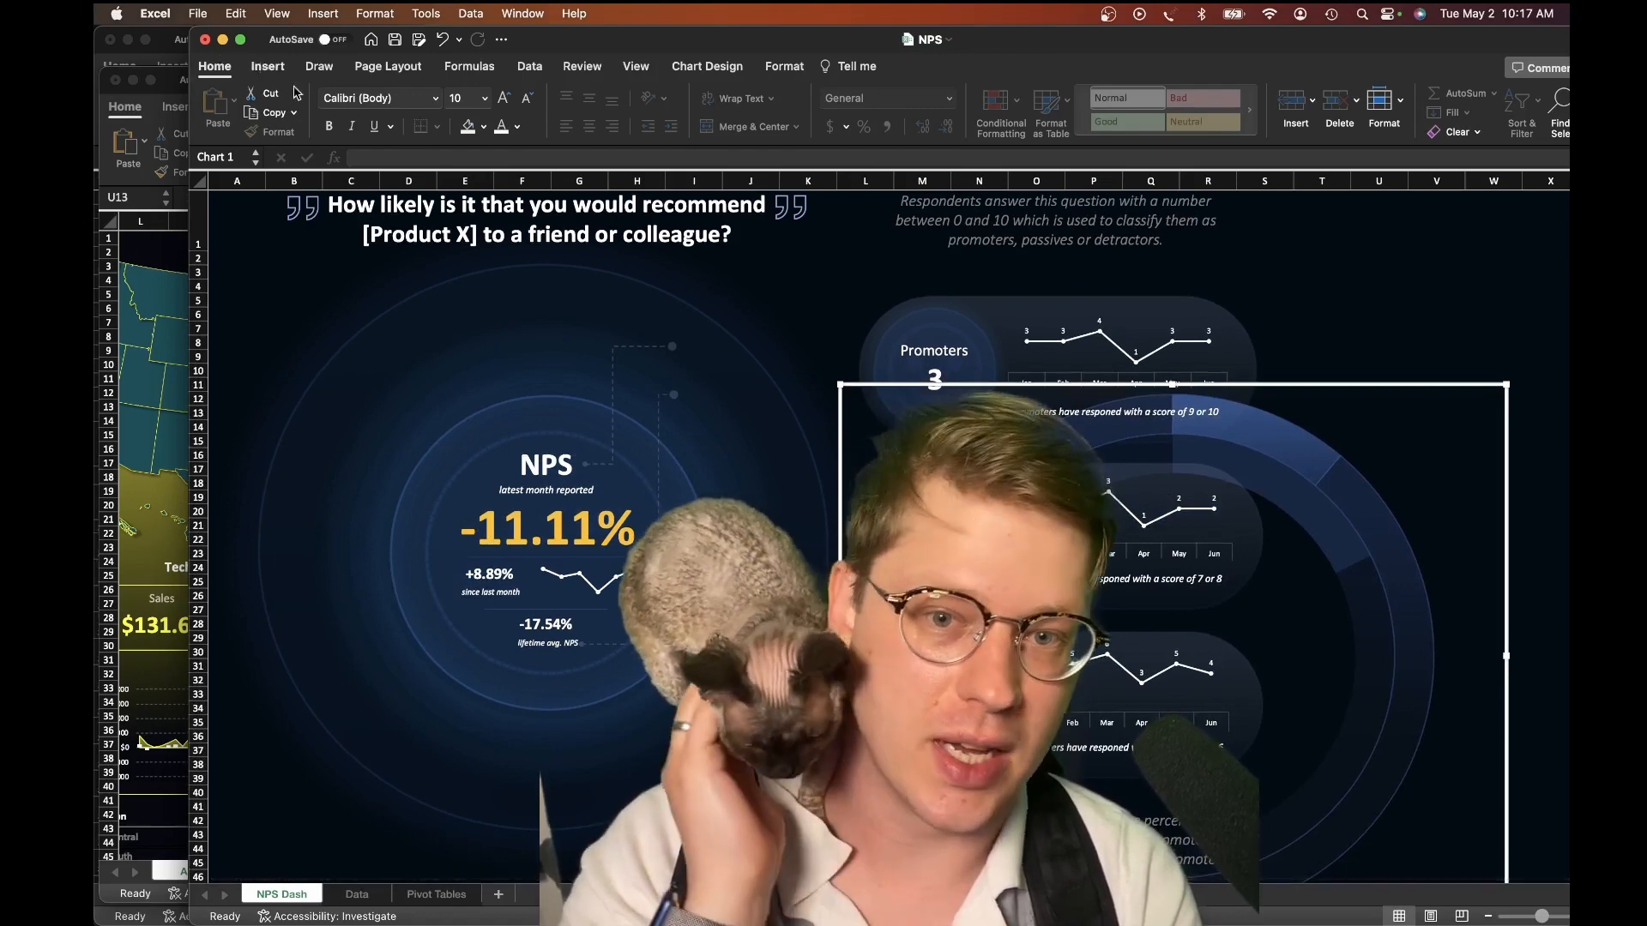
left_click(267, 65)
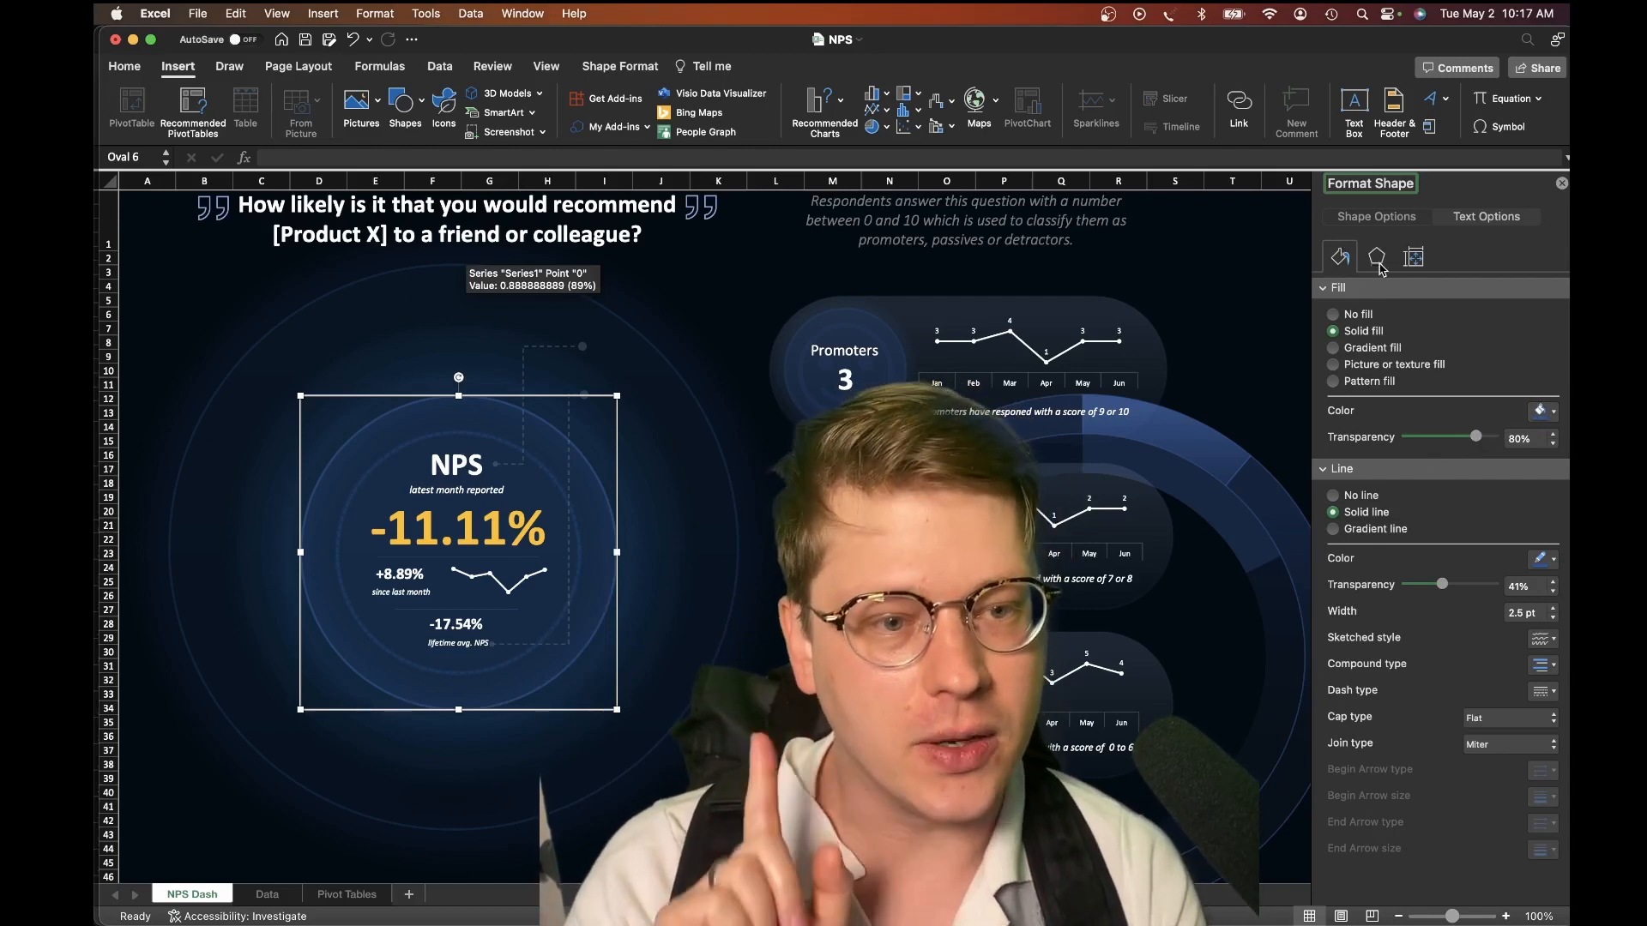
left_click(1376, 257)
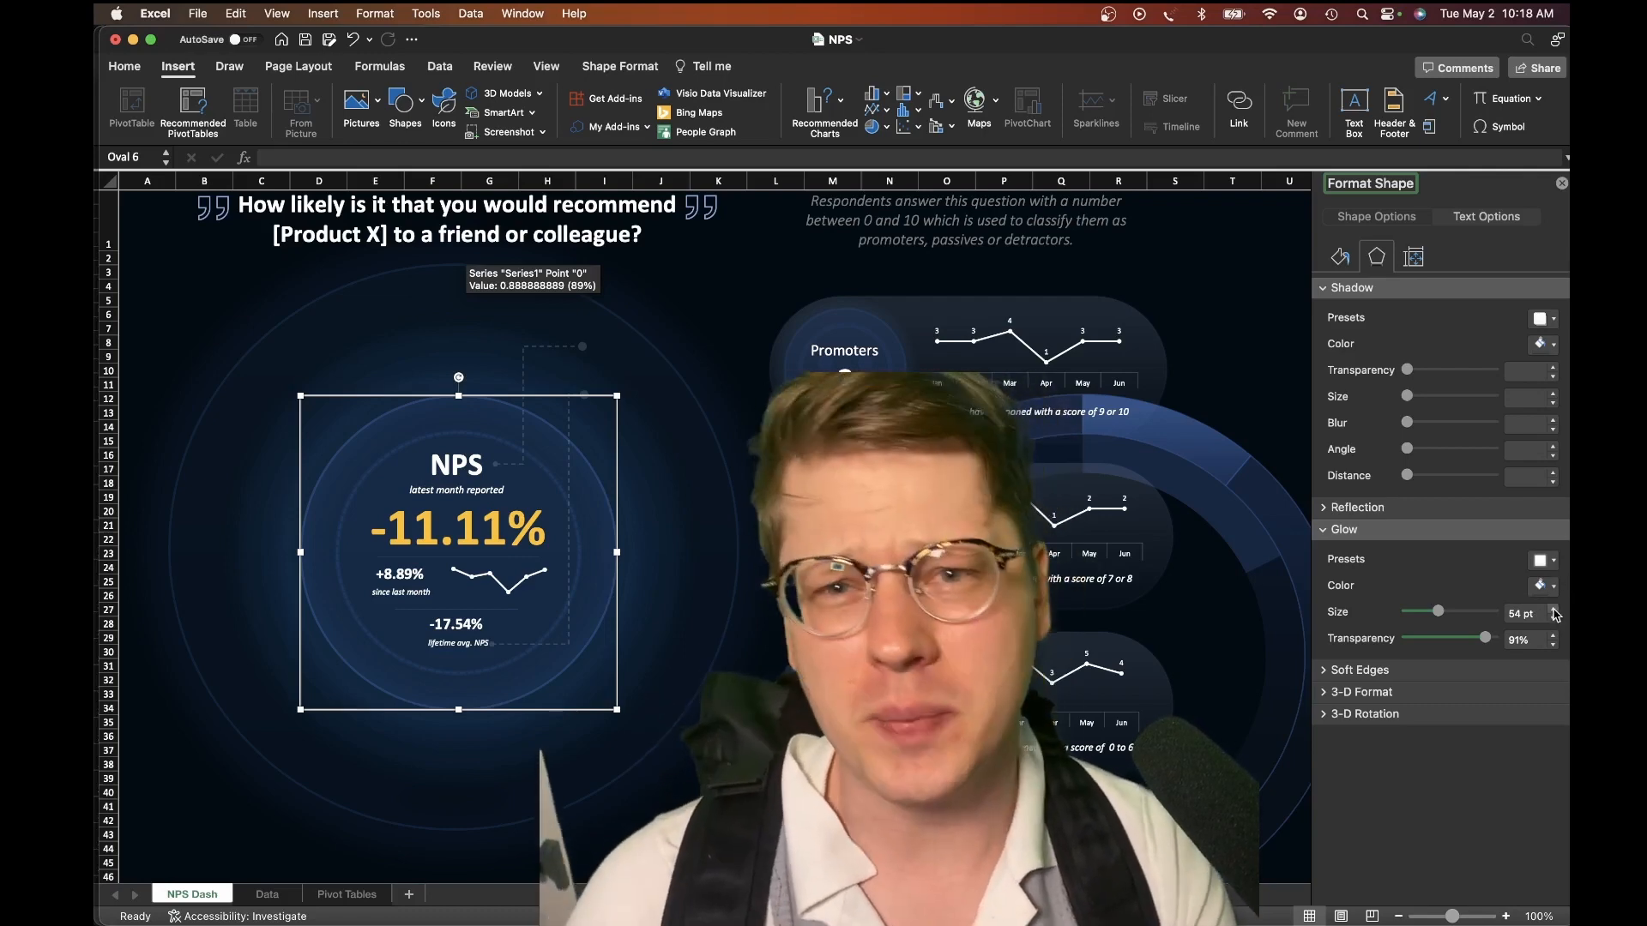
left_click(1541, 585)
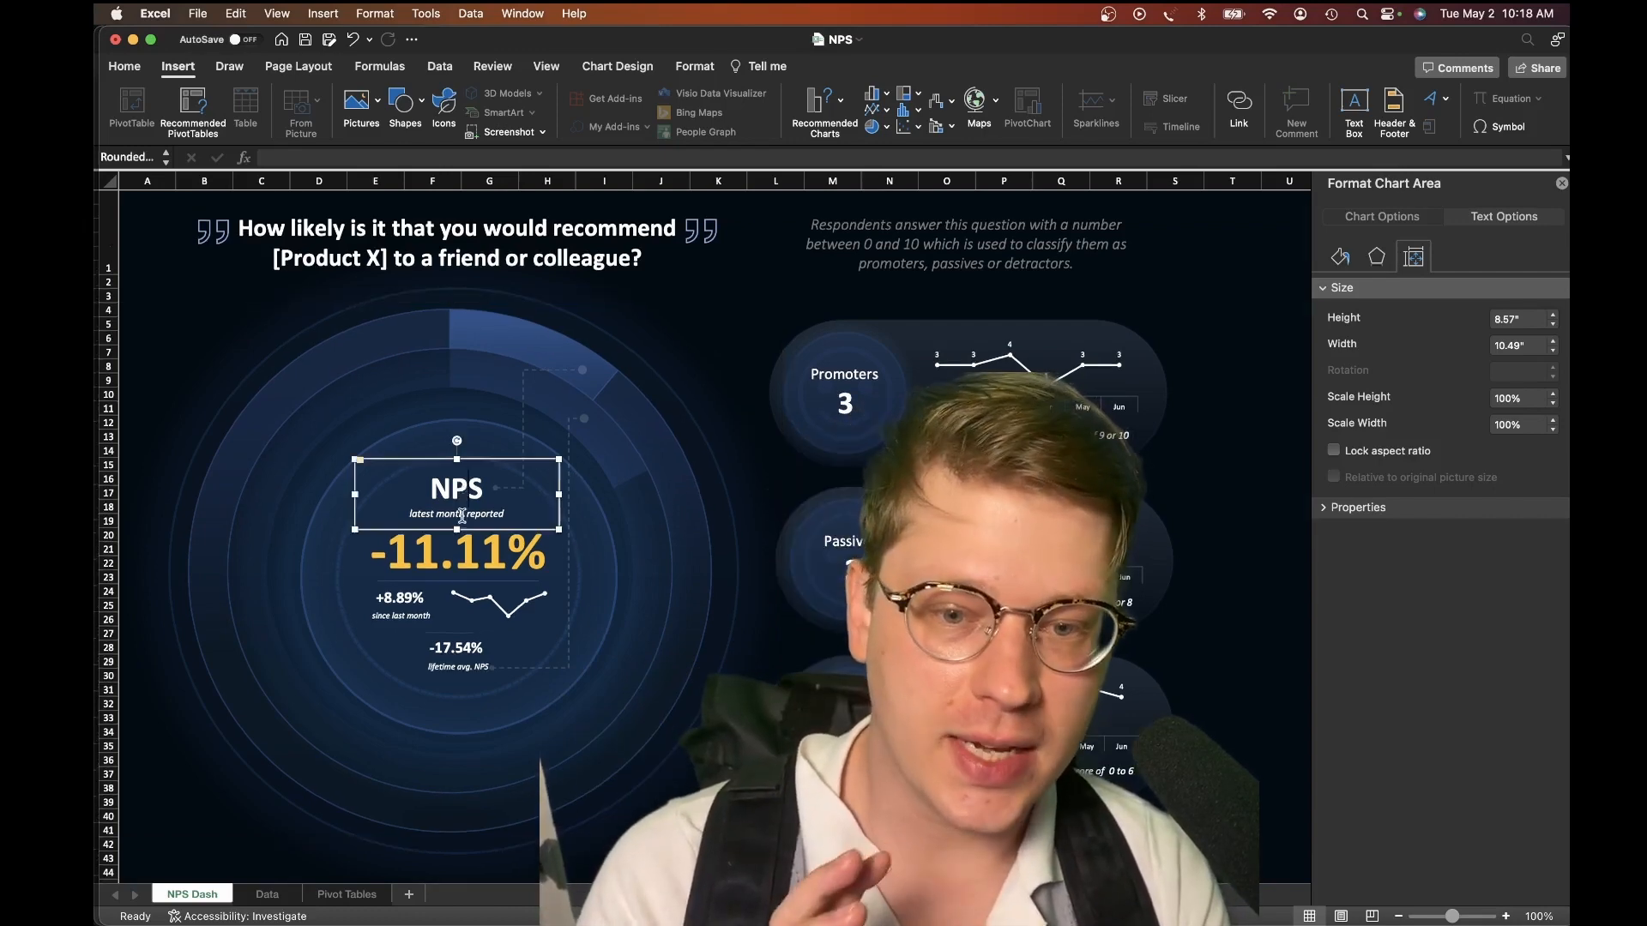
Select the donut's second ring to show its series options with 0° angle and 70% hole size.
left_click(457, 554)
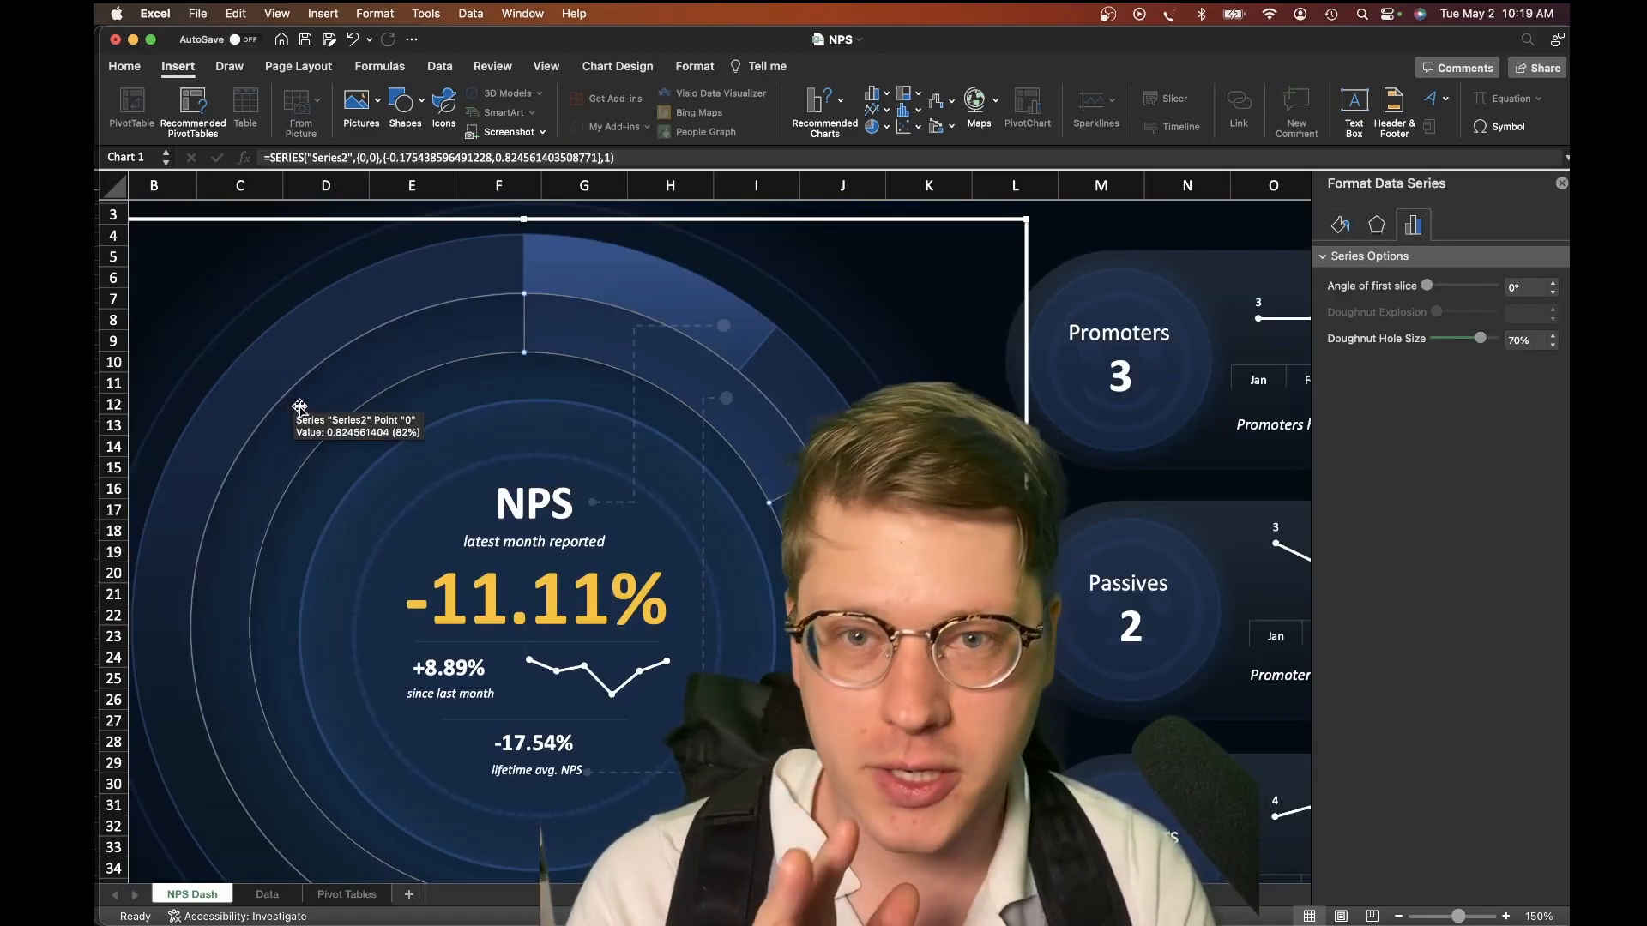
Show the Pivot Tables sheet and inspect the -11.11% and lifetime NPS formulas.
left_click(345, 894)
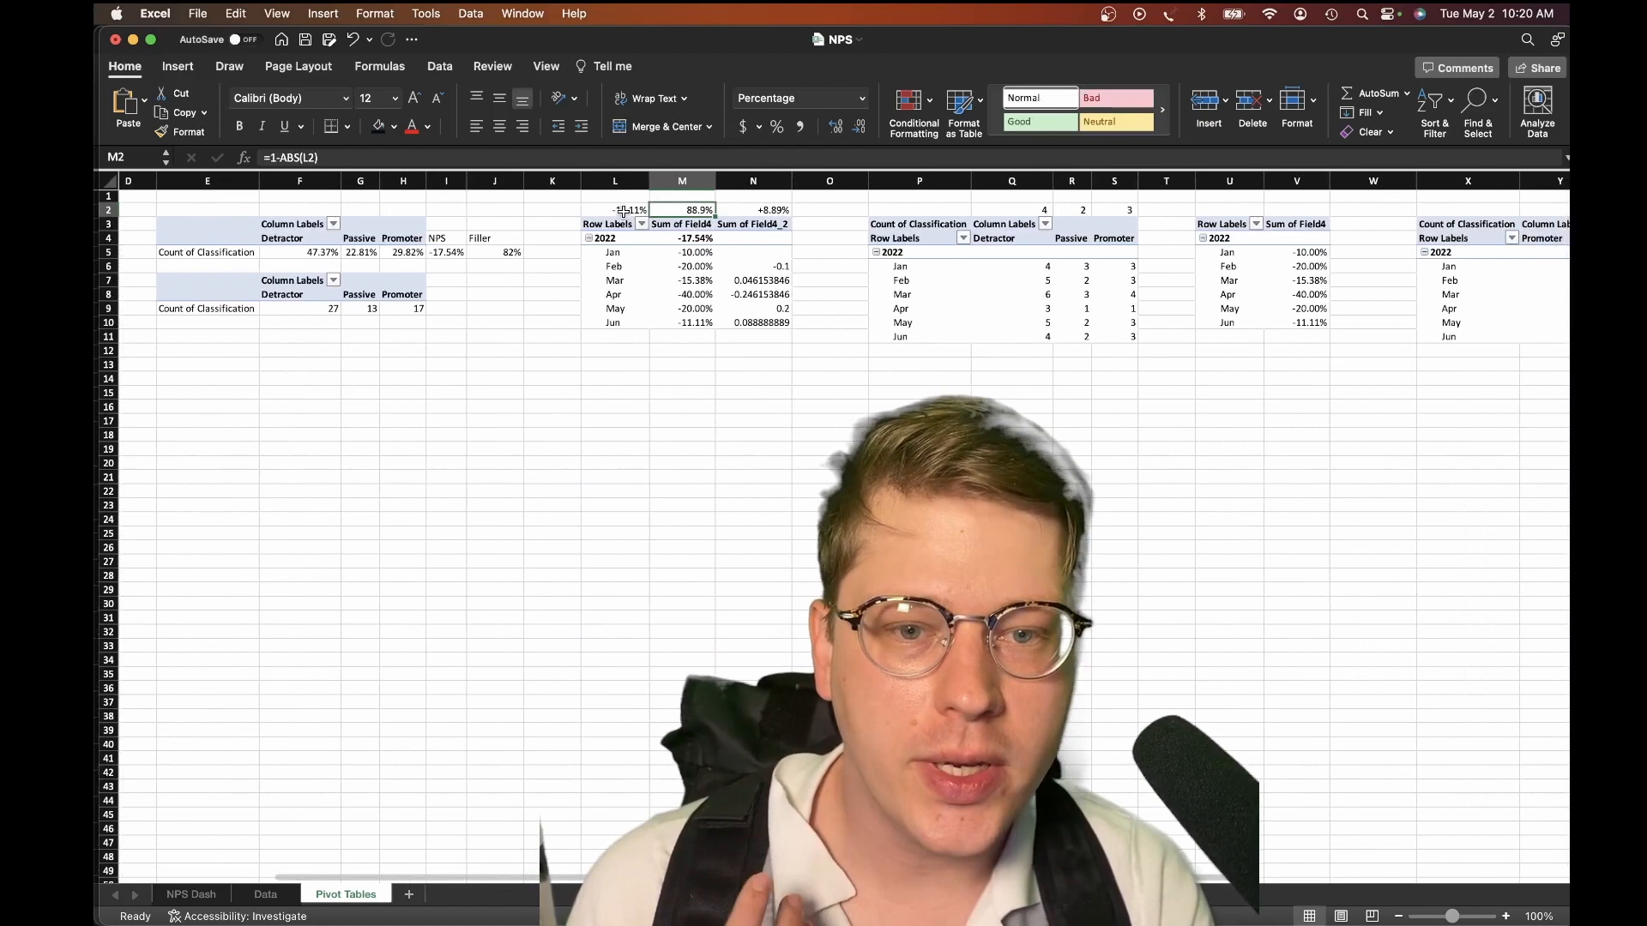
left_click(614, 209)
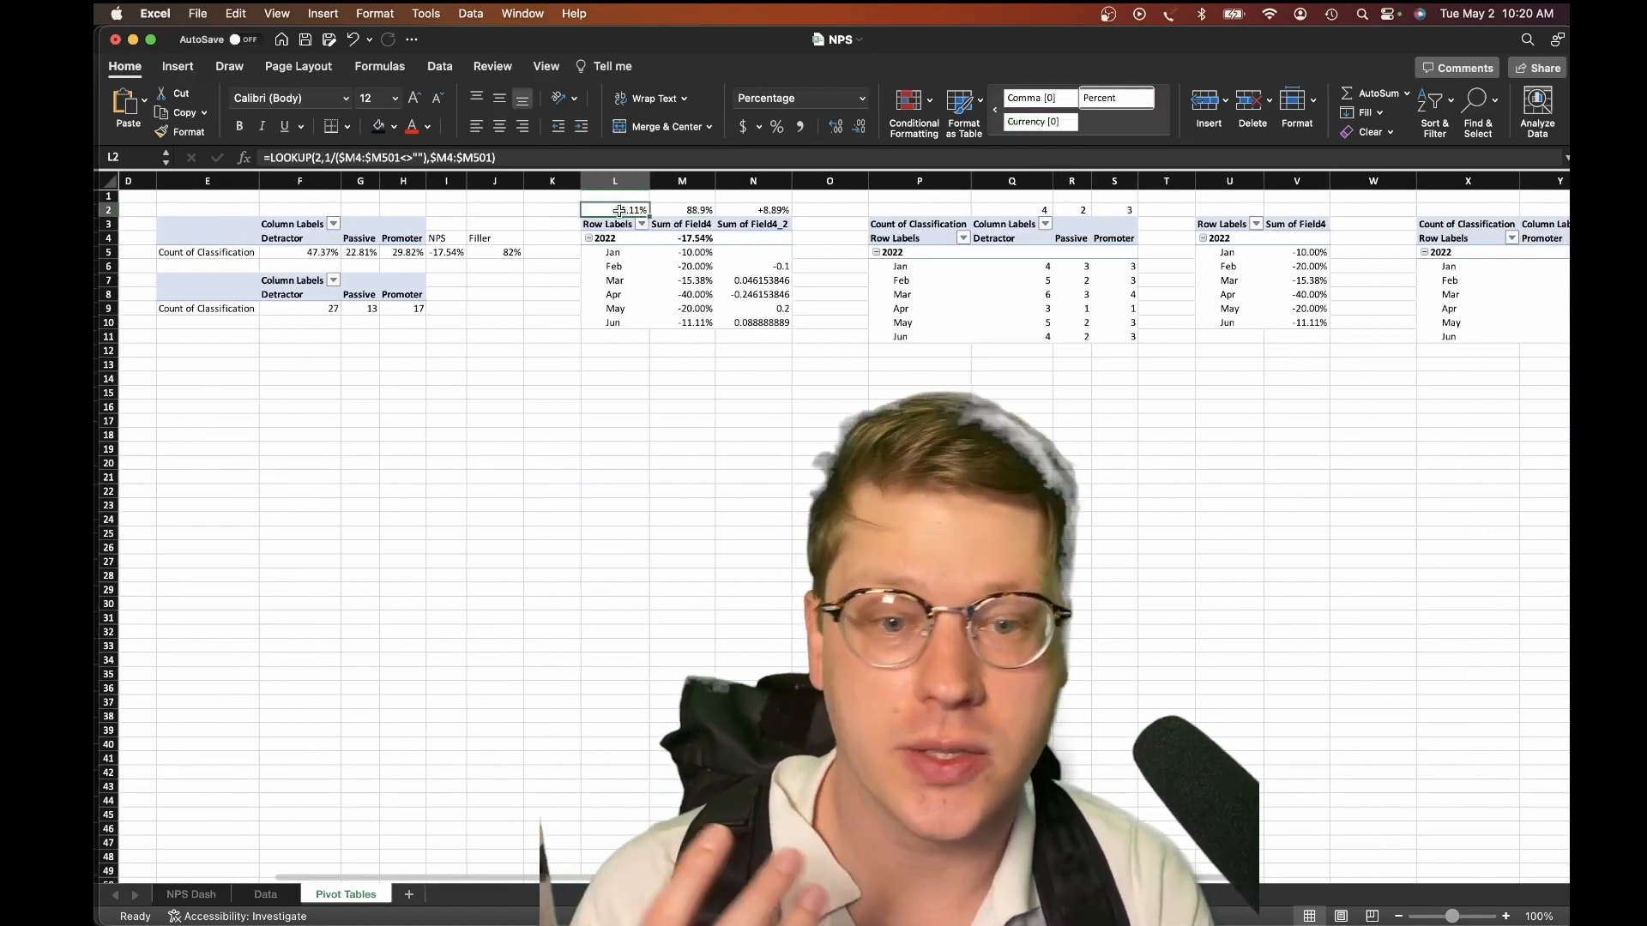
left_click(681, 209)
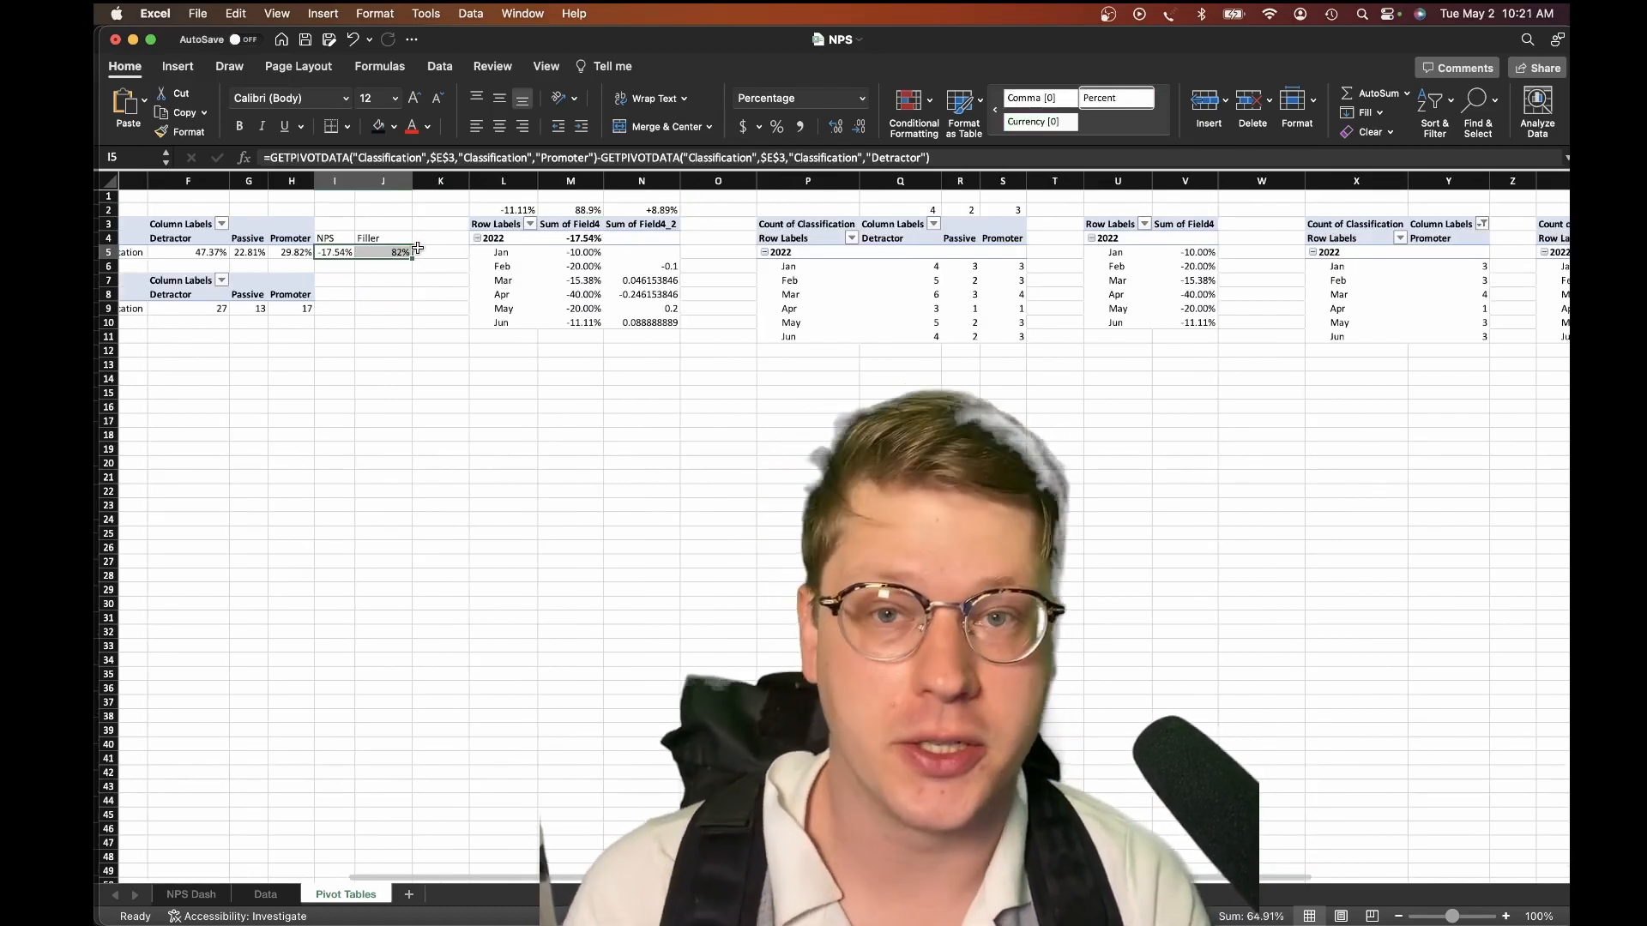
Insert a doughnut chart from the pivot helper values and set its data source to two ring series.
left_click(176, 67)
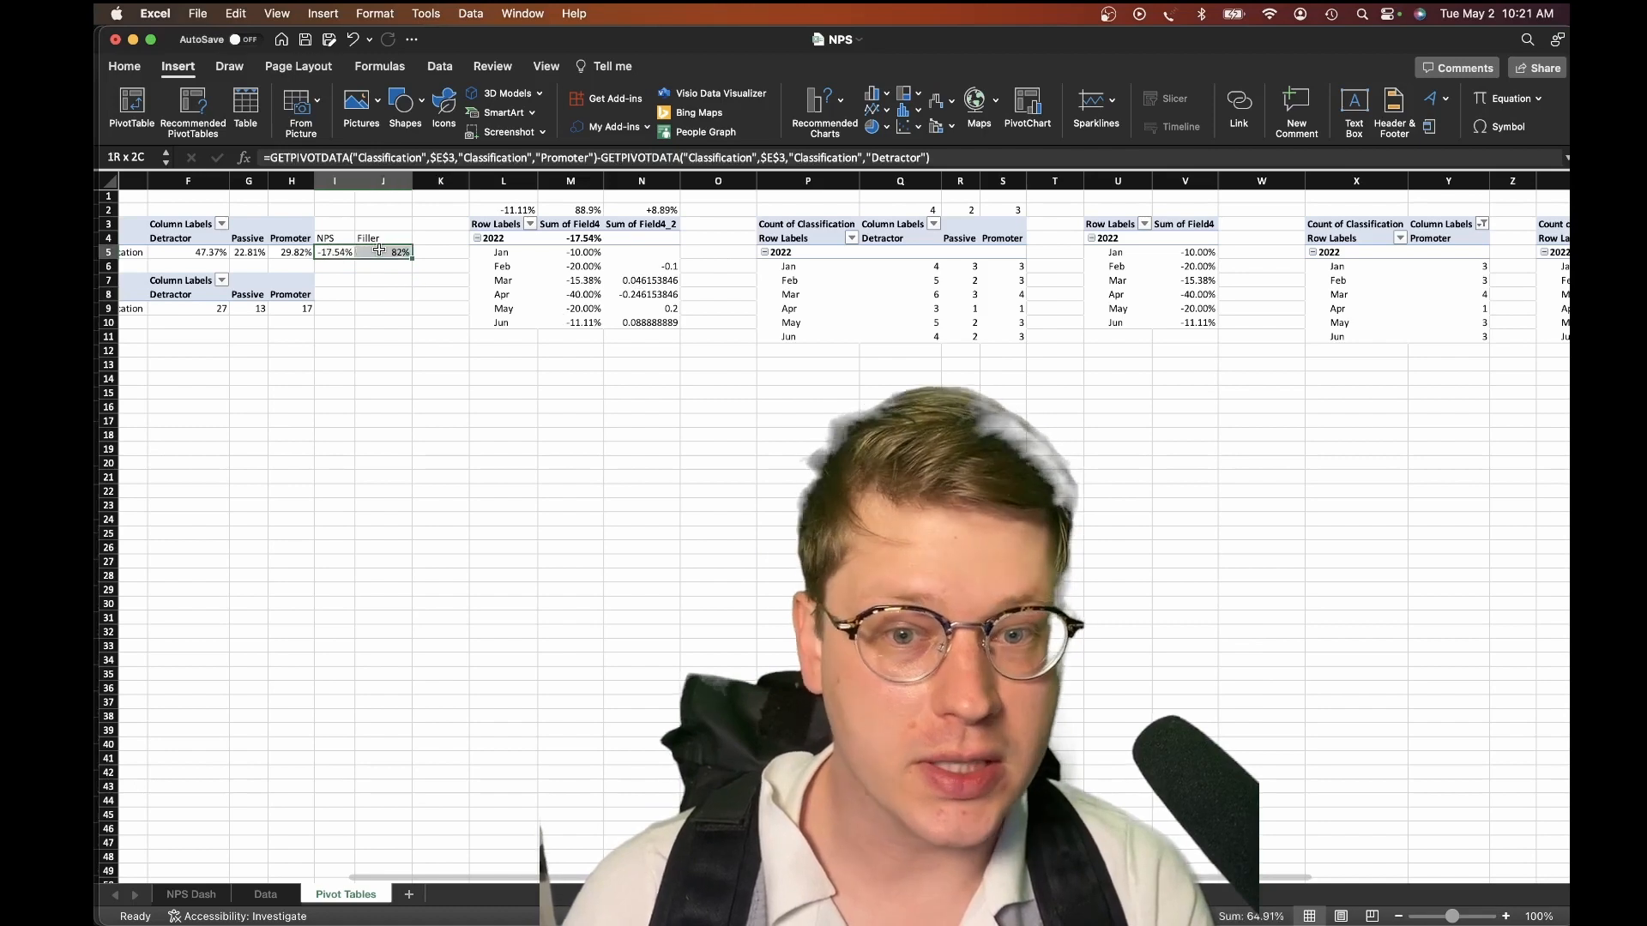
left_click(900, 101)
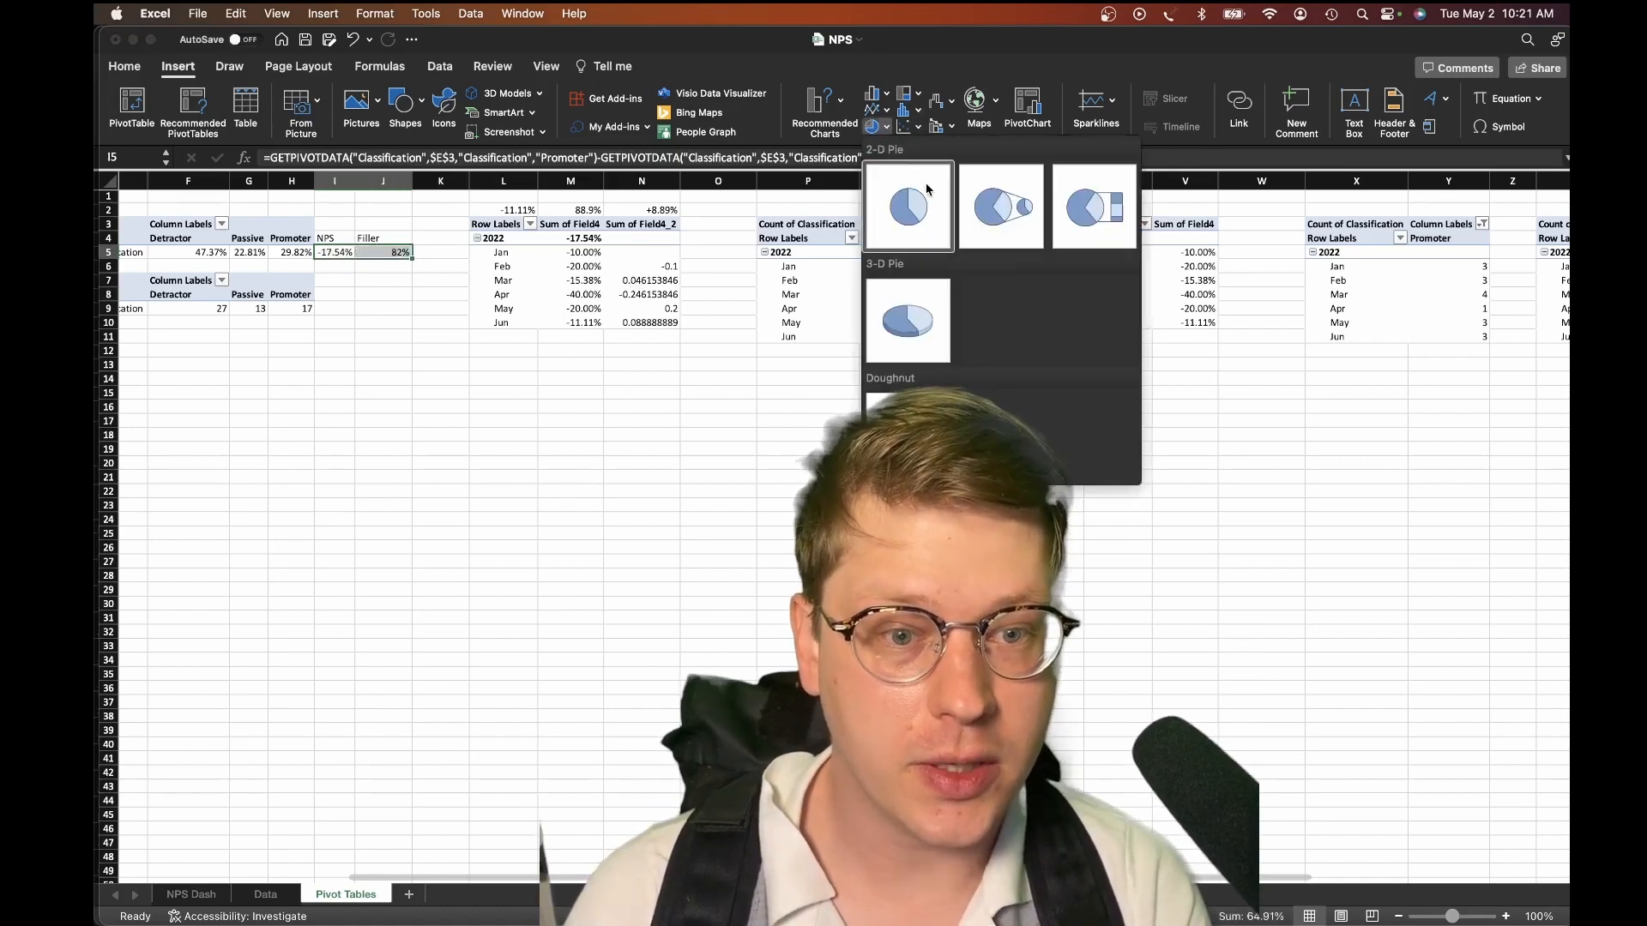
left_click(910, 321)
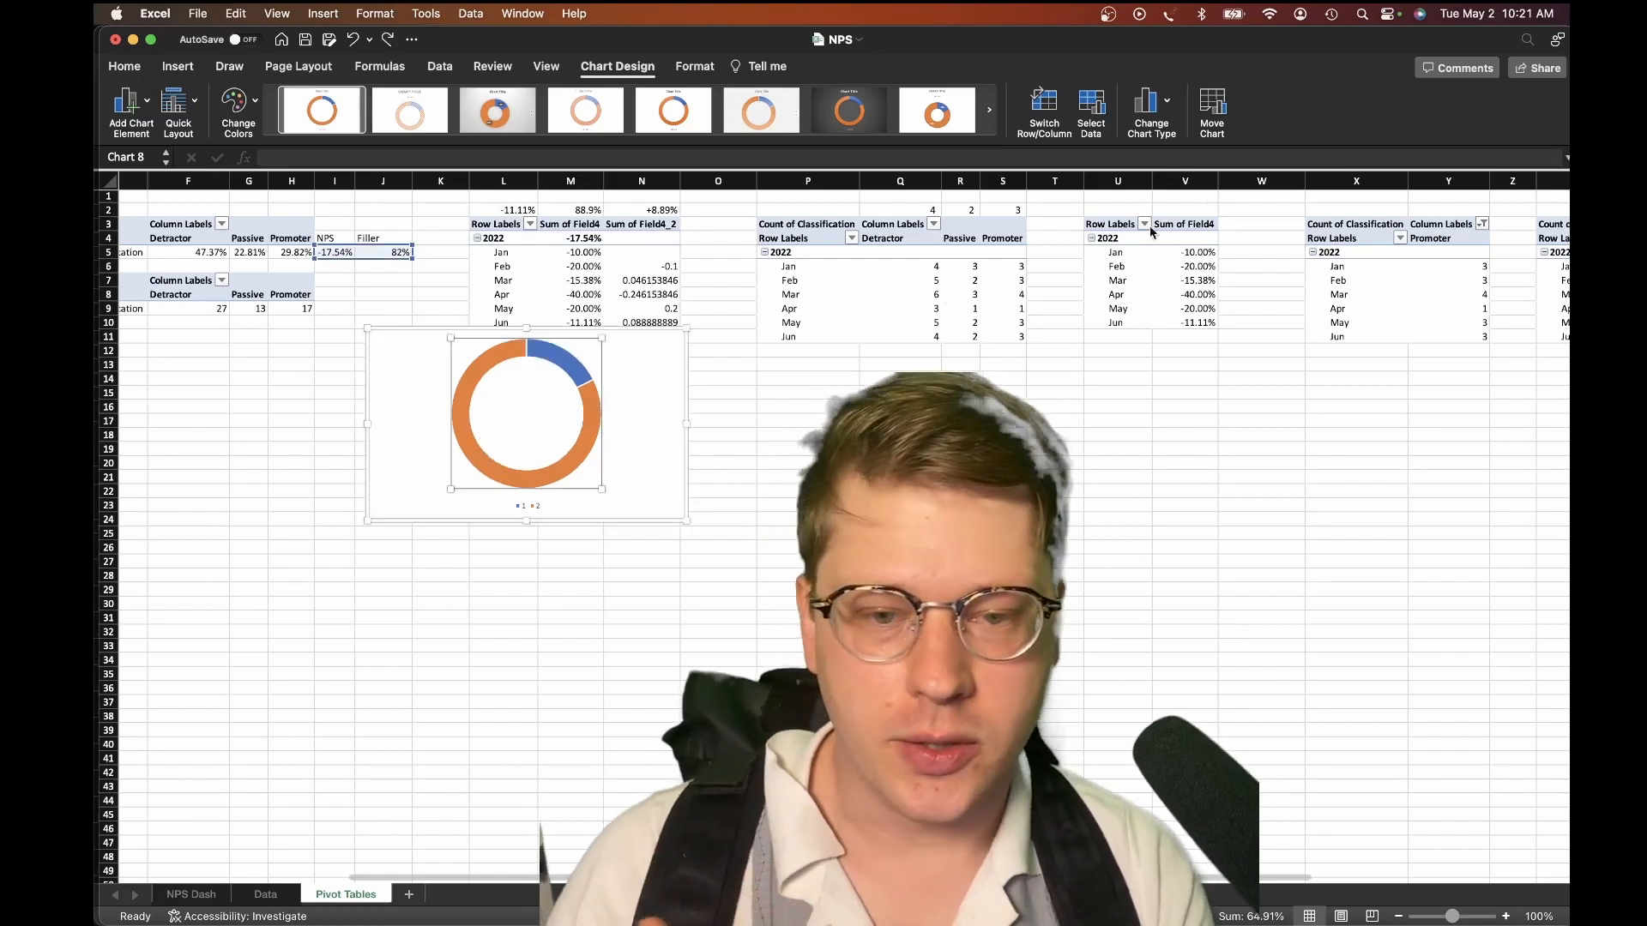
left_click(1091, 109)
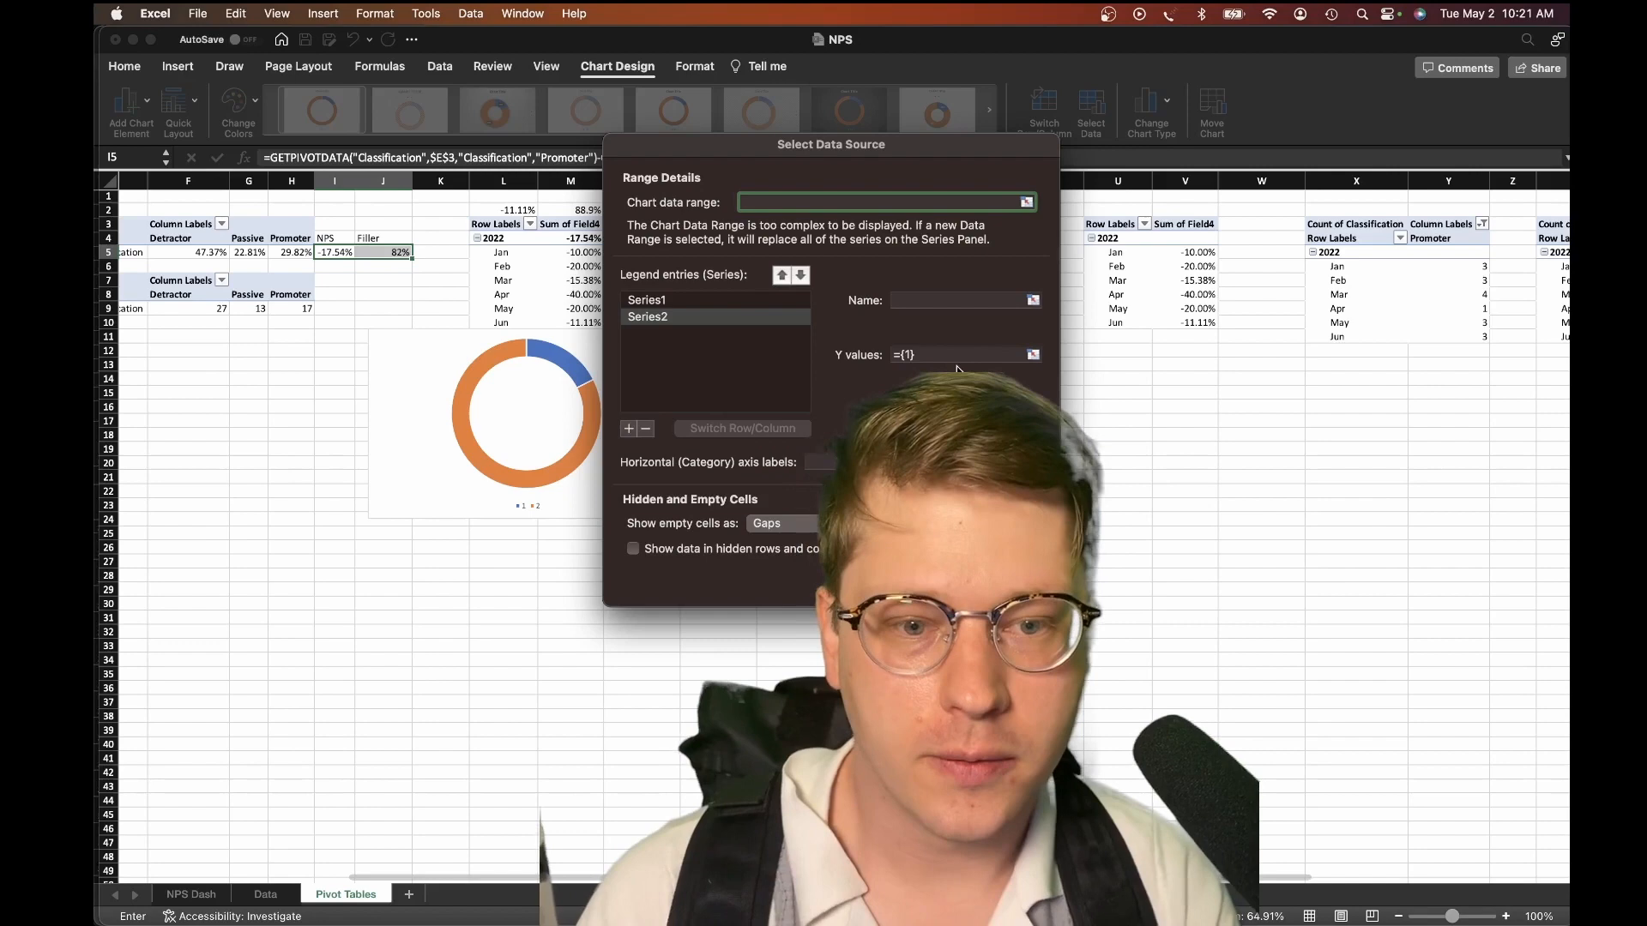
left_click(960, 354)
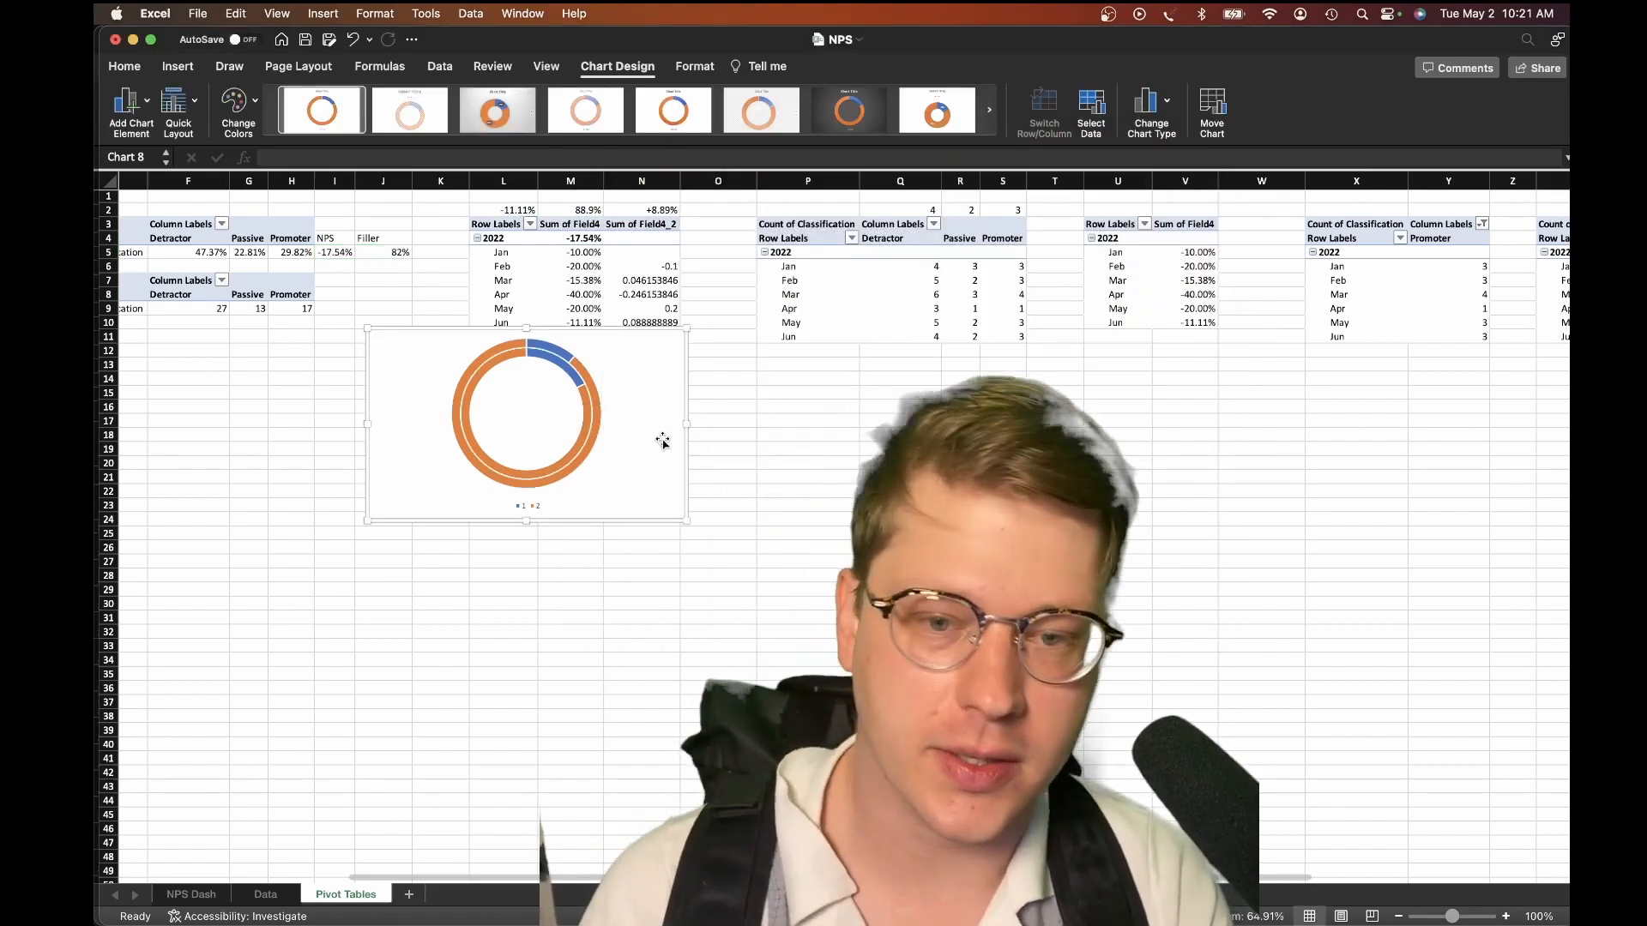
left_click_drag(525, 425, 544, 474)
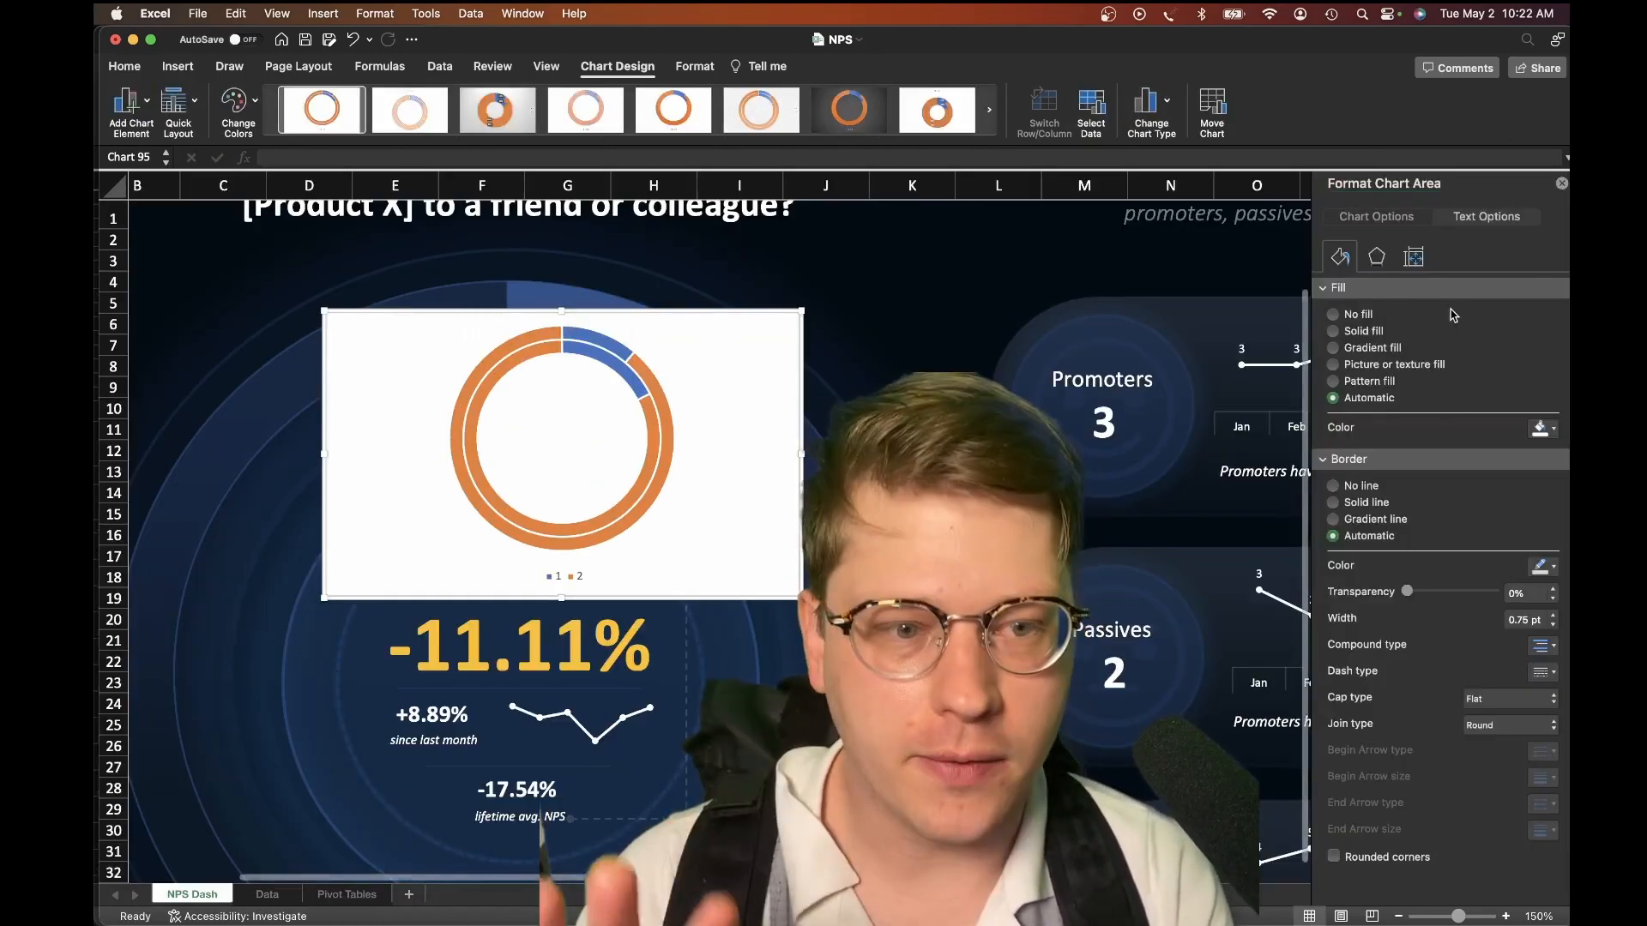
Give the chart area no fill and hide the orange points of the rings.
left_click(1331, 312)
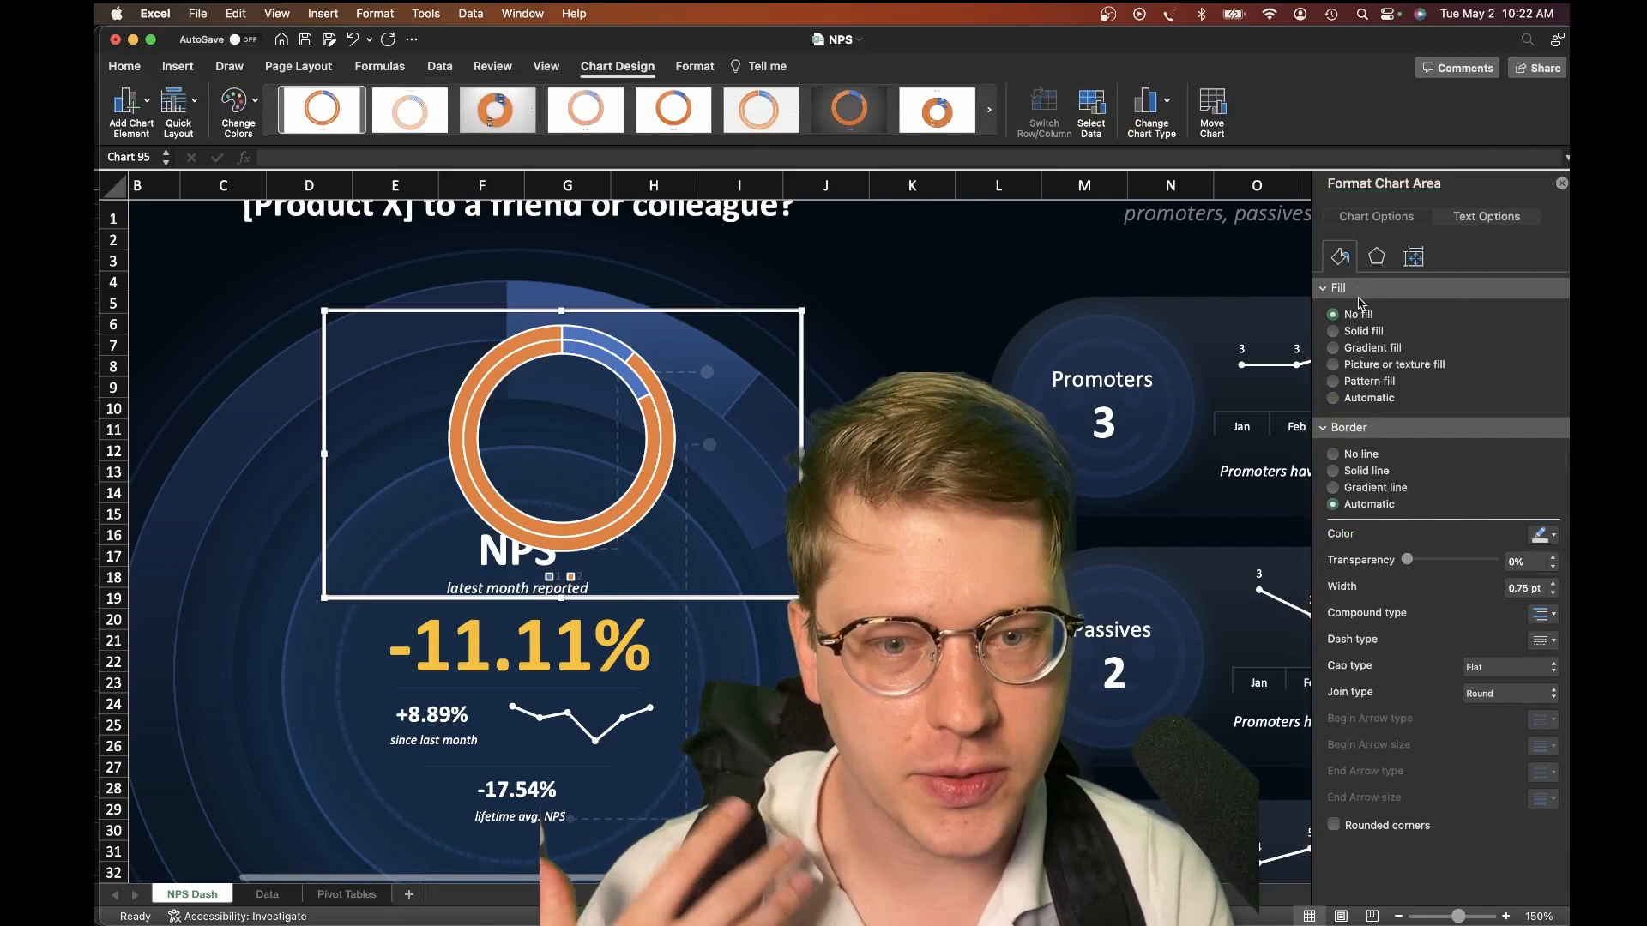
left_click(1361, 453)
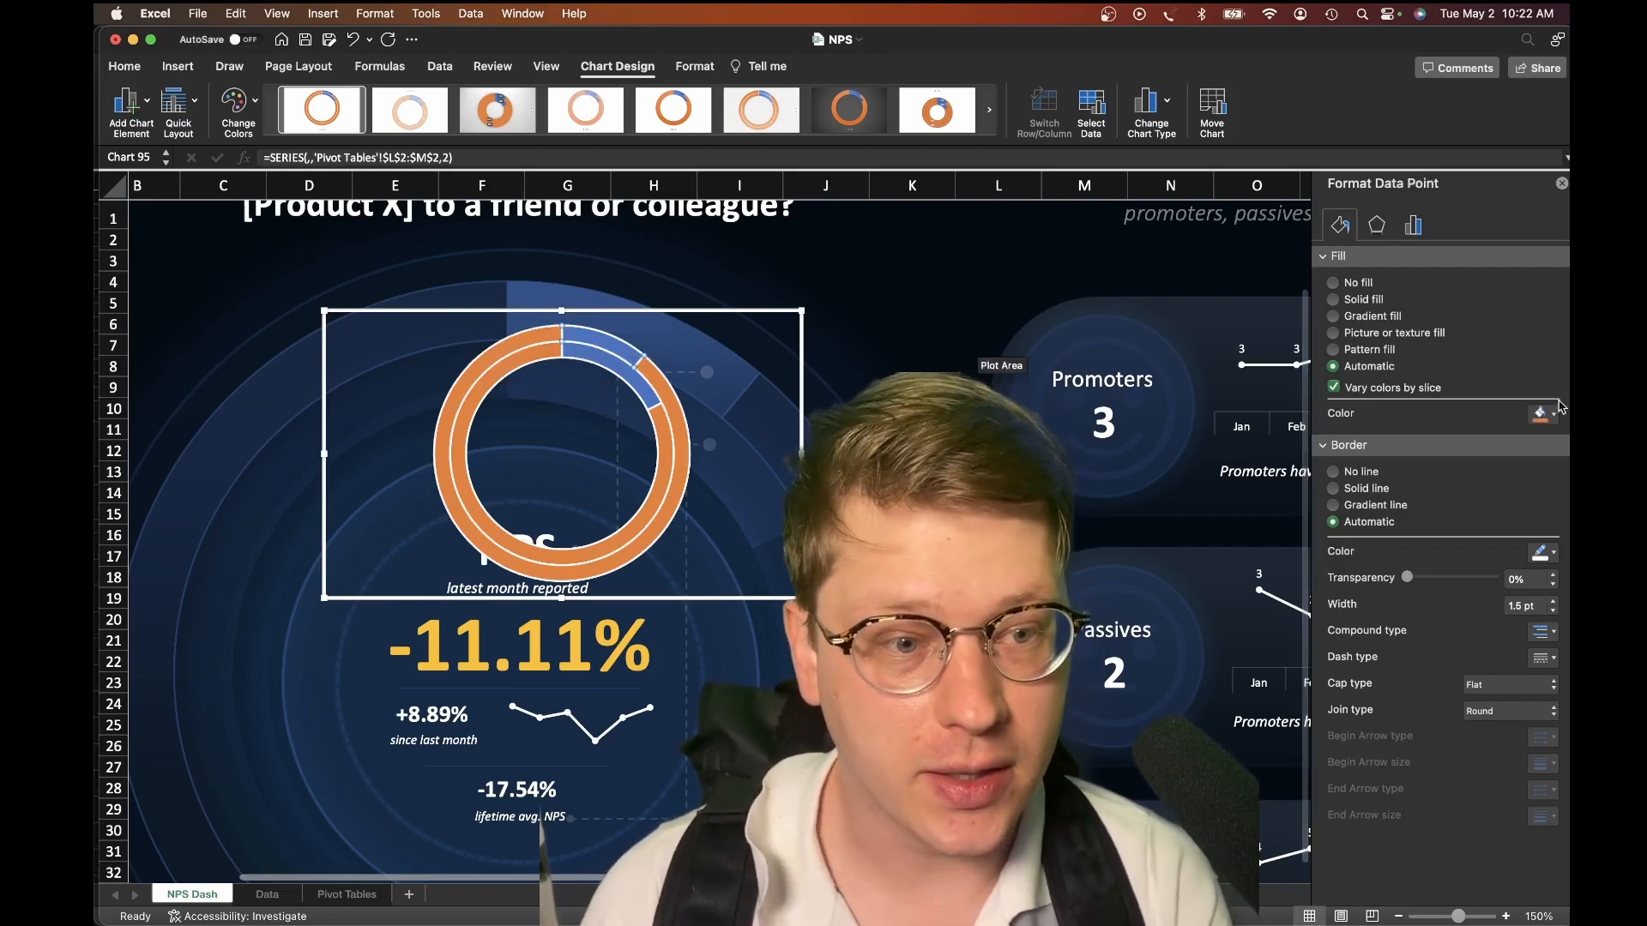
left_click(1541, 550)
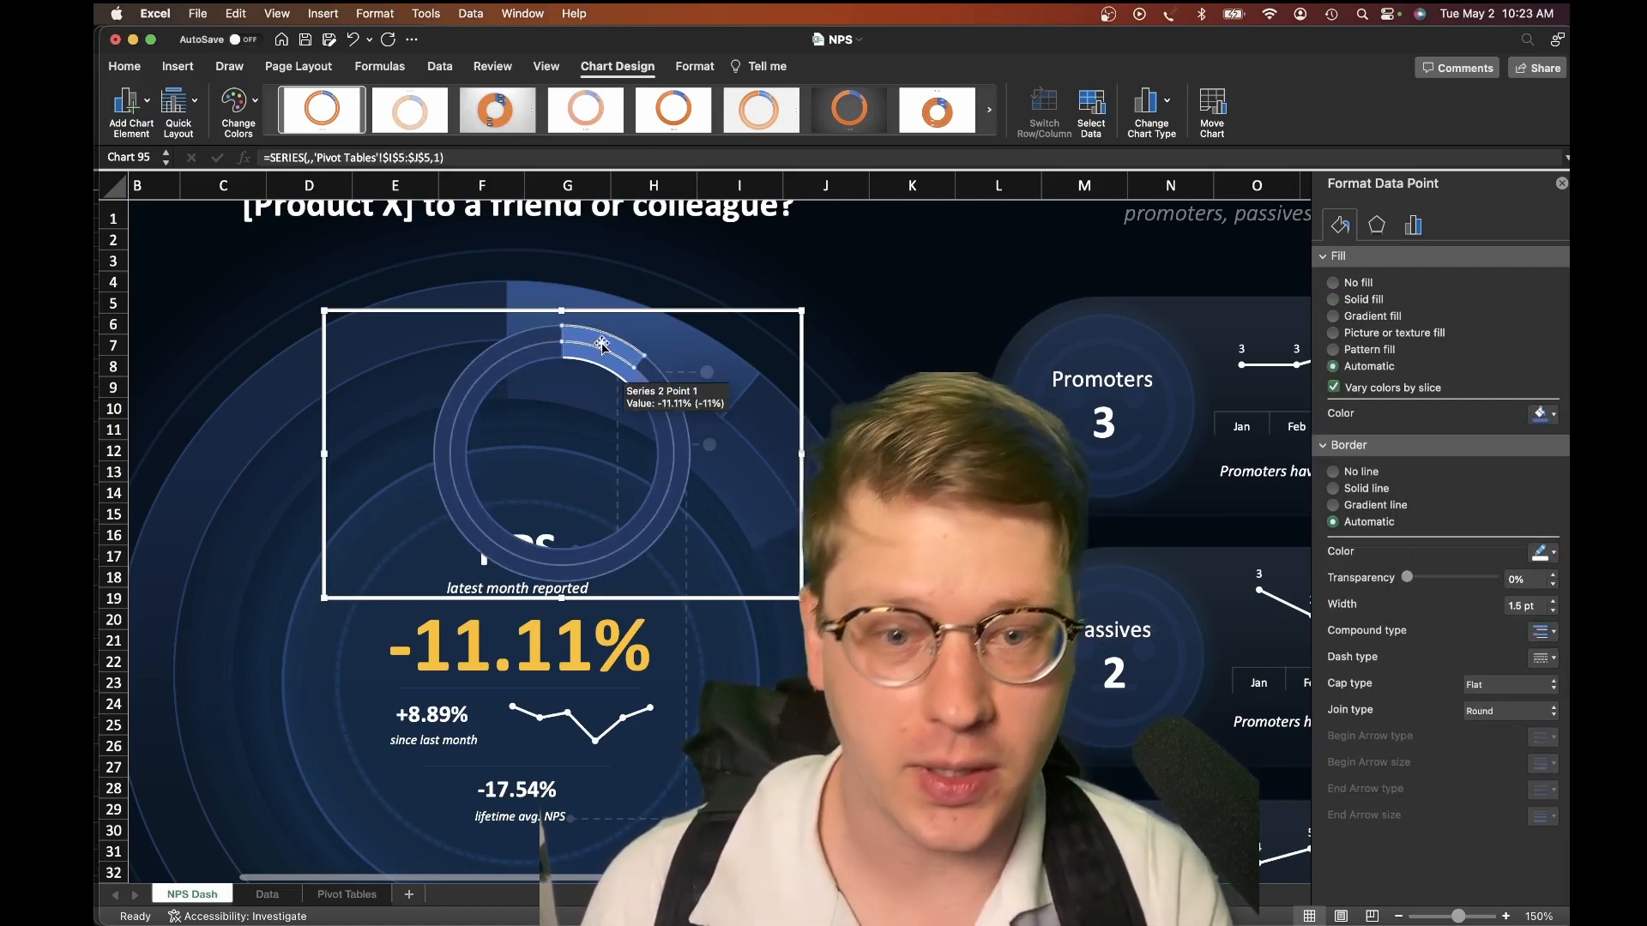
Make the blue NPS arc slightly transparent and place the chart over the dashboard's NPS circle.
left_click(604, 362)
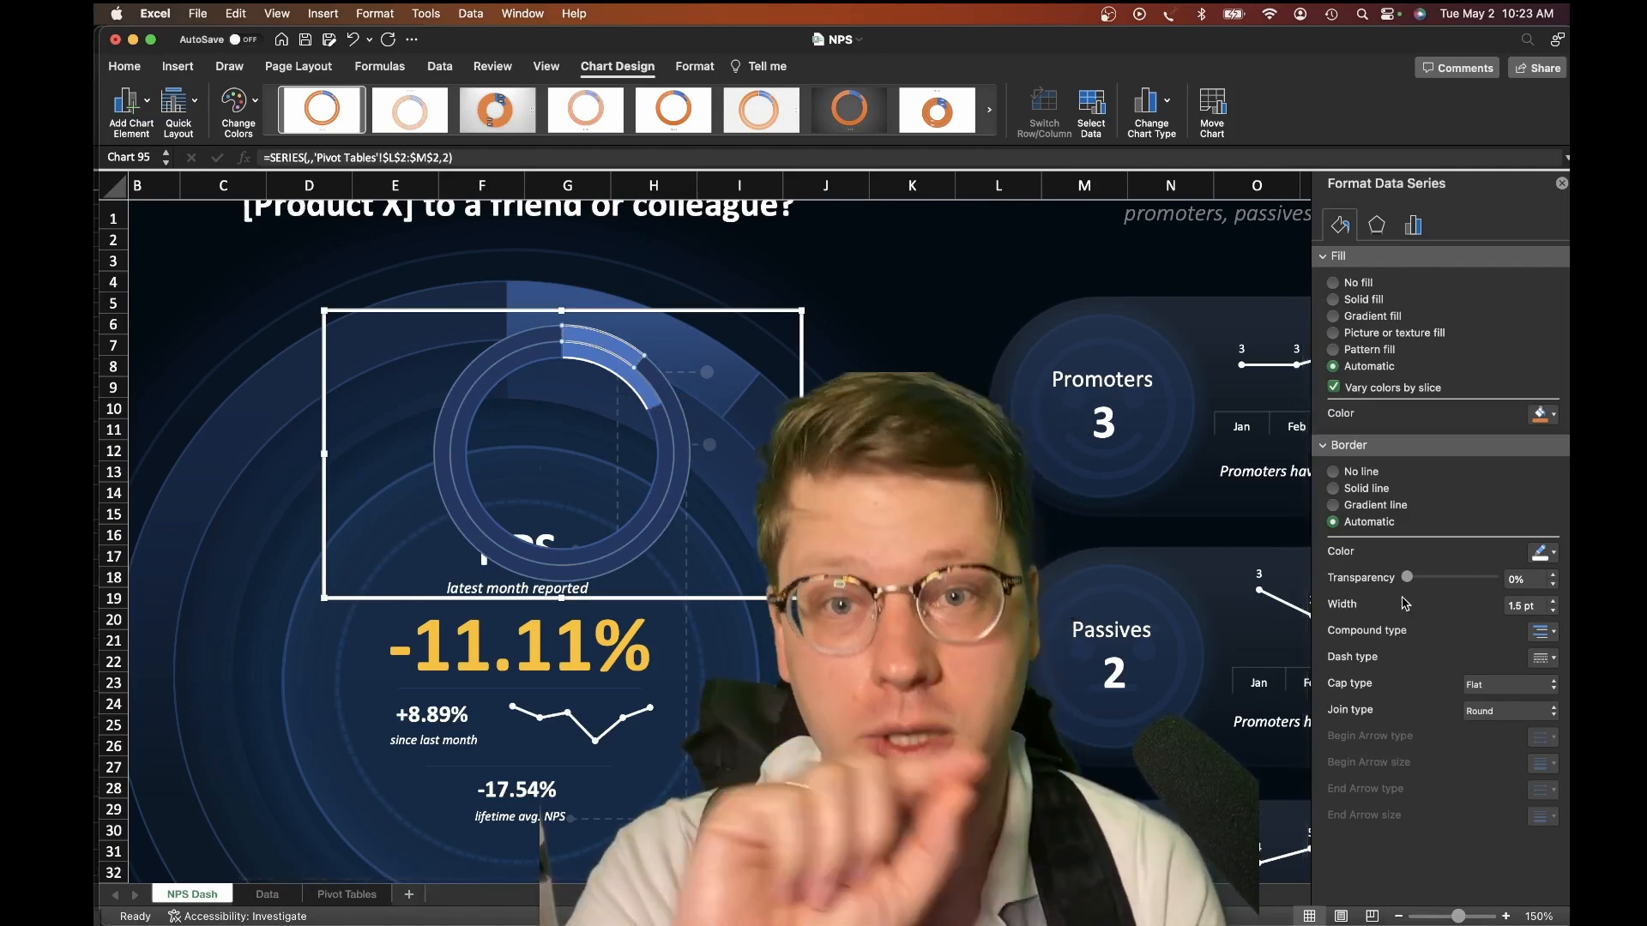
mouse_move(1402, 604)
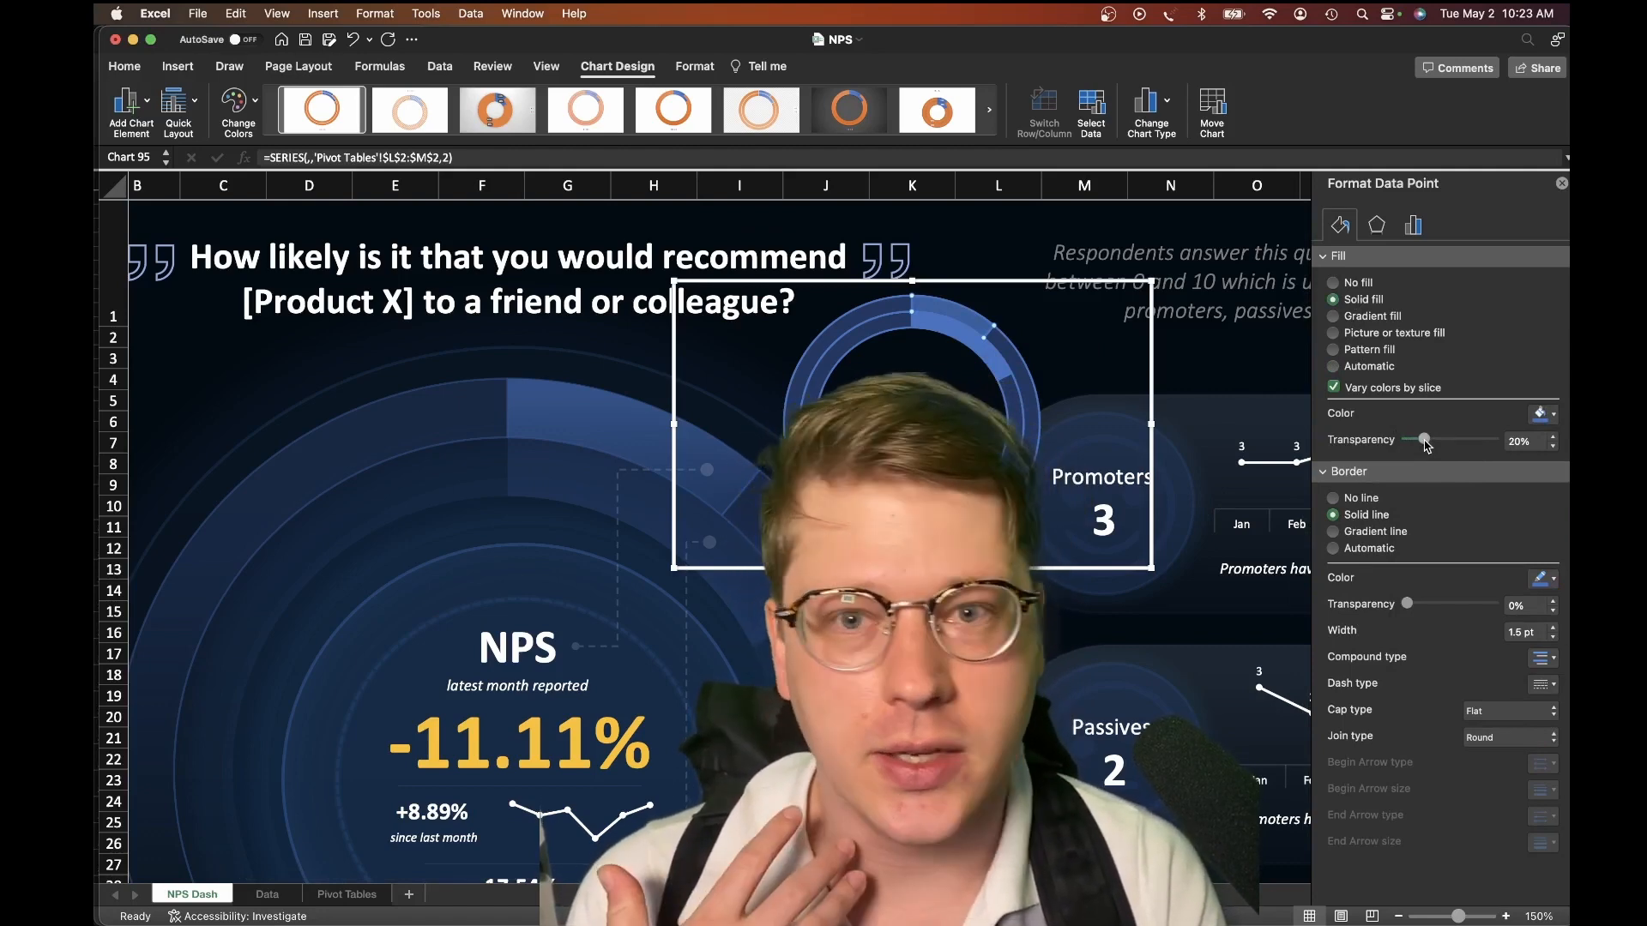
left_click_drag(1424, 441, 1430, 441)
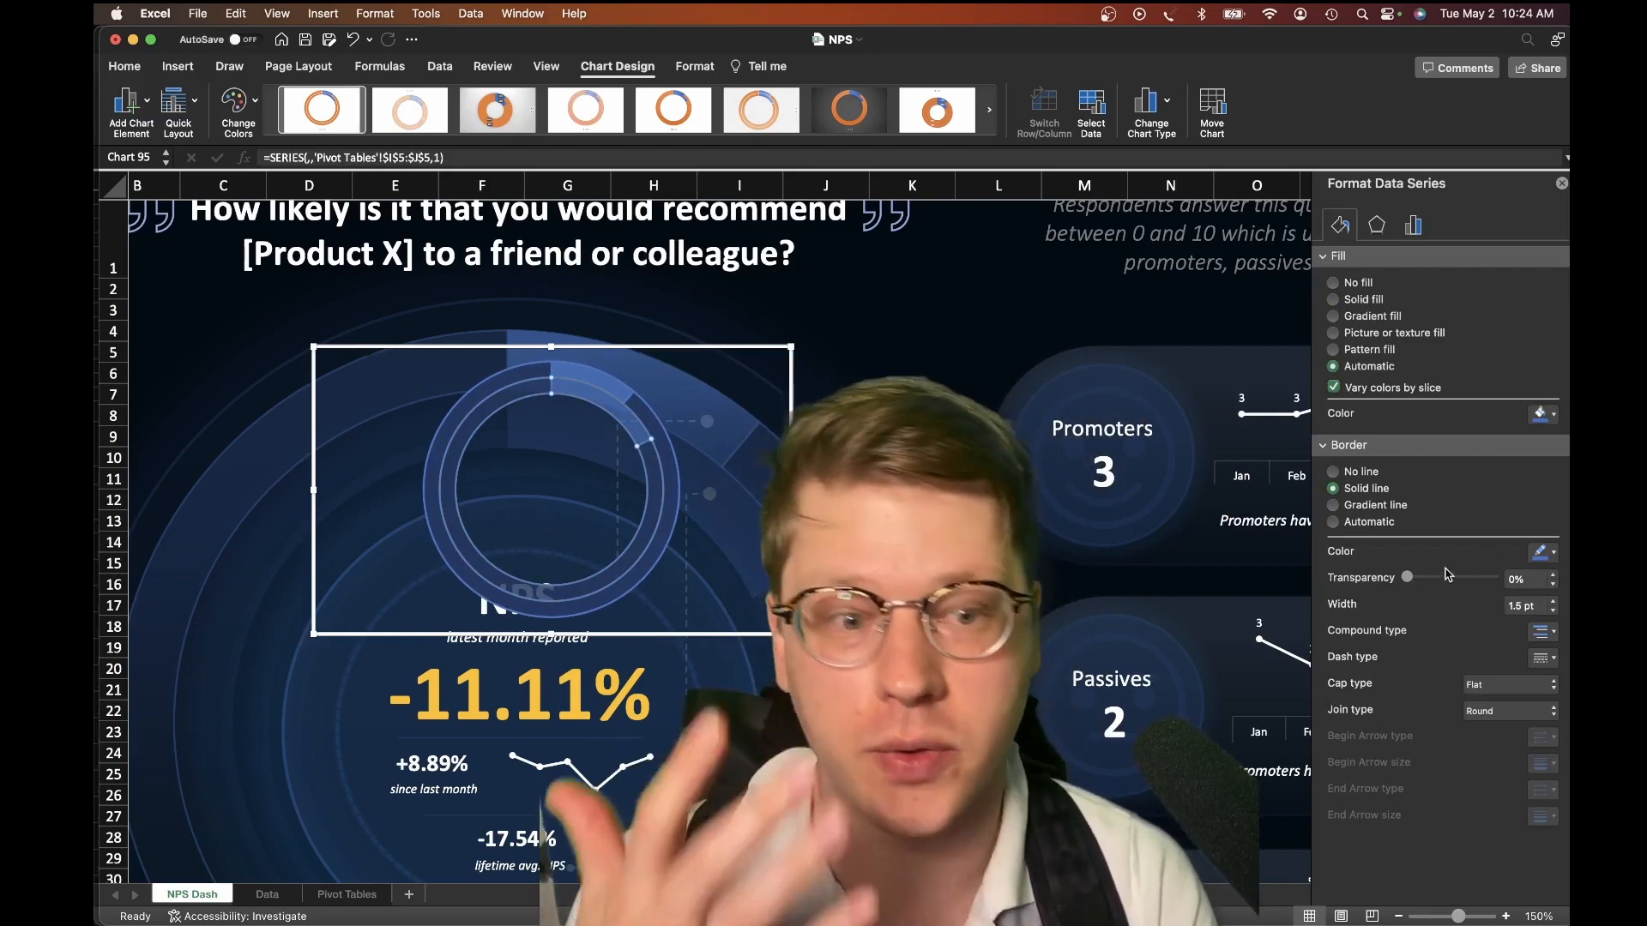
left_click_drag(1407, 578, 1441, 578)
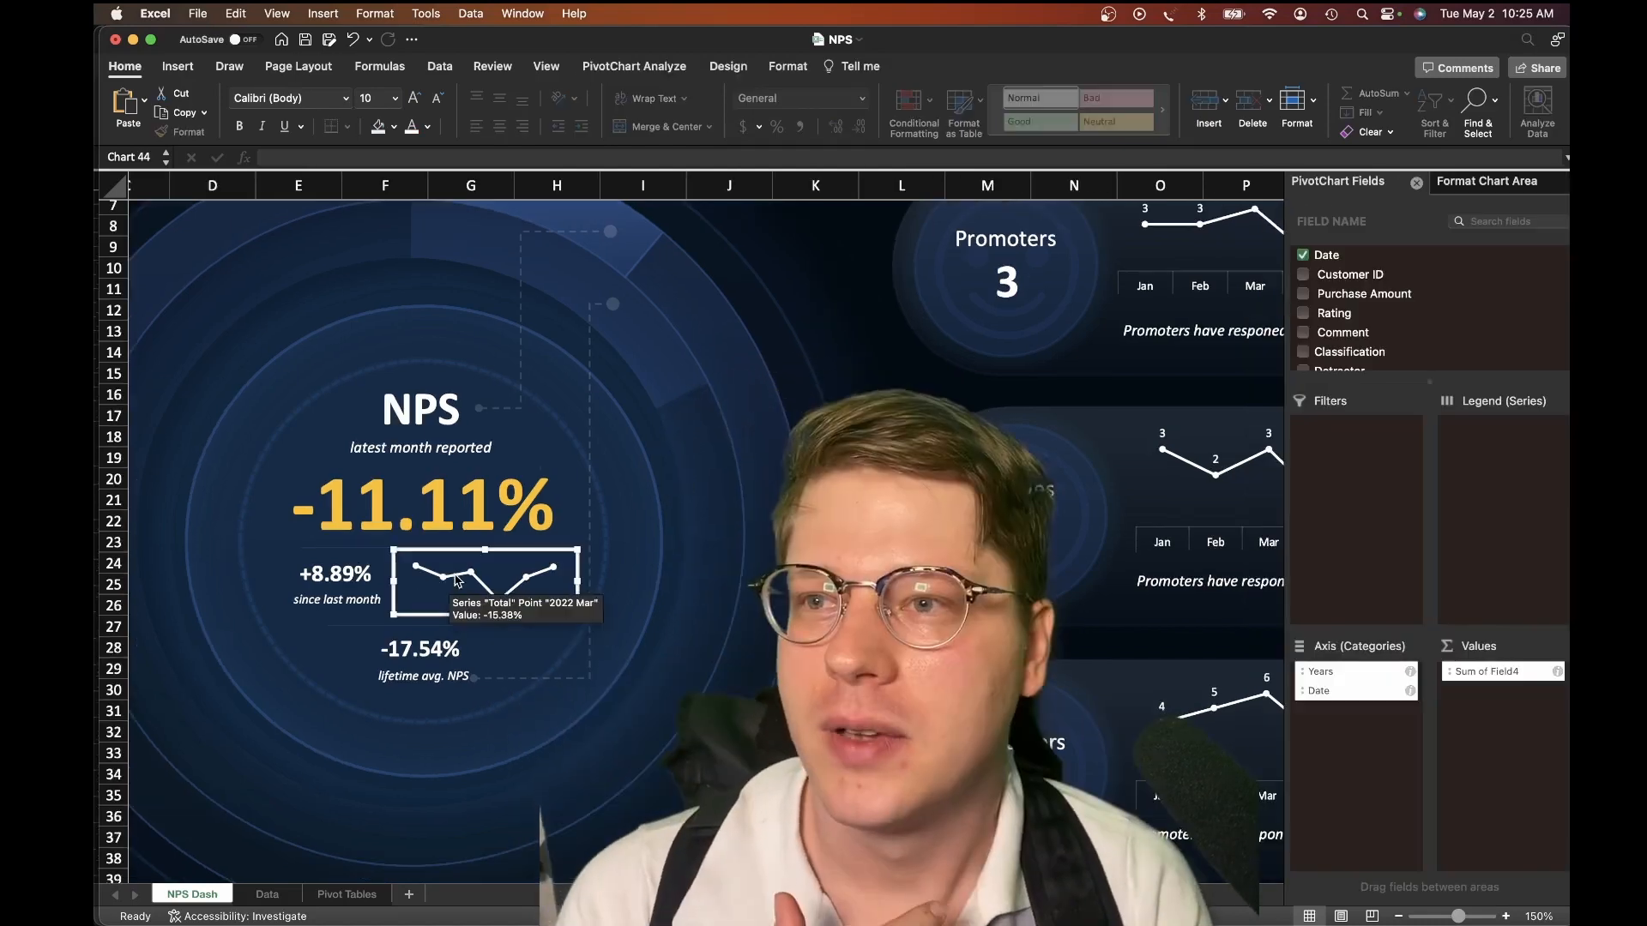
scroll("down", 3)
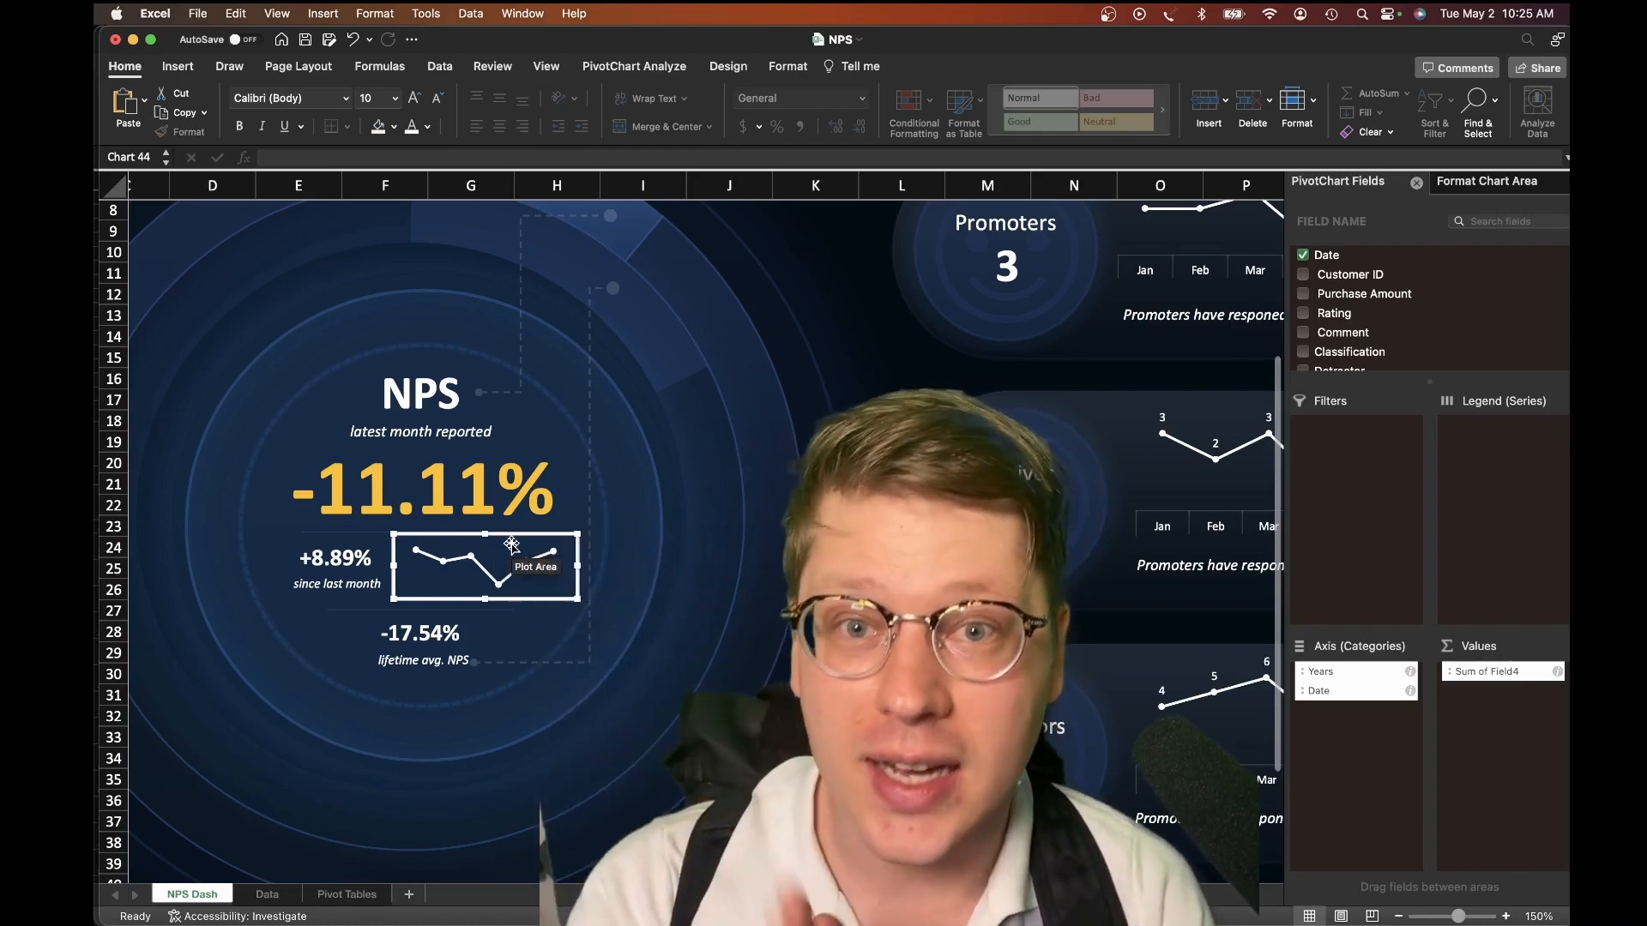
mouse_move(522, 539)
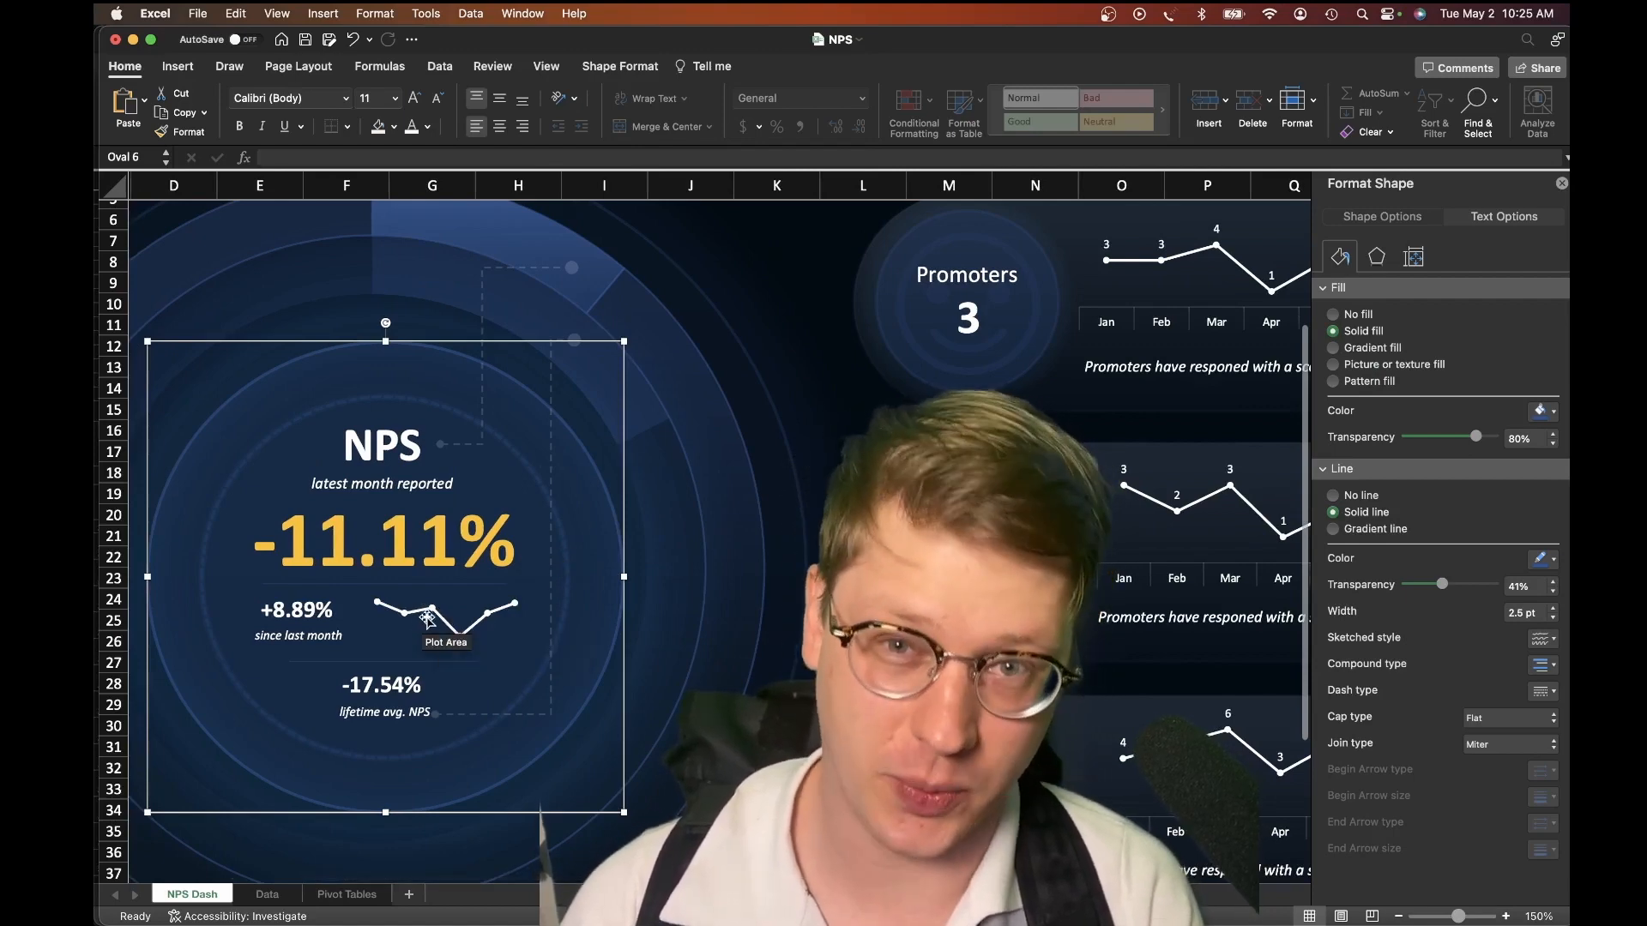
scroll("right", 3)
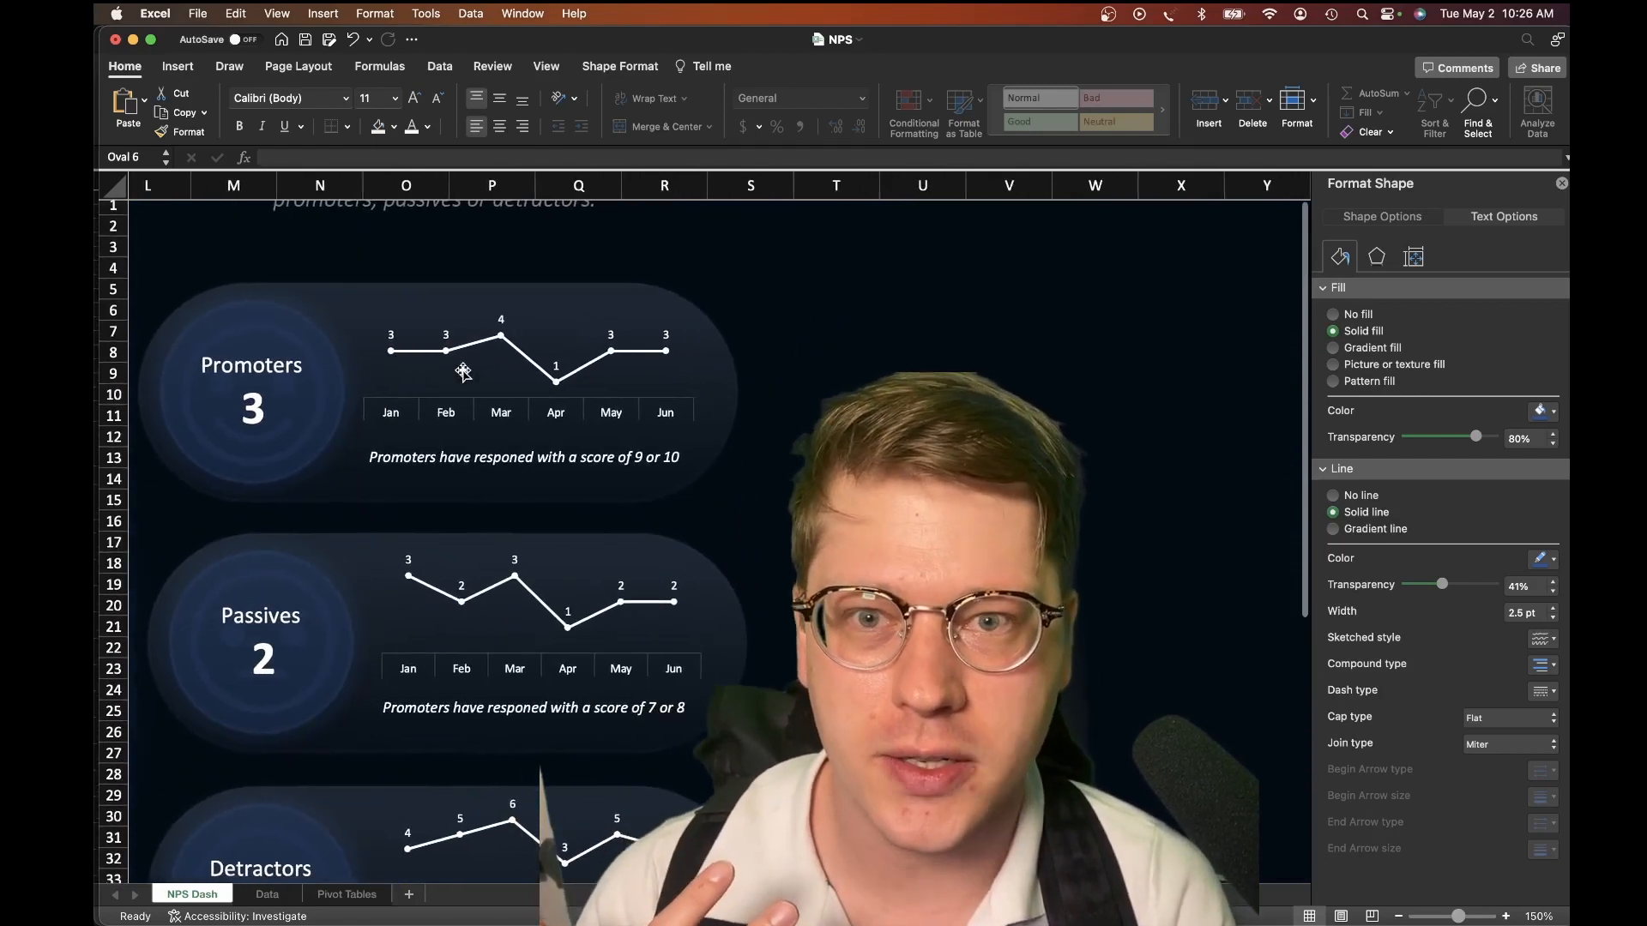
scroll("down", 3)
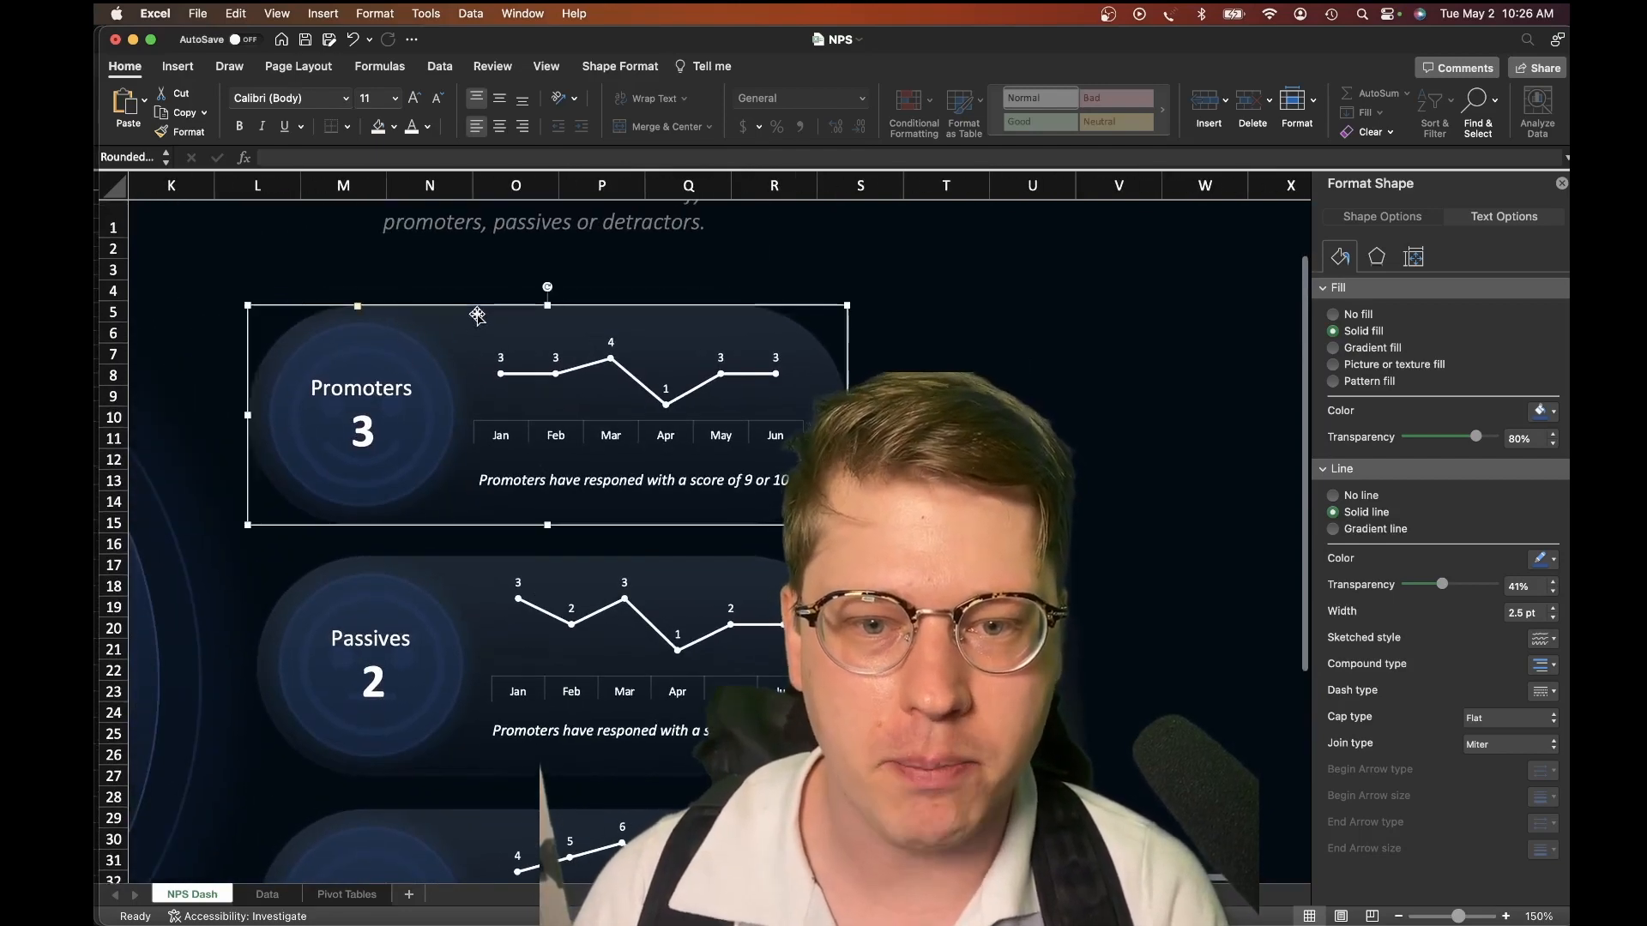
left_click(1335, 348)
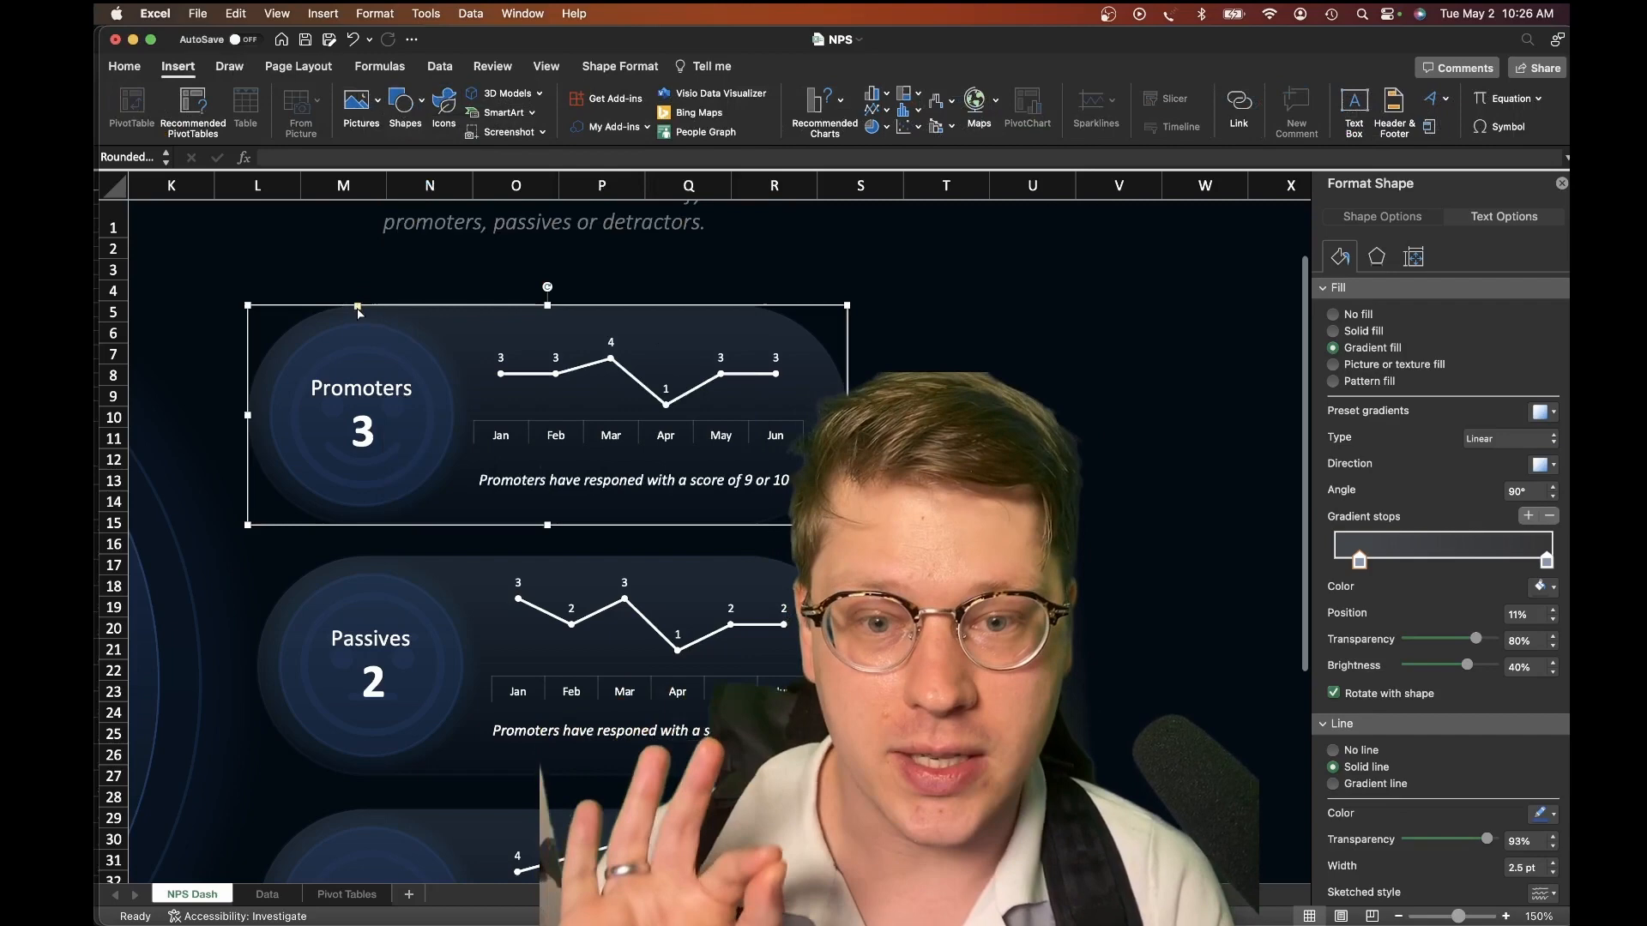
left_click(400, 307)
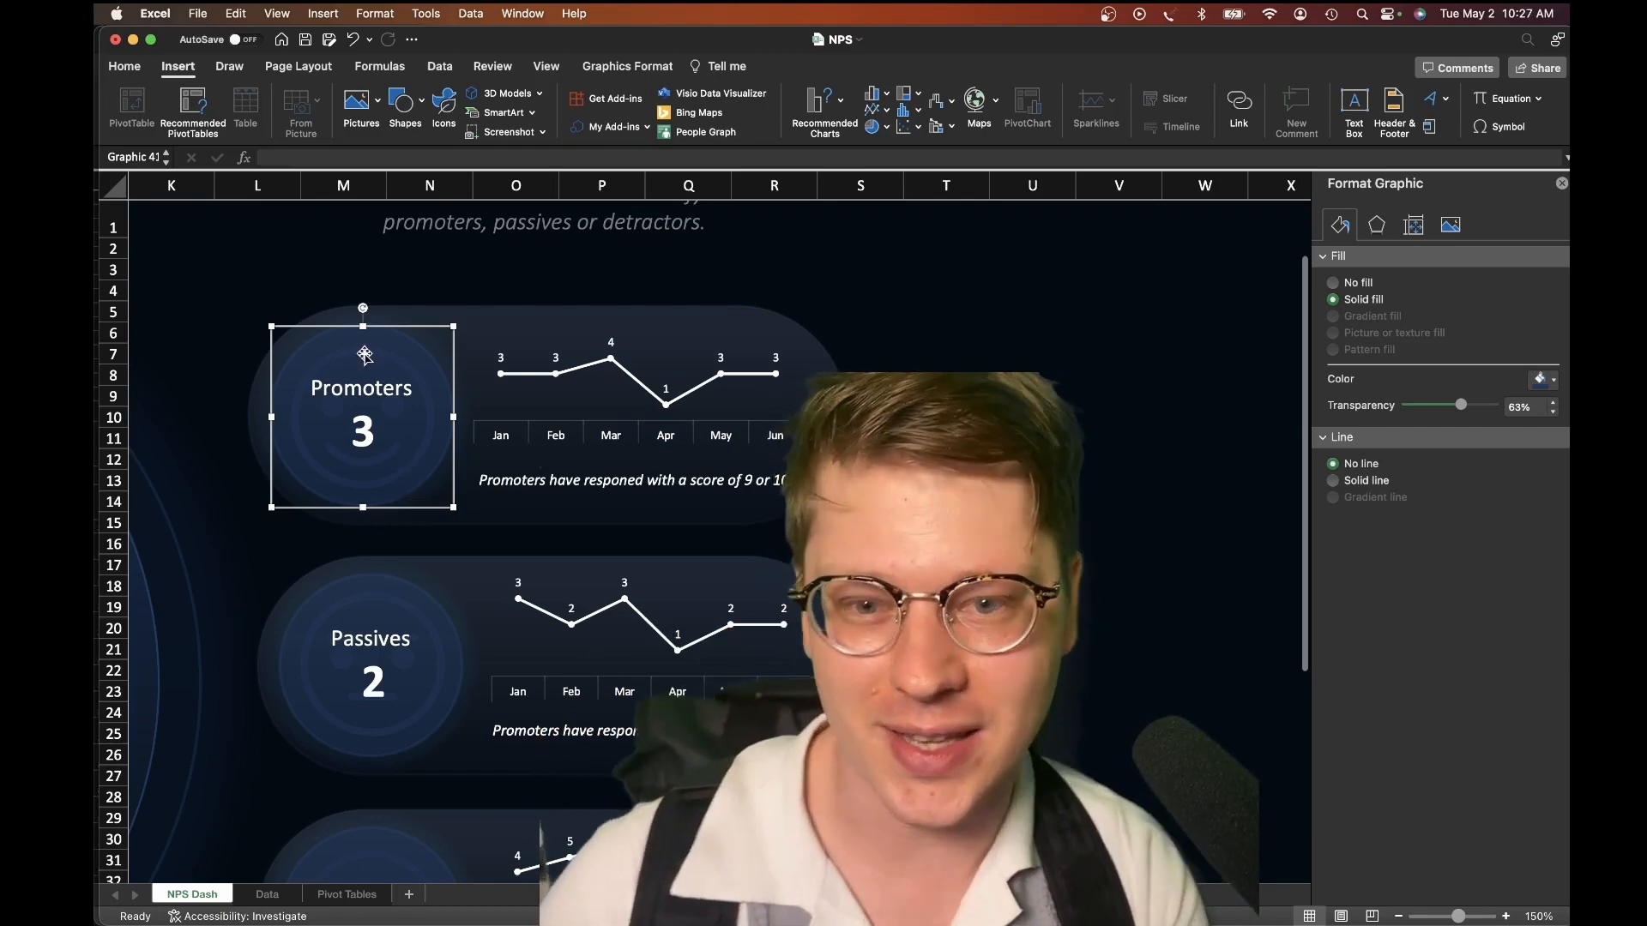
left_click(362, 387)
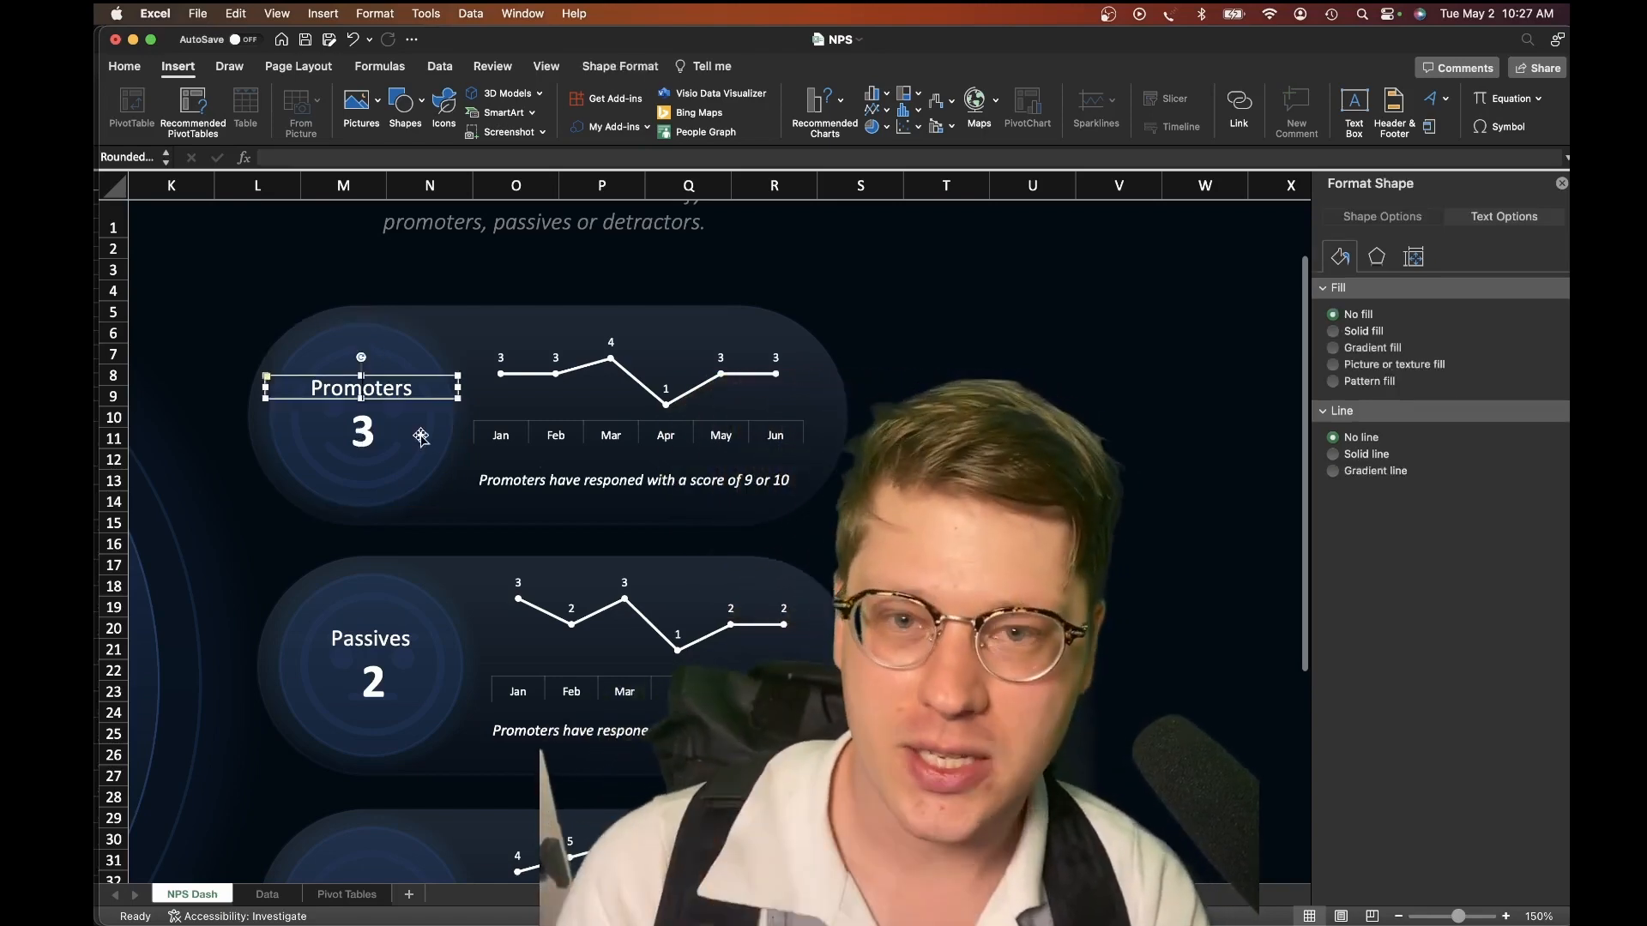
left_click(1334, 348)
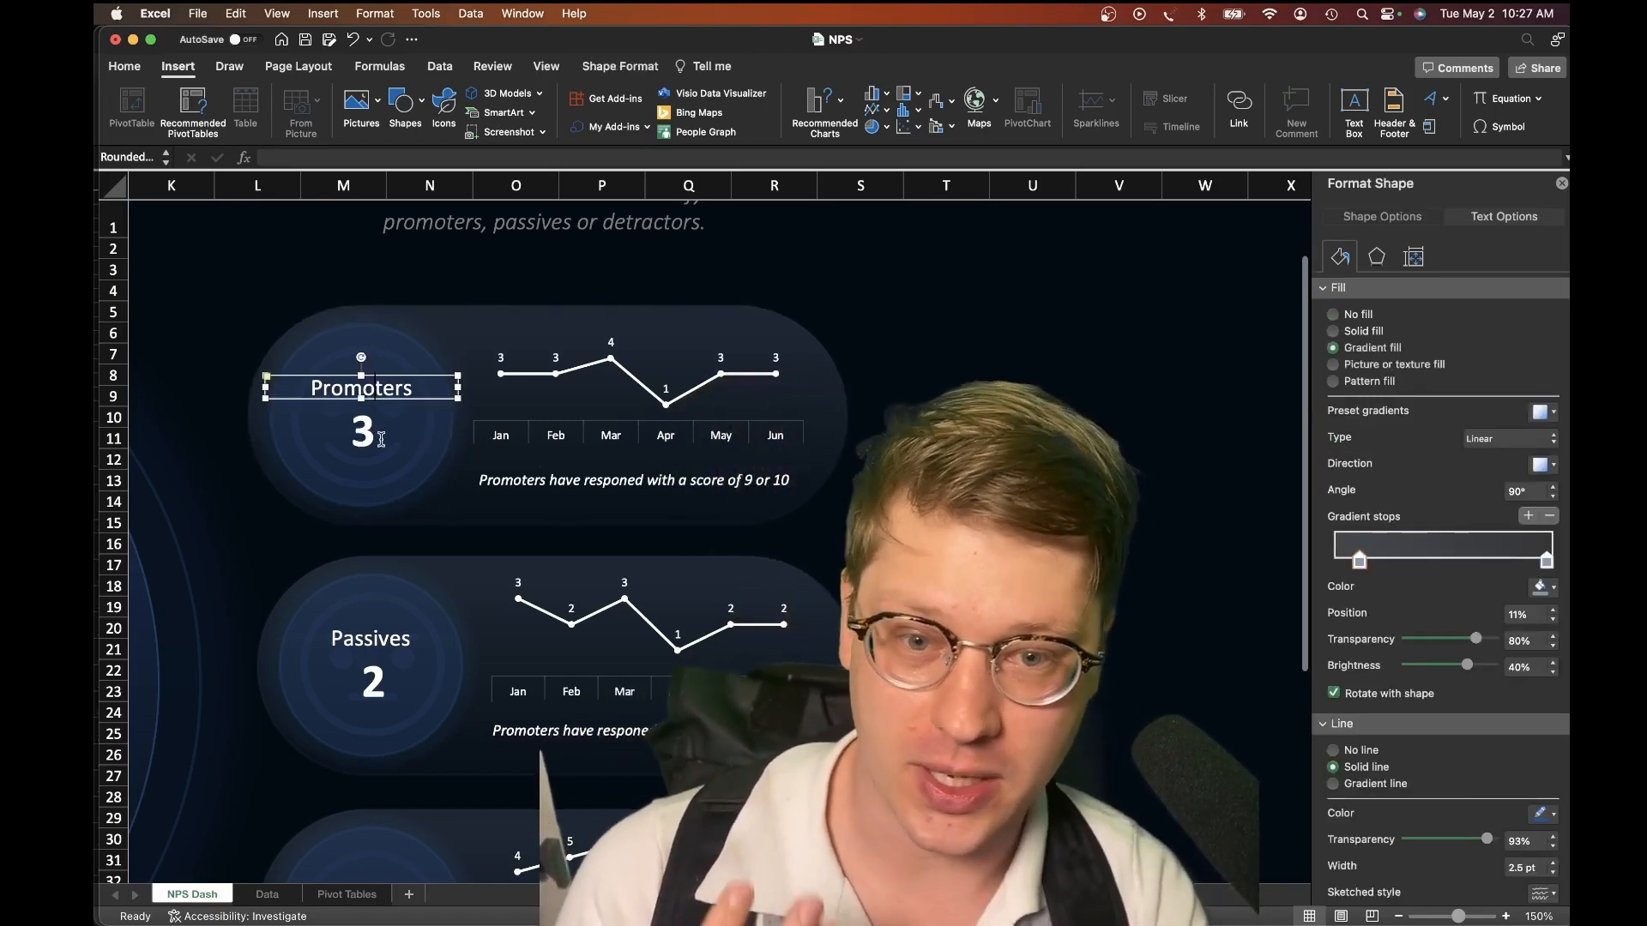
left_click(362, 431)
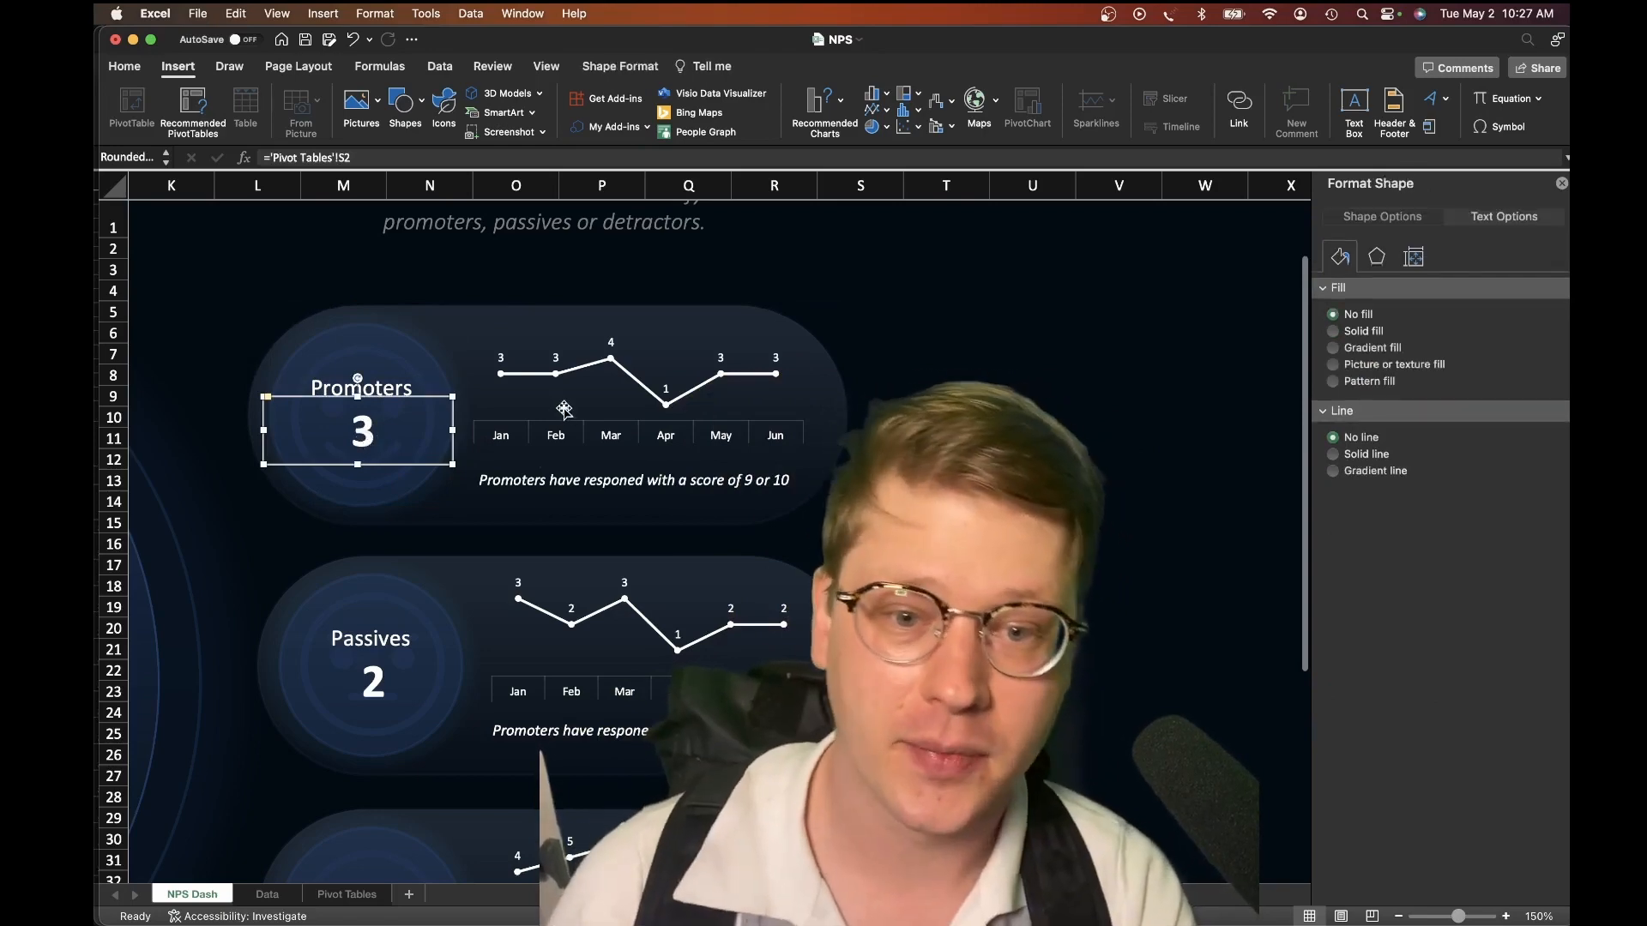
left_click(578, 377)
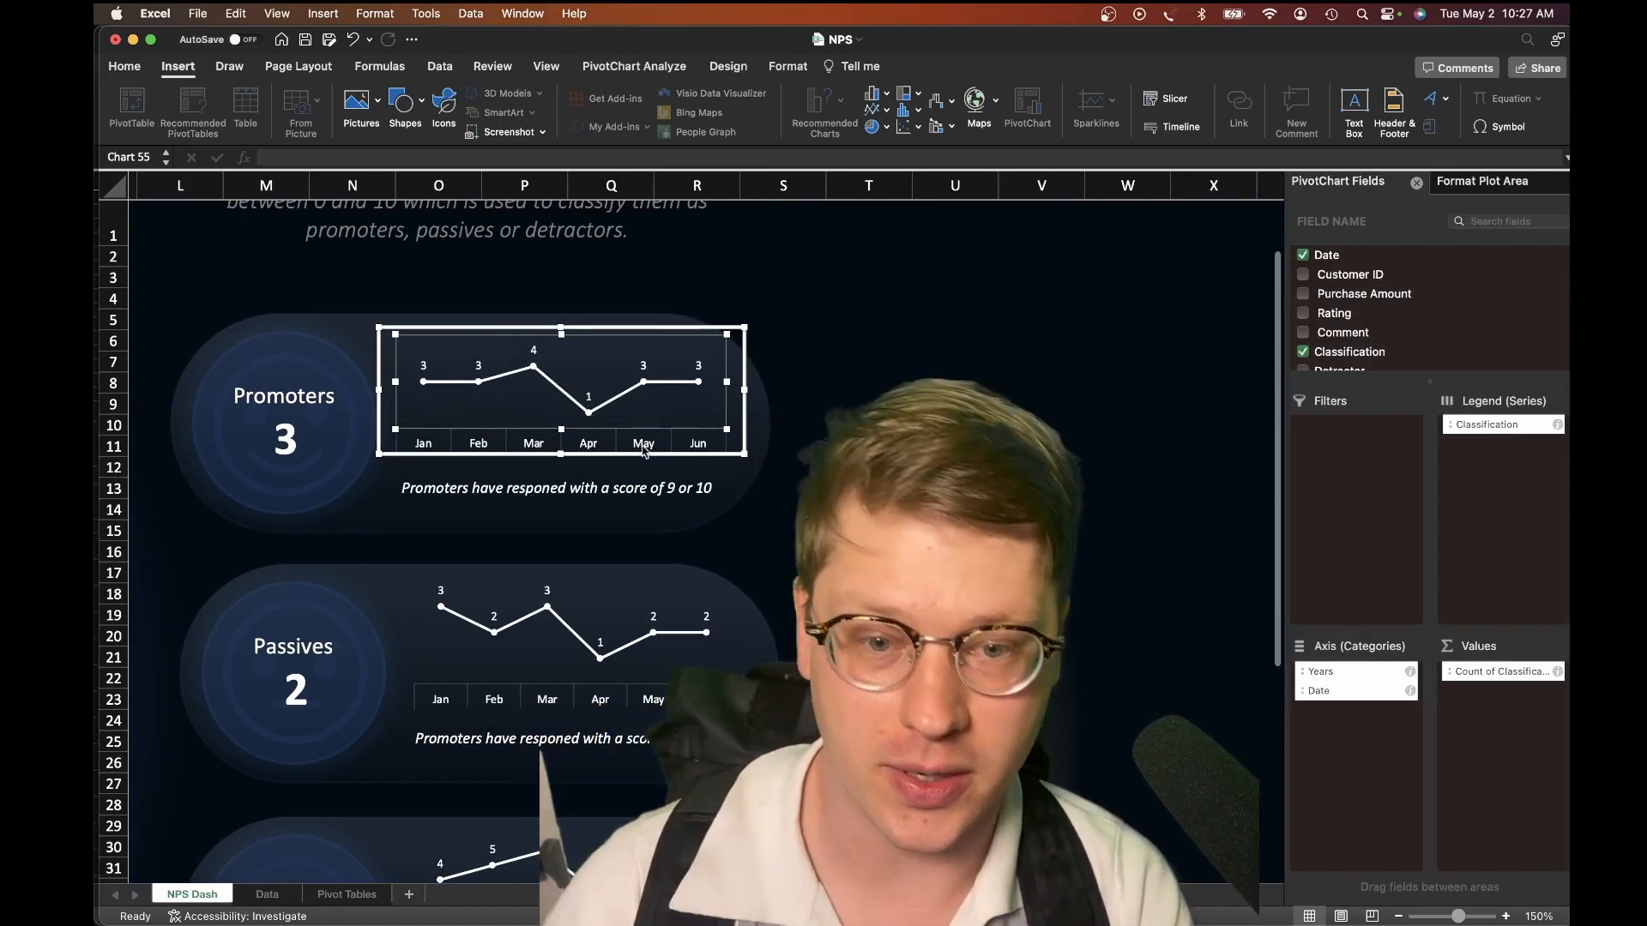
left_click(554, 487)
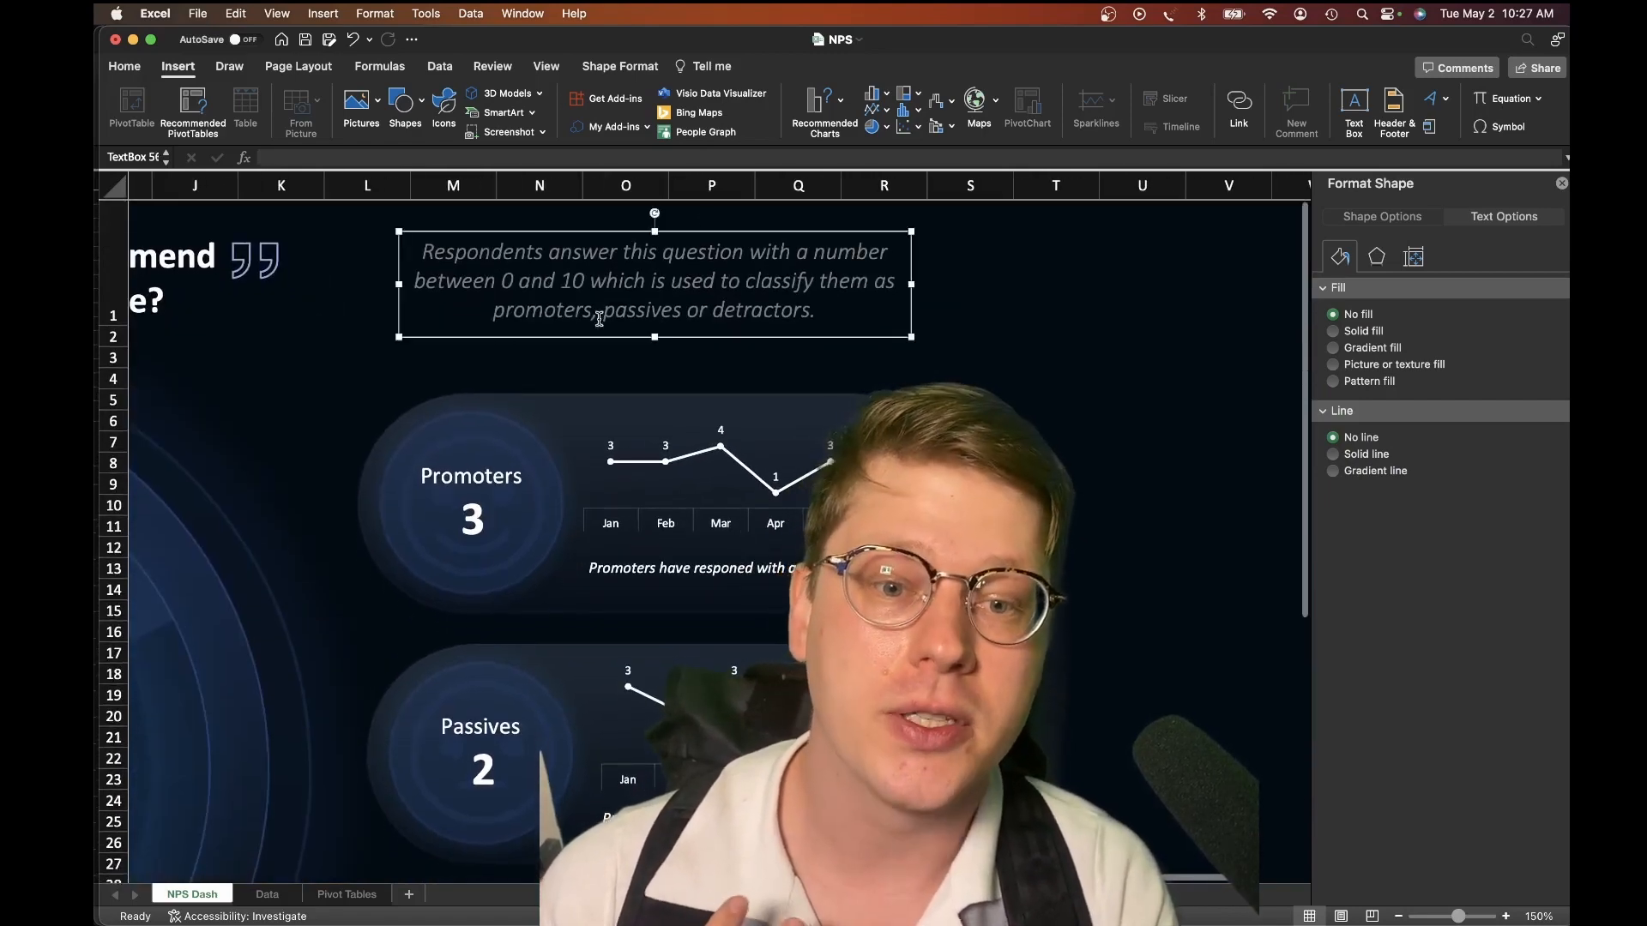
scroll("down", 3)
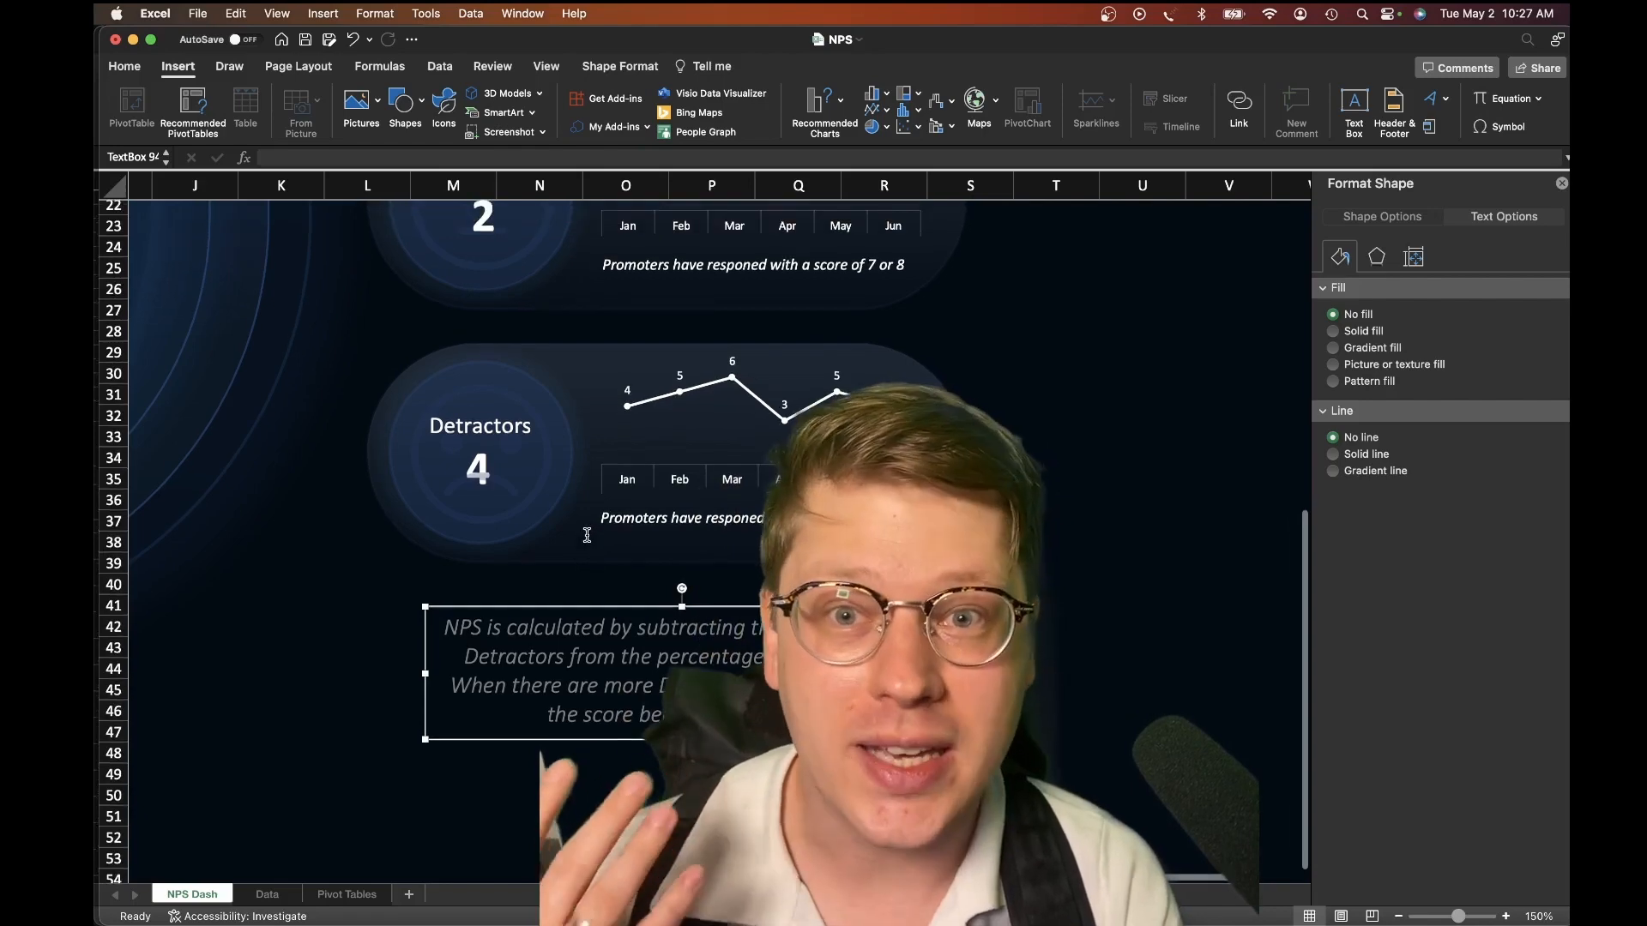
scroll("left", 3)
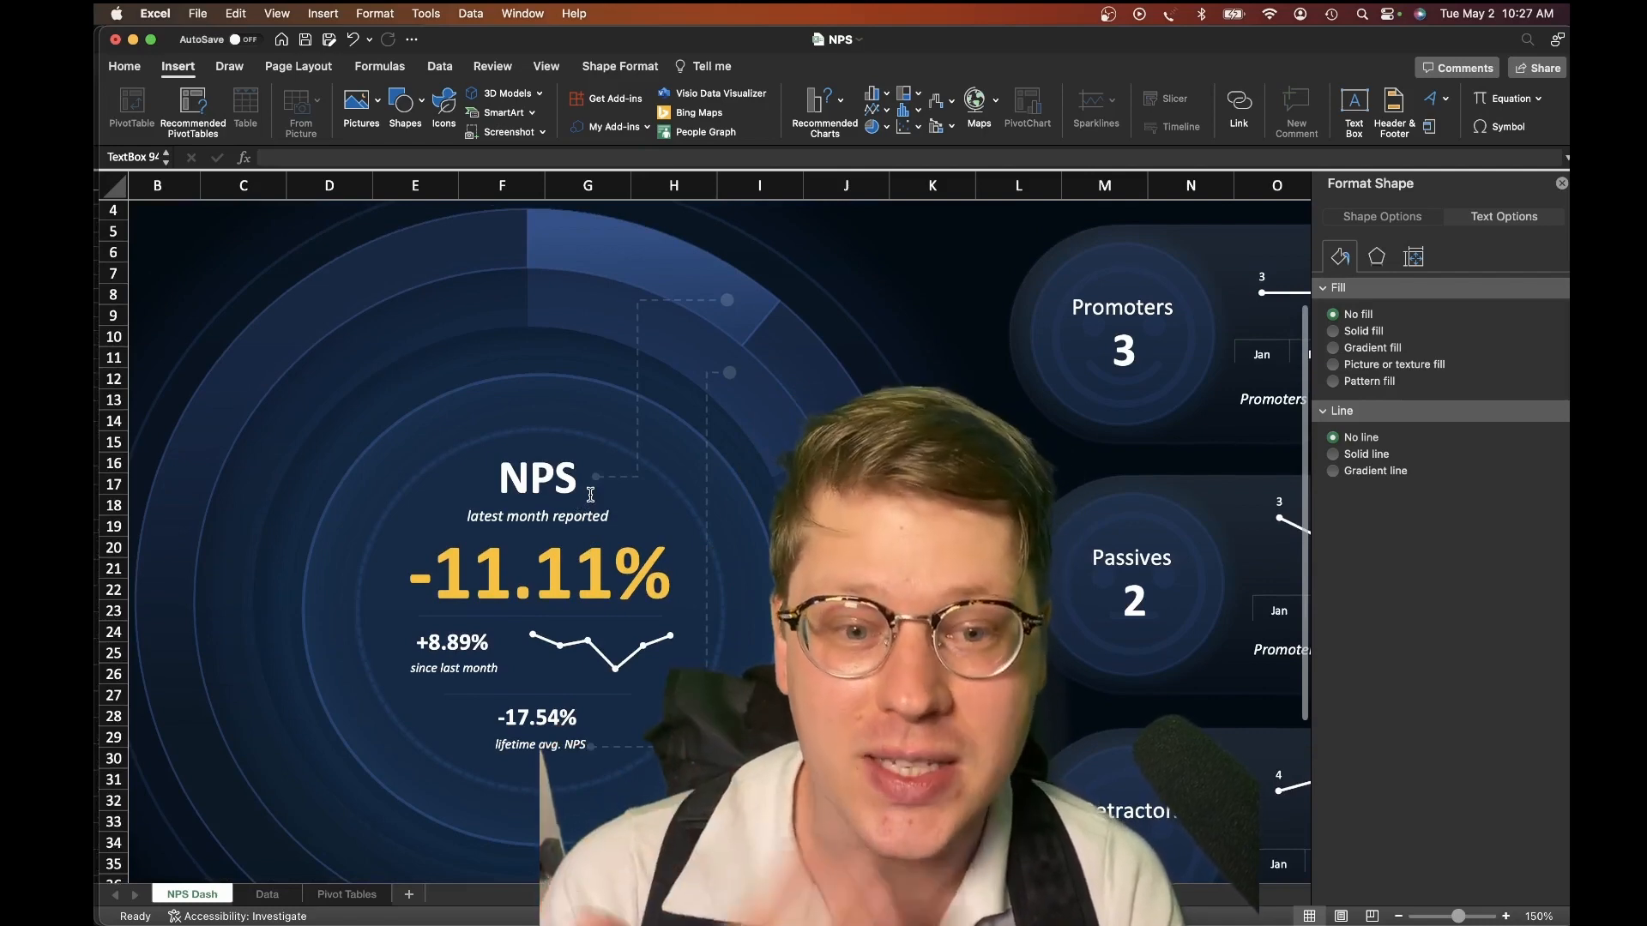
scroll("down", 3)
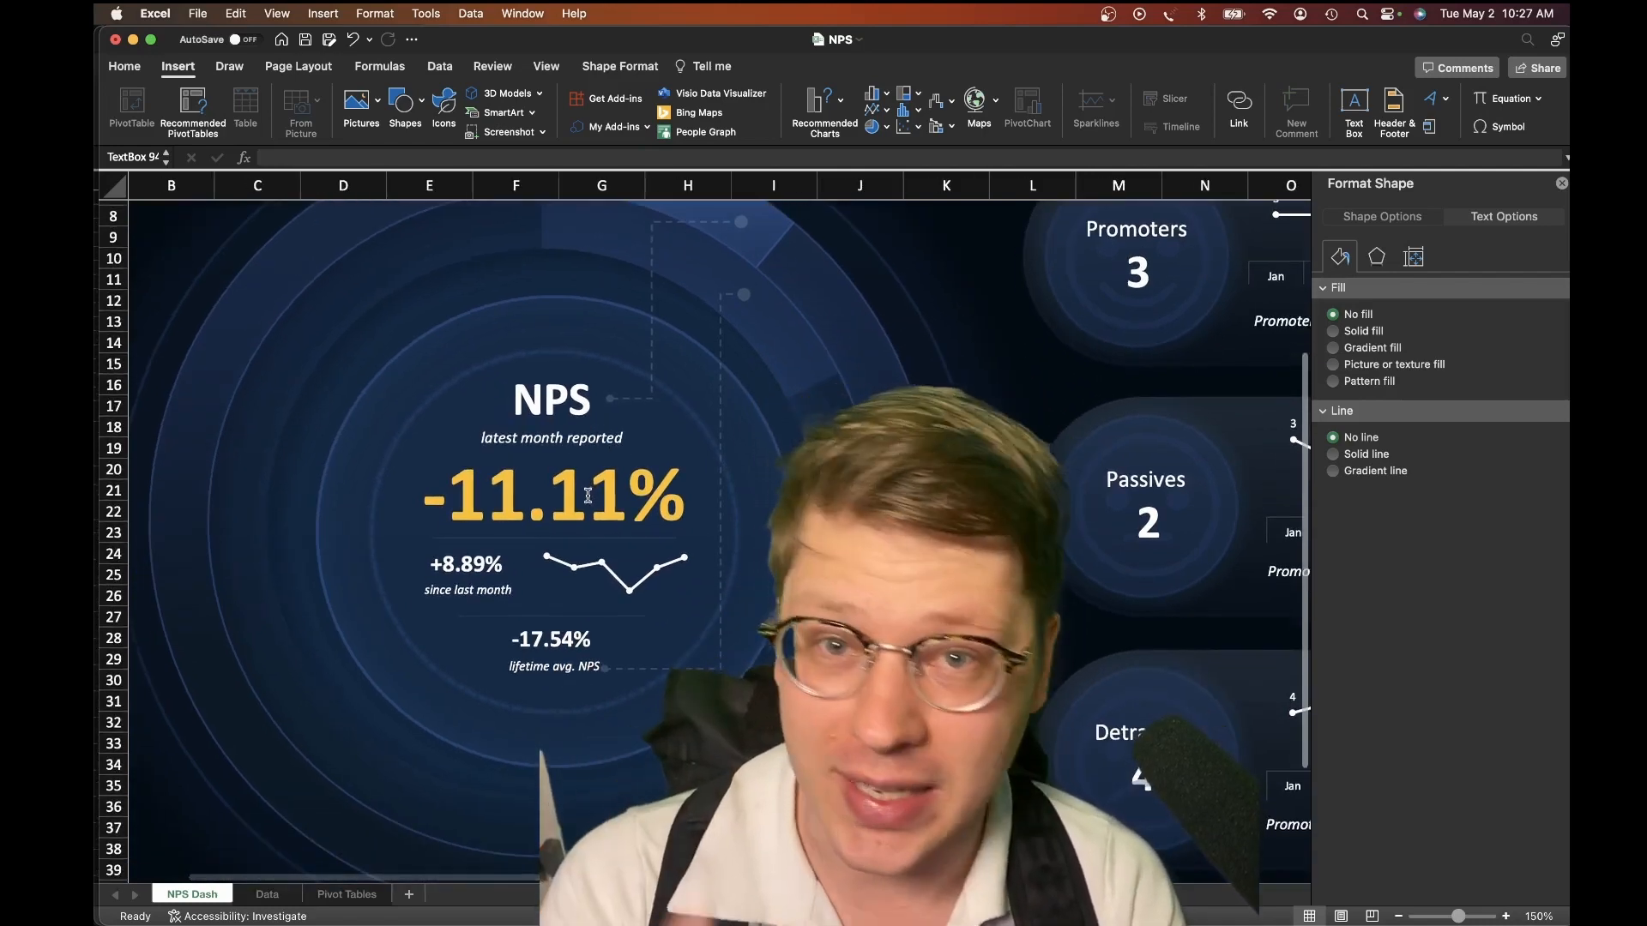
scroll("right", 3)
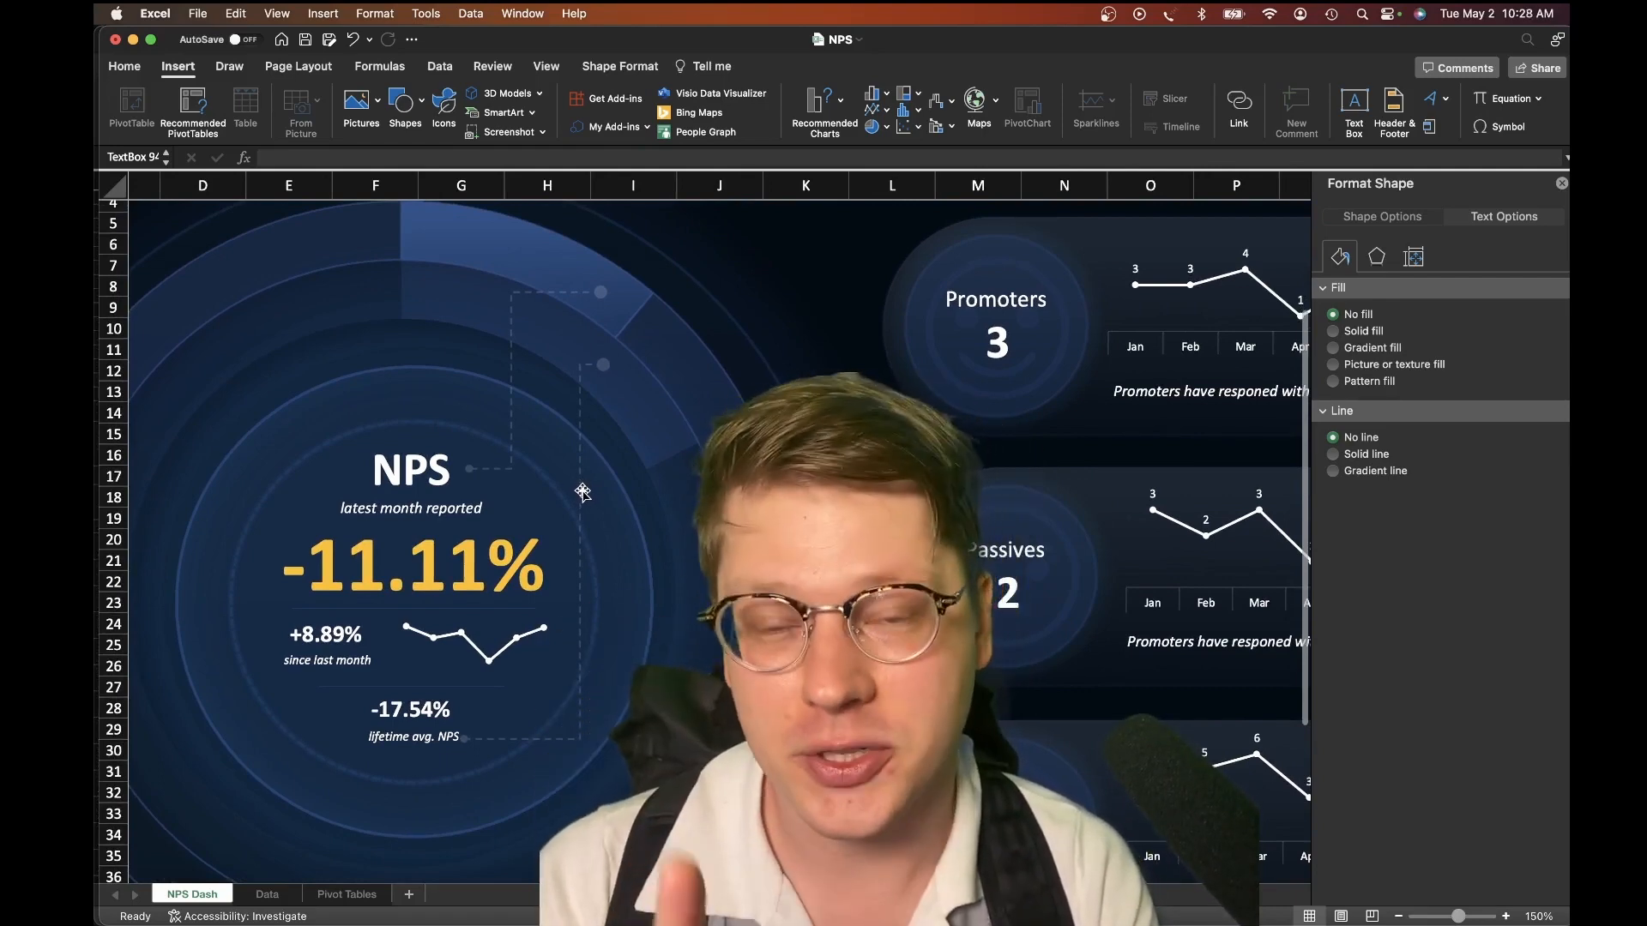
scroll("right", 3)
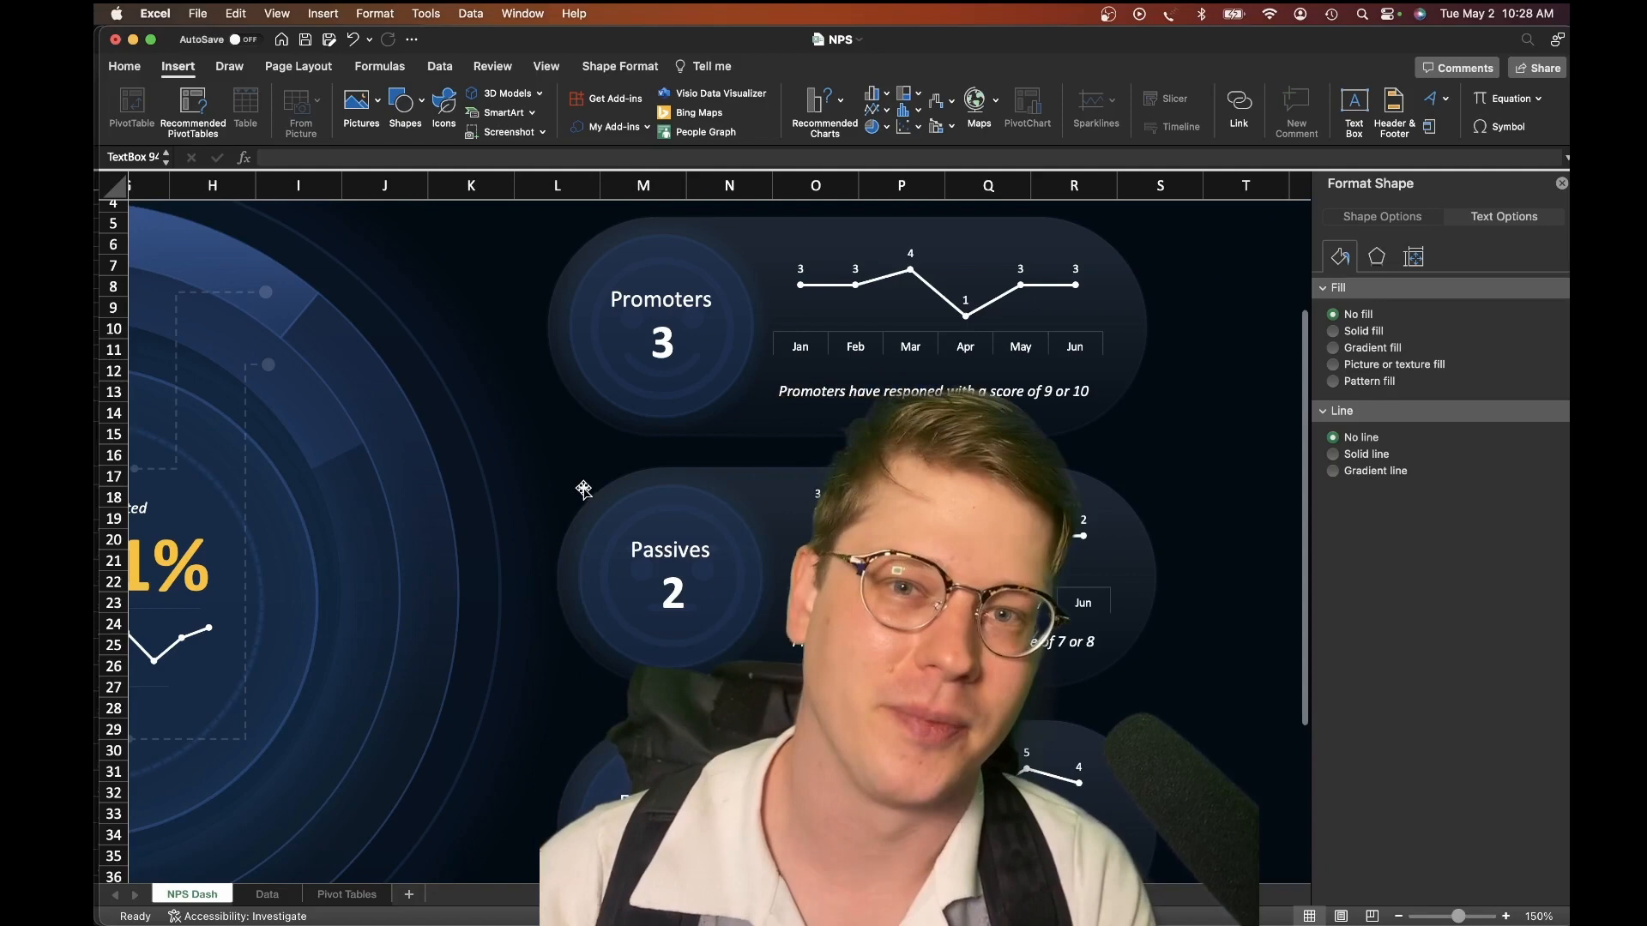
scroll("right", 3)
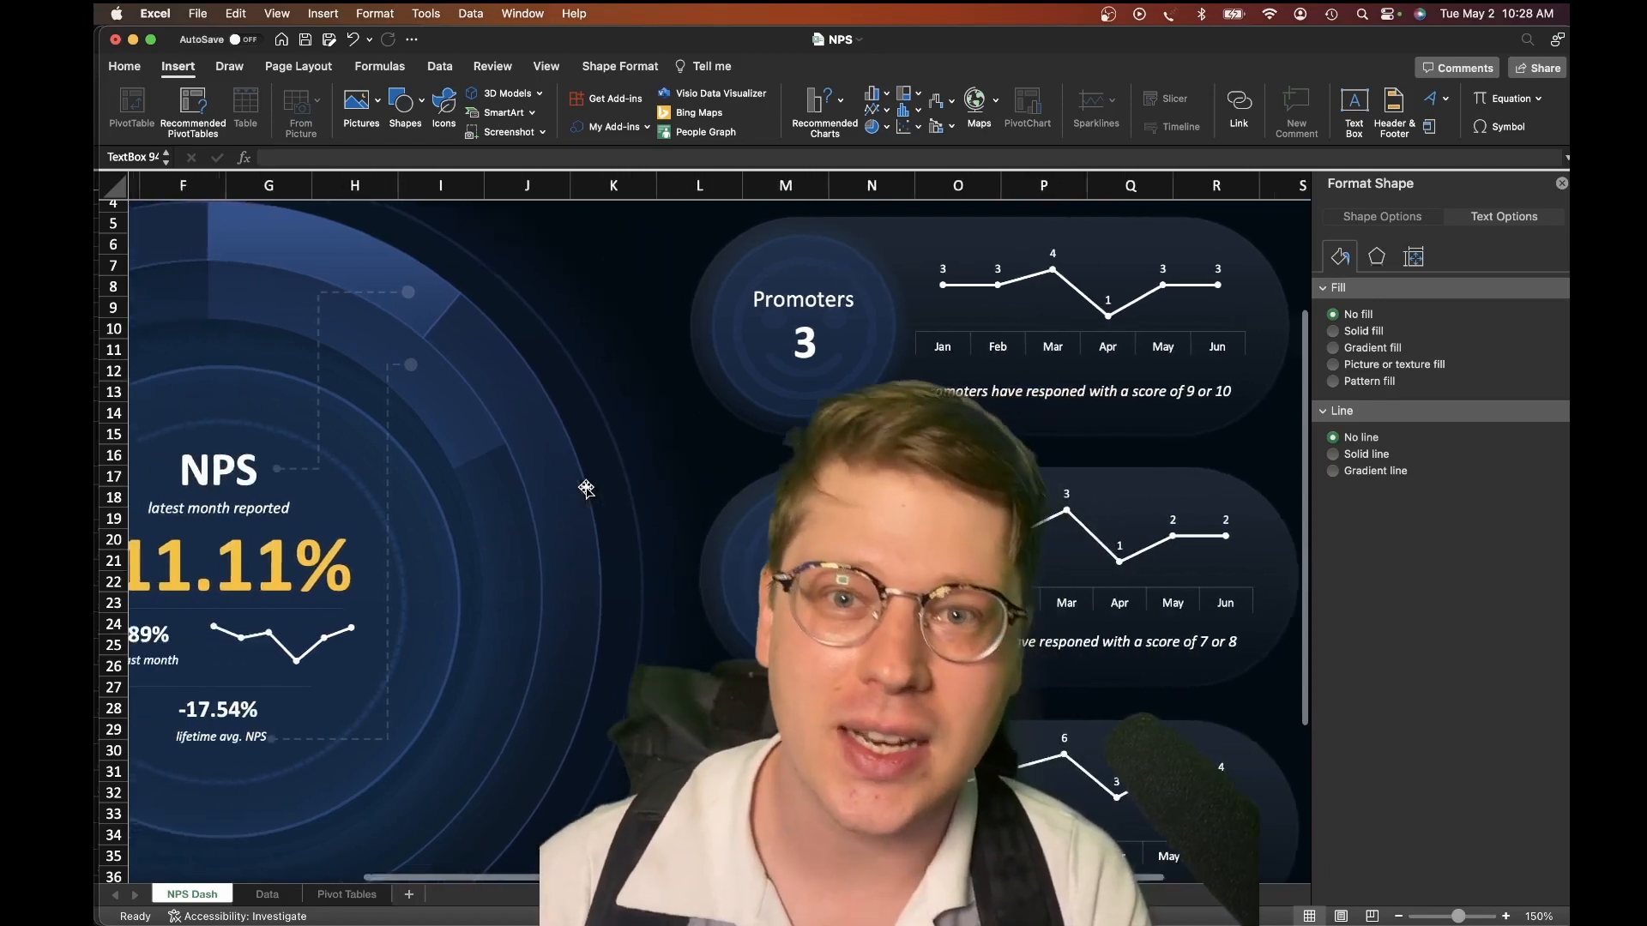